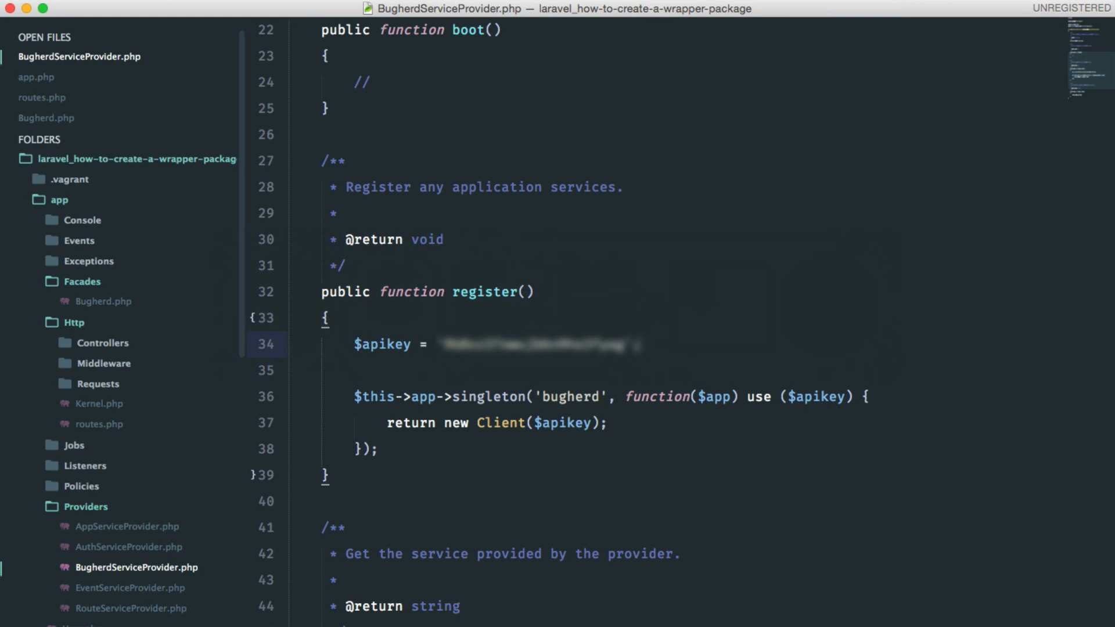
Create a new file bugherd.php in the config folder.
{"action": "scroll", "scroll_direction": "down", "scroll_amount": 3}
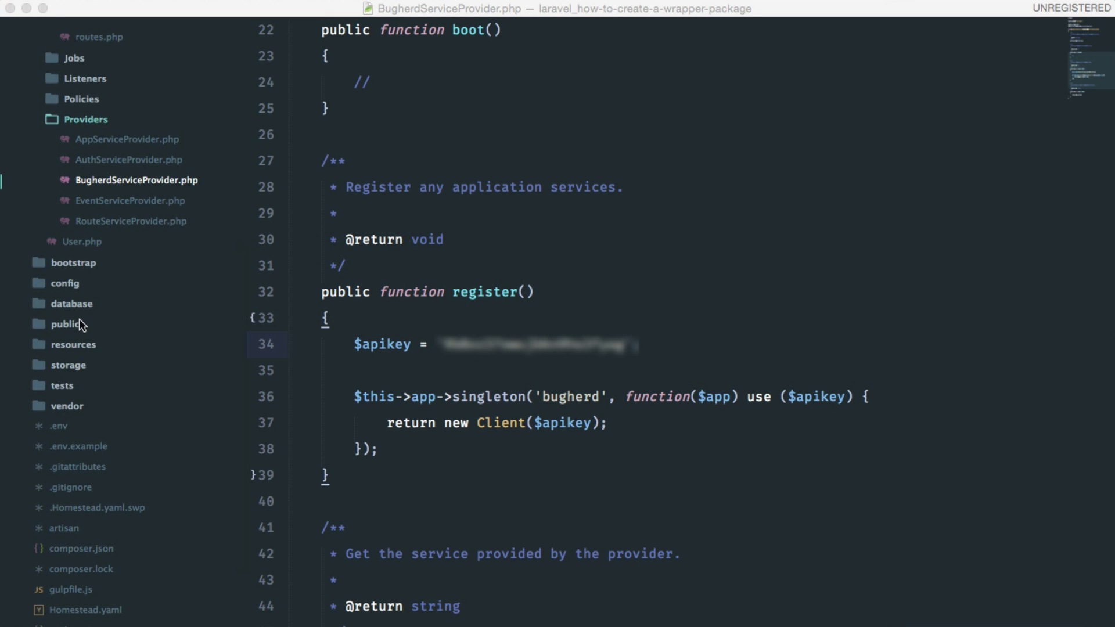
{"action": "right_click", "coordinate": [64, 283]}
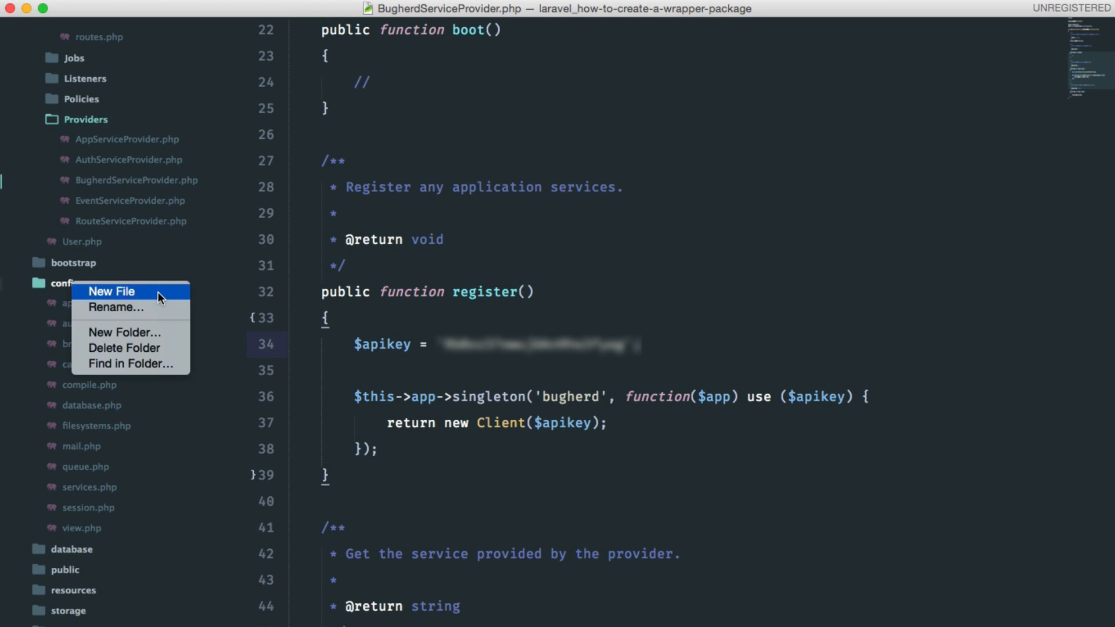
{"action": "left_click", "coordinate": [111, 292]}
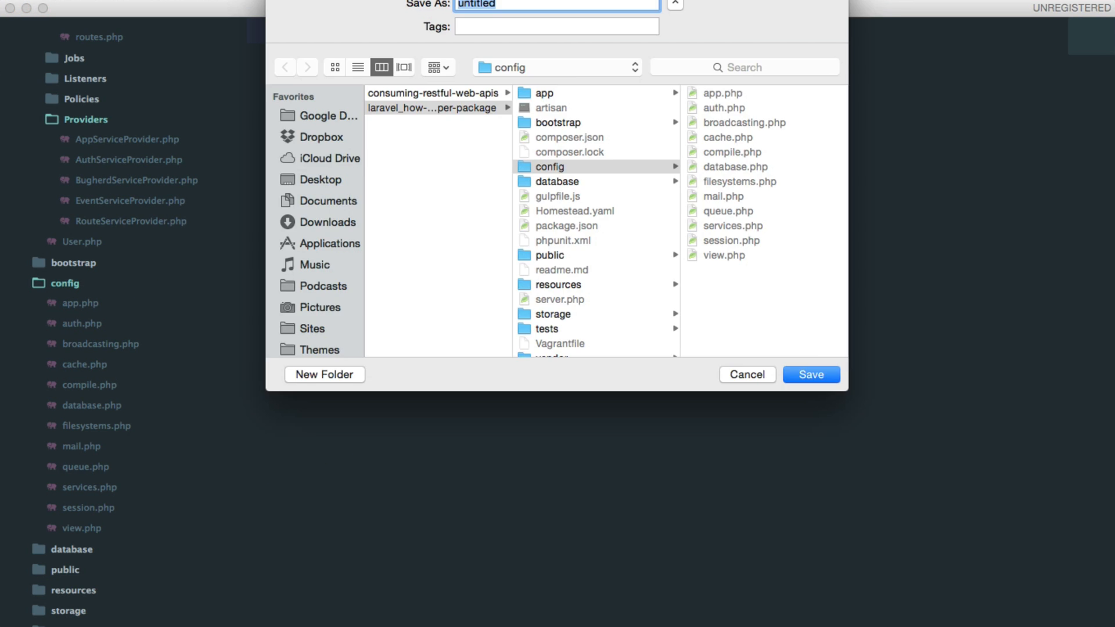
{"action": "type", "text": "bugherd."}
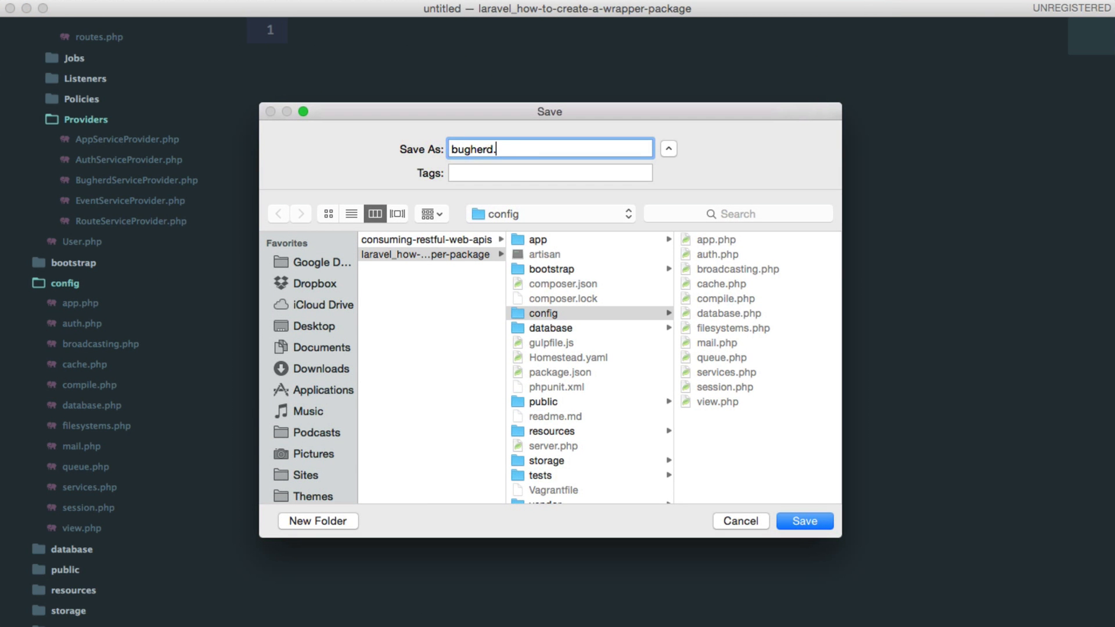
{"action": "type", "text": "php"}
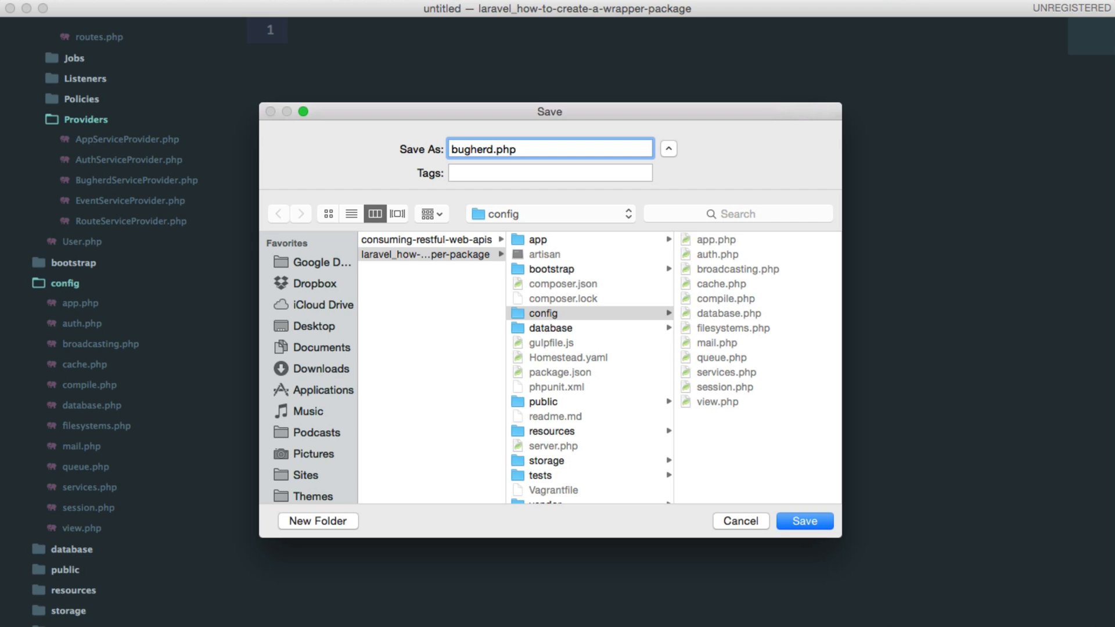
{"action": "left_click", "coordinate": [804, 520]}
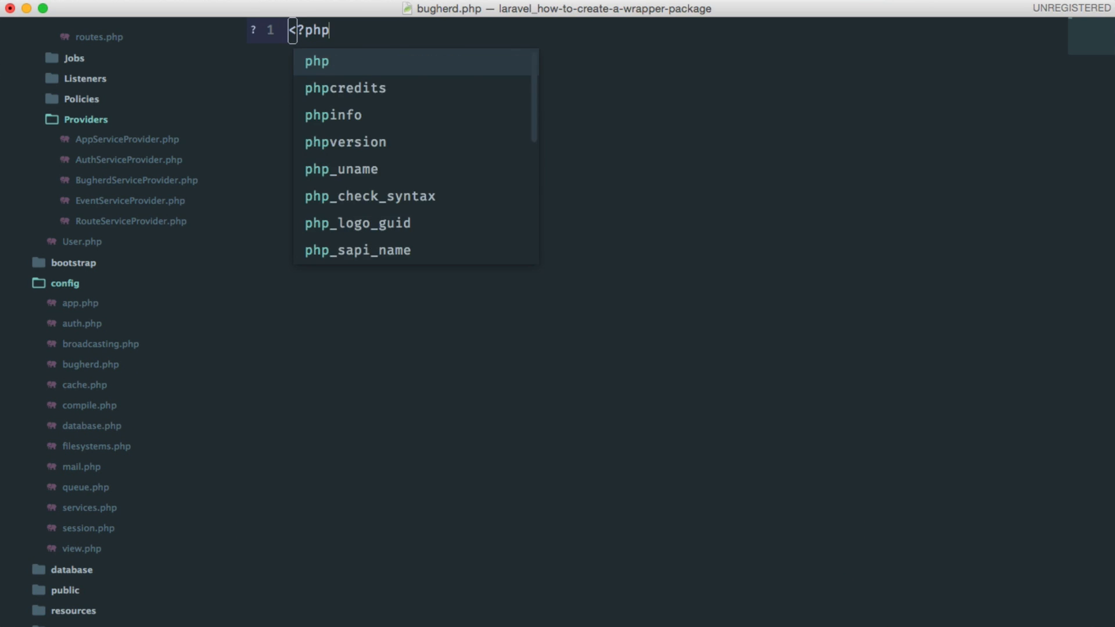
Make bugherd.php return ['apikey' => ''], using the key from BugherdServiceProvider.
{"action": "type", "text": "return []"}
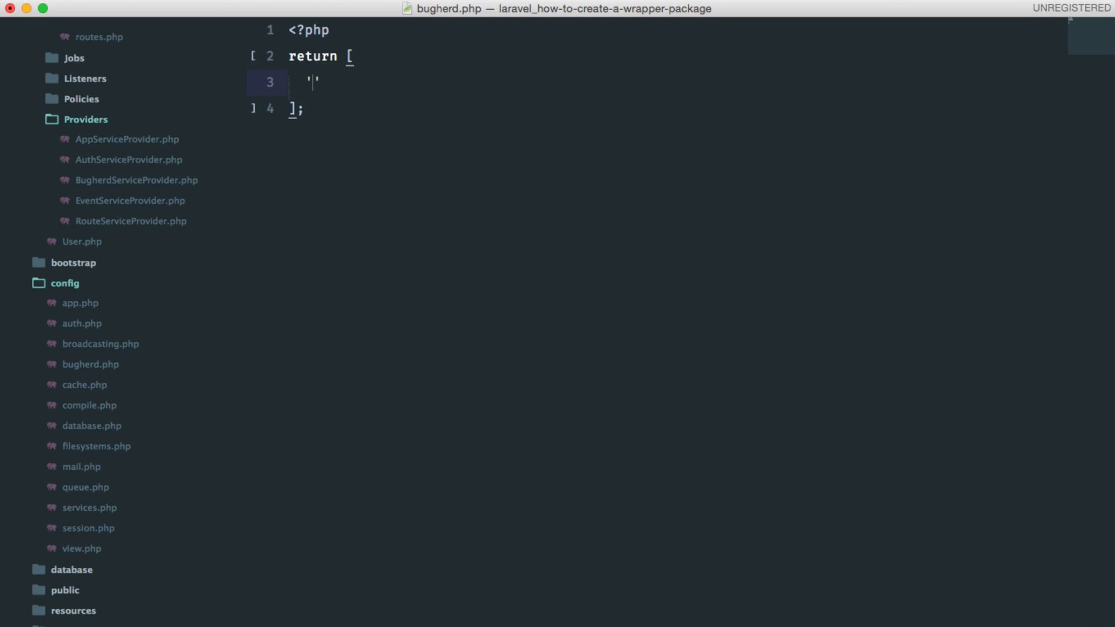
{"action": "type", "text": "apikey"}
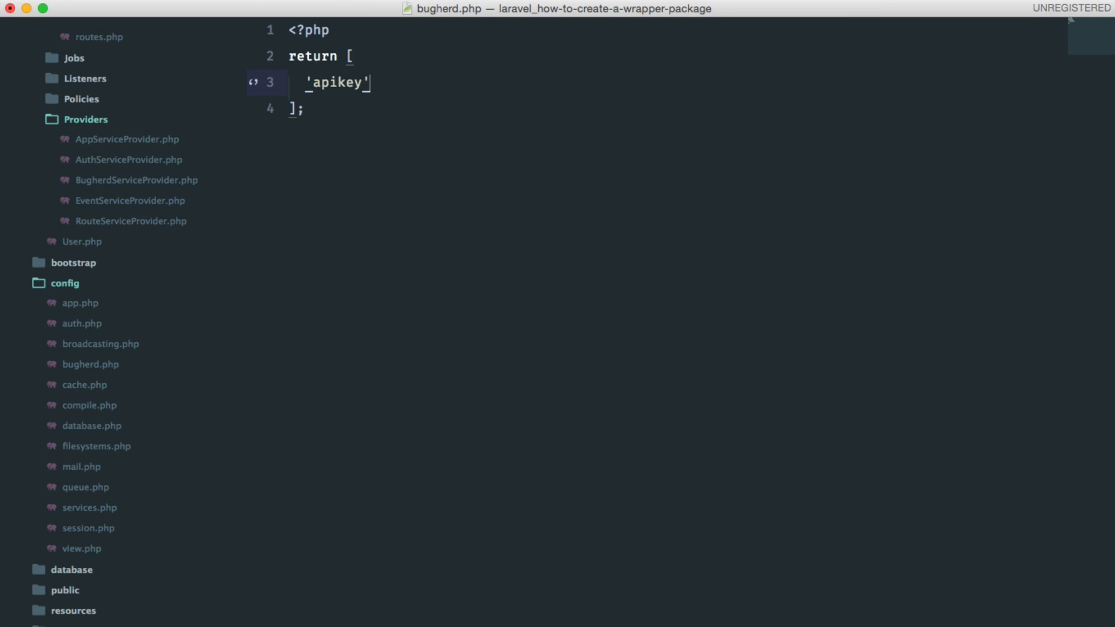
{"action": "type", "text": "=> '',"}
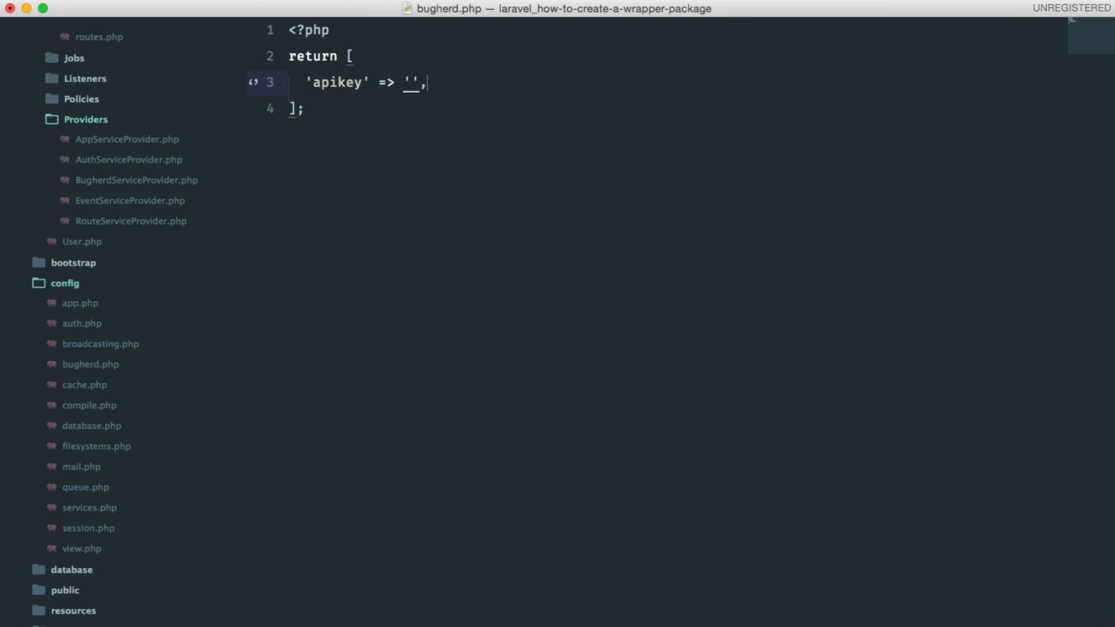
{"action": "scroll", "scroll_direction": "down", "scroll_amount": 3}
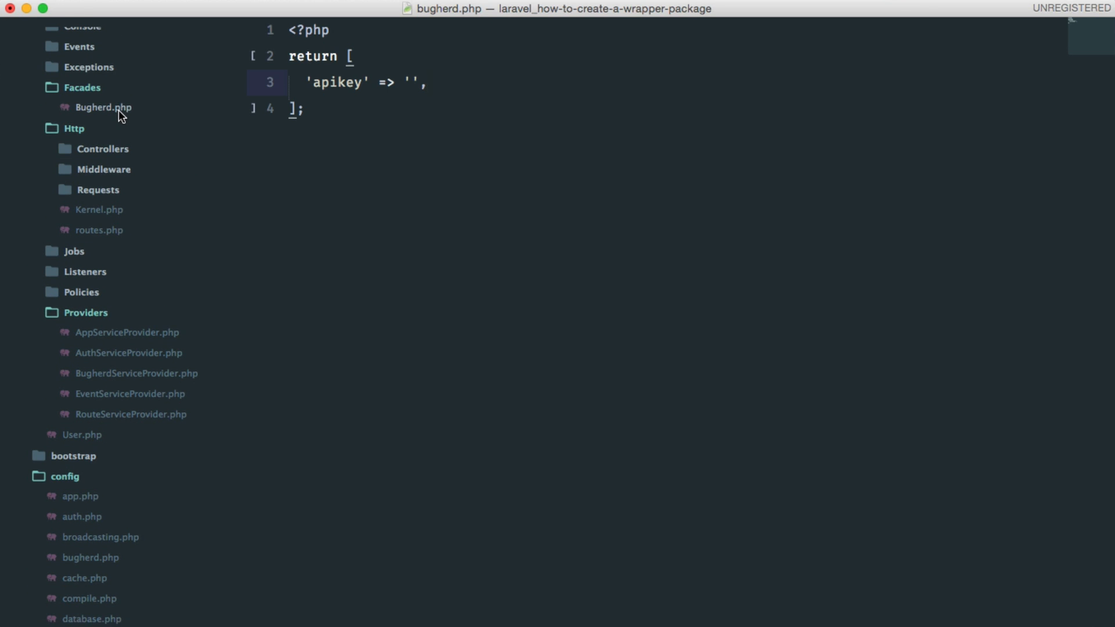
{"action": "left_click", "coordinate": [136, 373]}
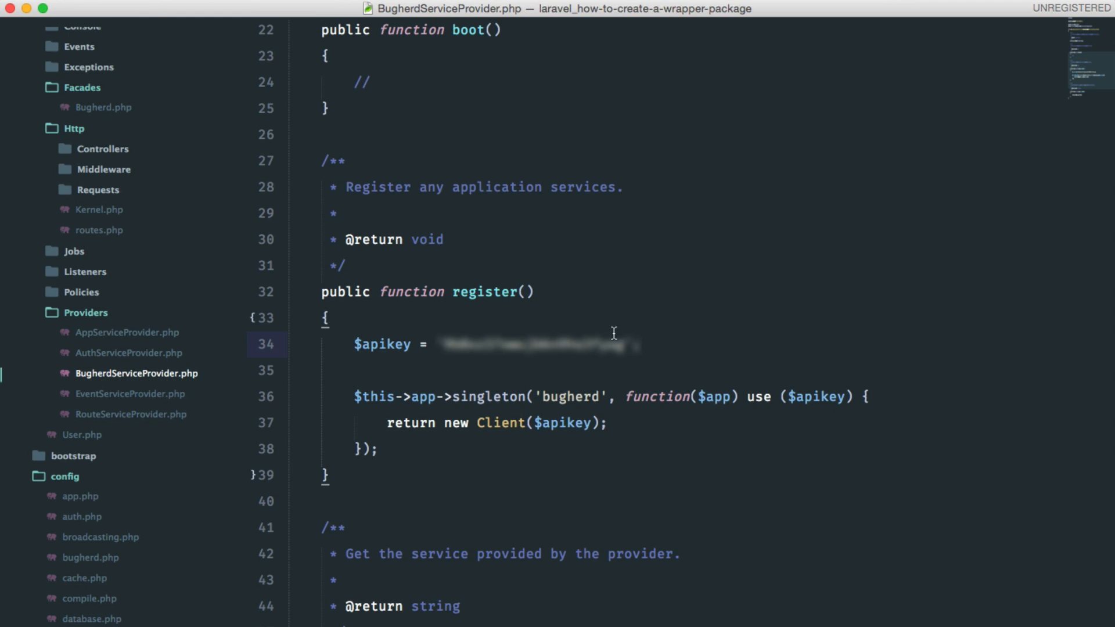
{"action": "left_click", "coordinate": [91, 557]}
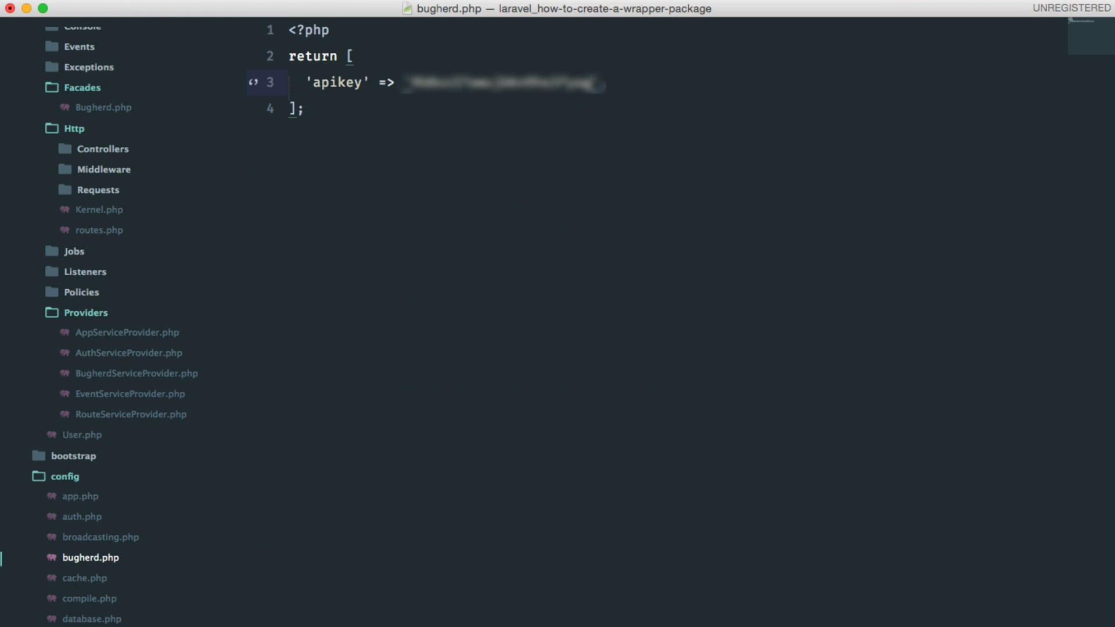
{"action": "left_click", "coordinate": [136, 372]}
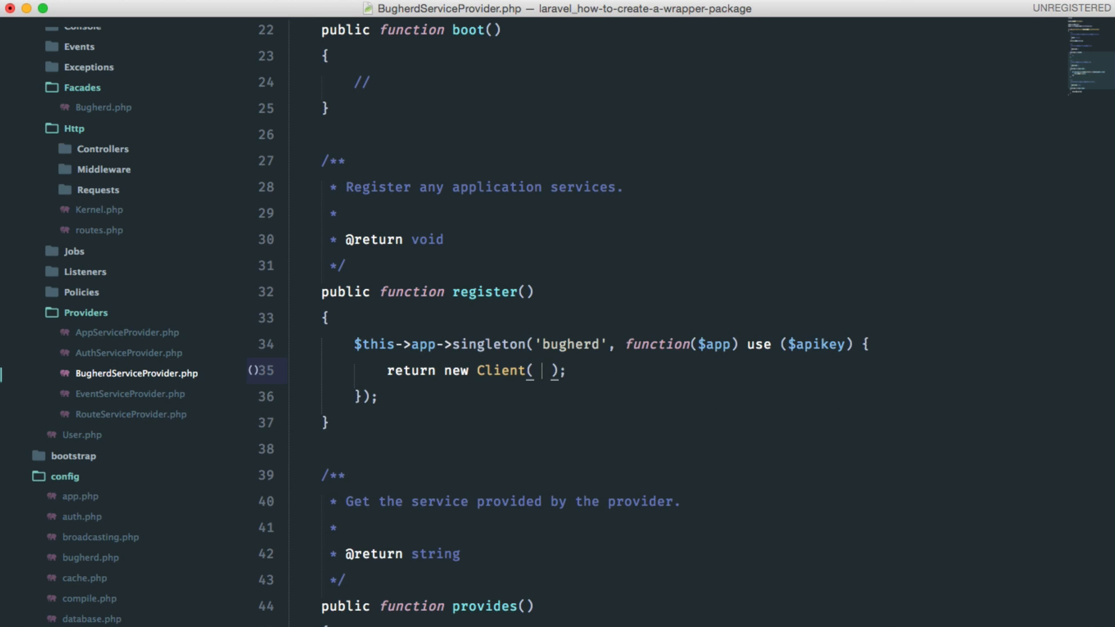
Replace the hardcoded key in new Client() with $app['config']['bugherd']['apikey'].
{"action": "type", "text": "$app[]"}
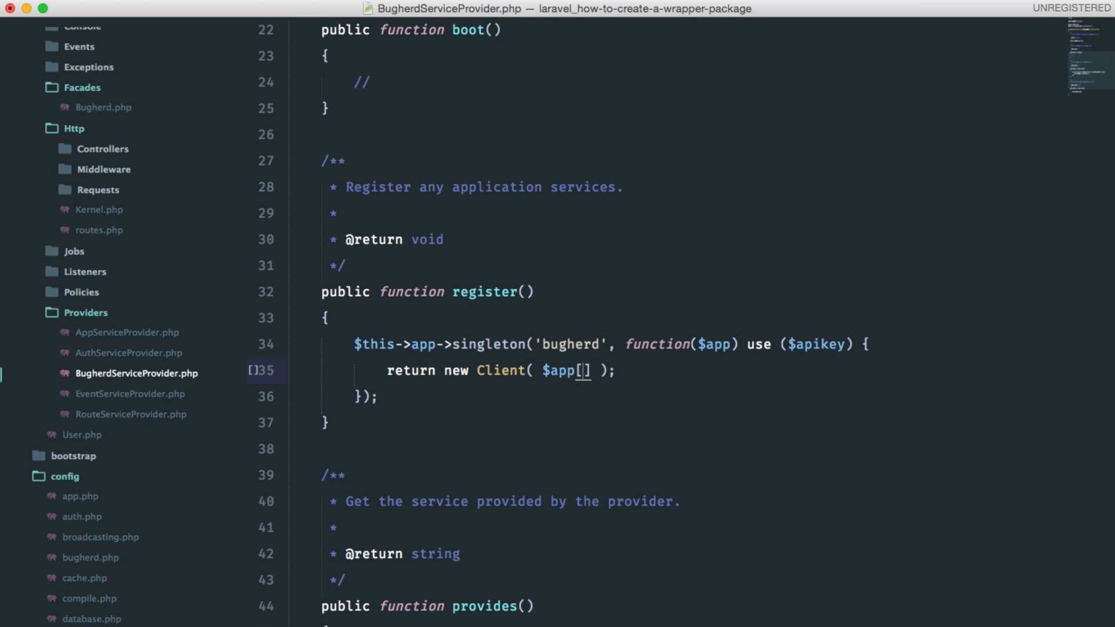
{"action": "type", "text": "'contig']['bugherd']["}
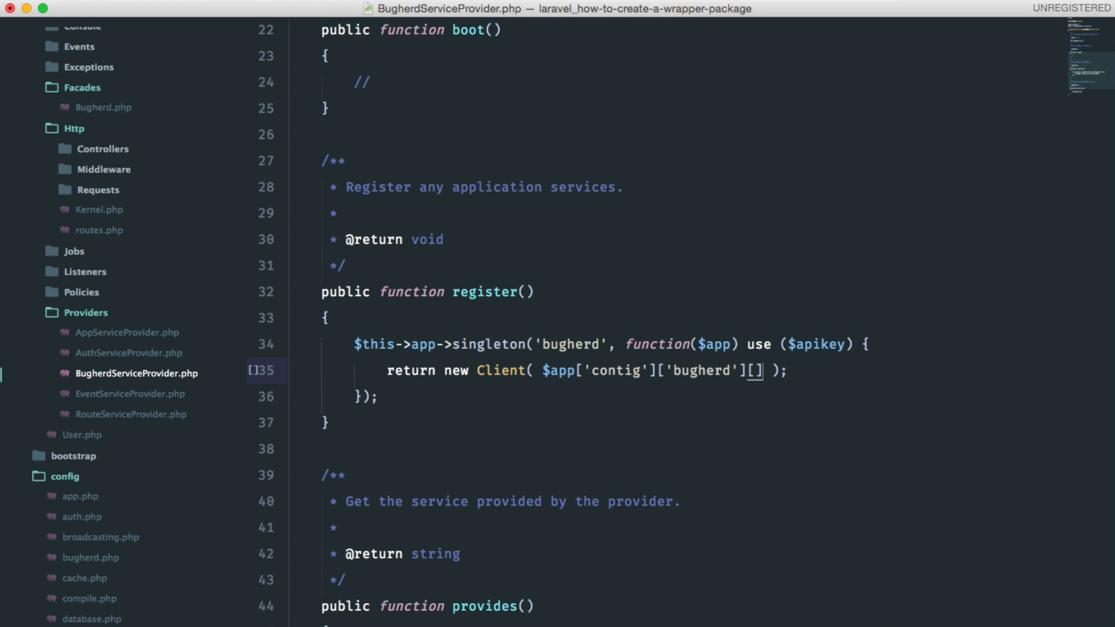
{"action": "type", "text": "'apikey'"}
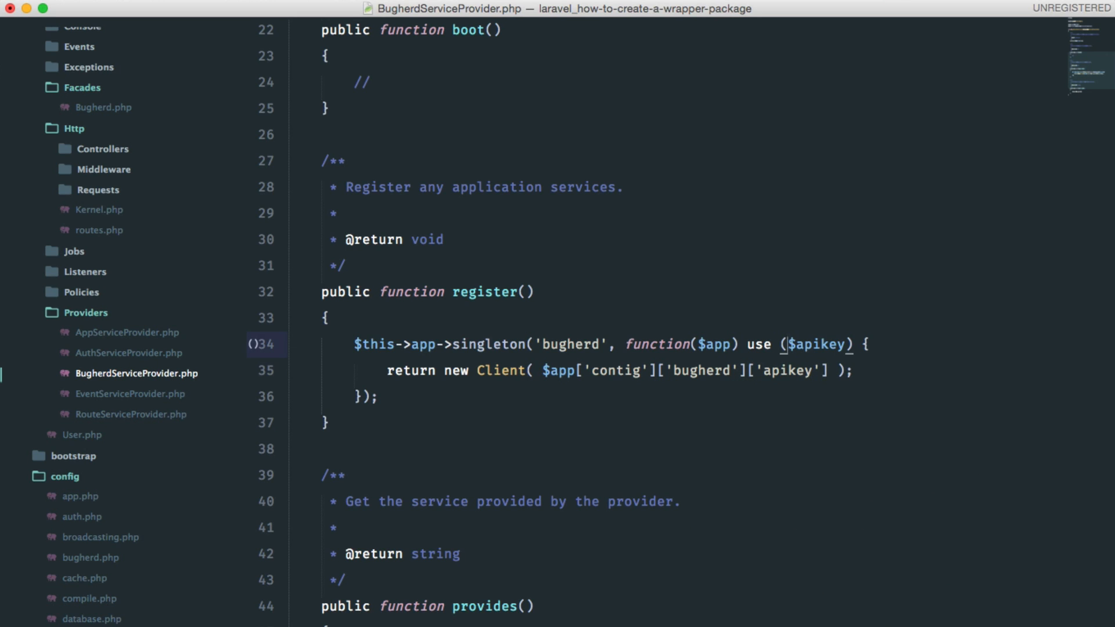
{"action": "key", "text": "backspace"}
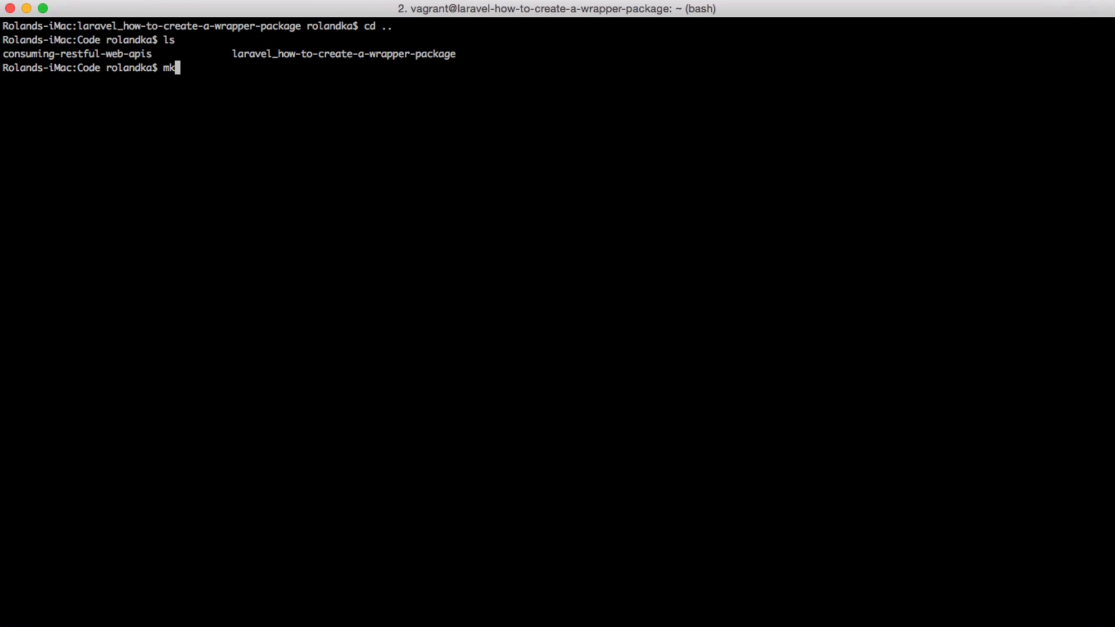
Make a laravel-bugherd folder; composer init as onwwward/laravel-bugherd, 'Laravel 5 wrapper', dev, MIT.
{"action": "type", "text": "dir laravel-bugherd"}
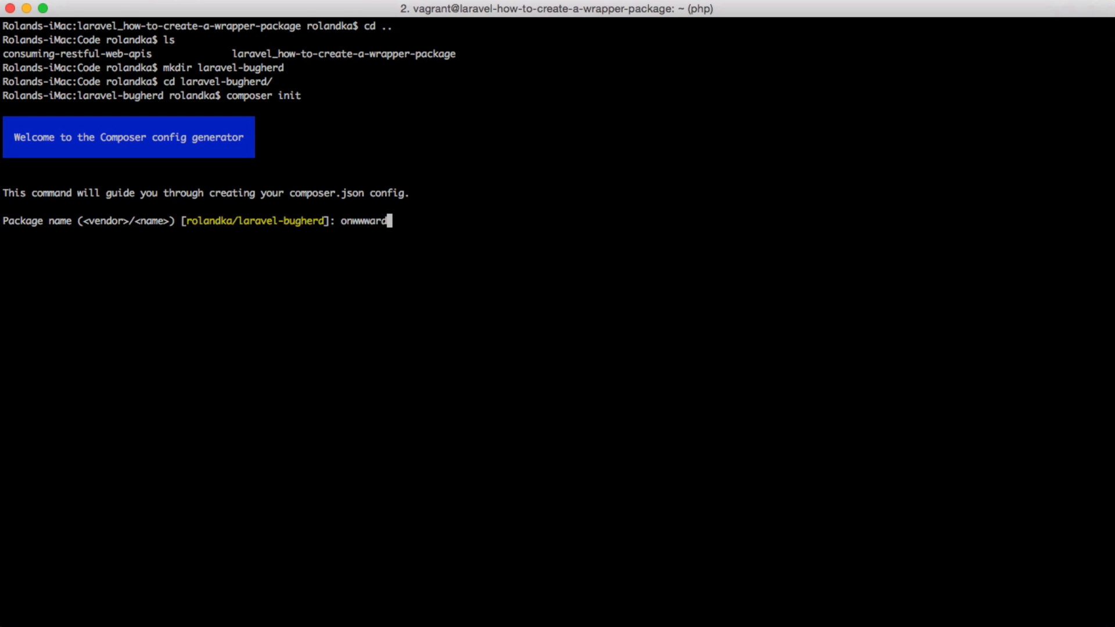
{"action": "key", "text": "enter"}
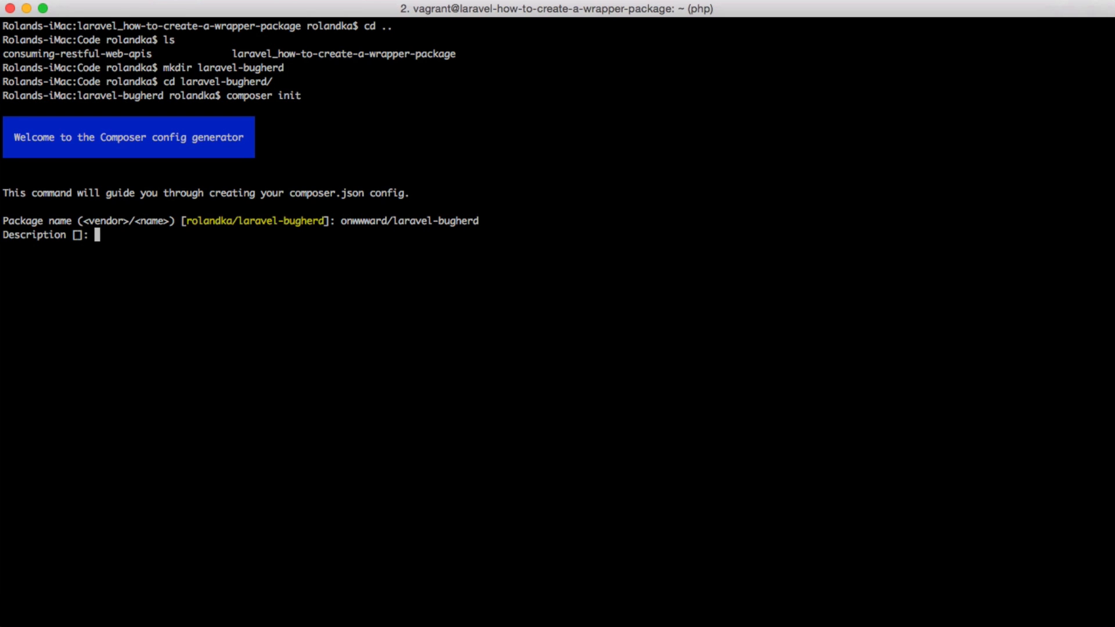
{"action": "type", "text": "Laravel 5 wrapper for Bugherd API"}
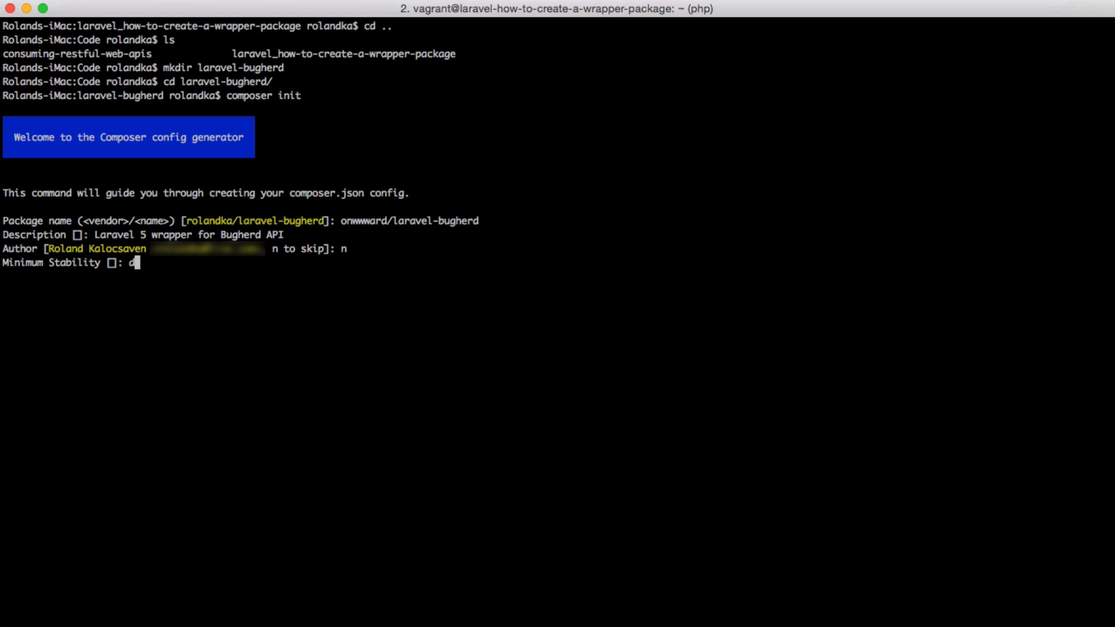
{"action": "type", "text": "ev"}
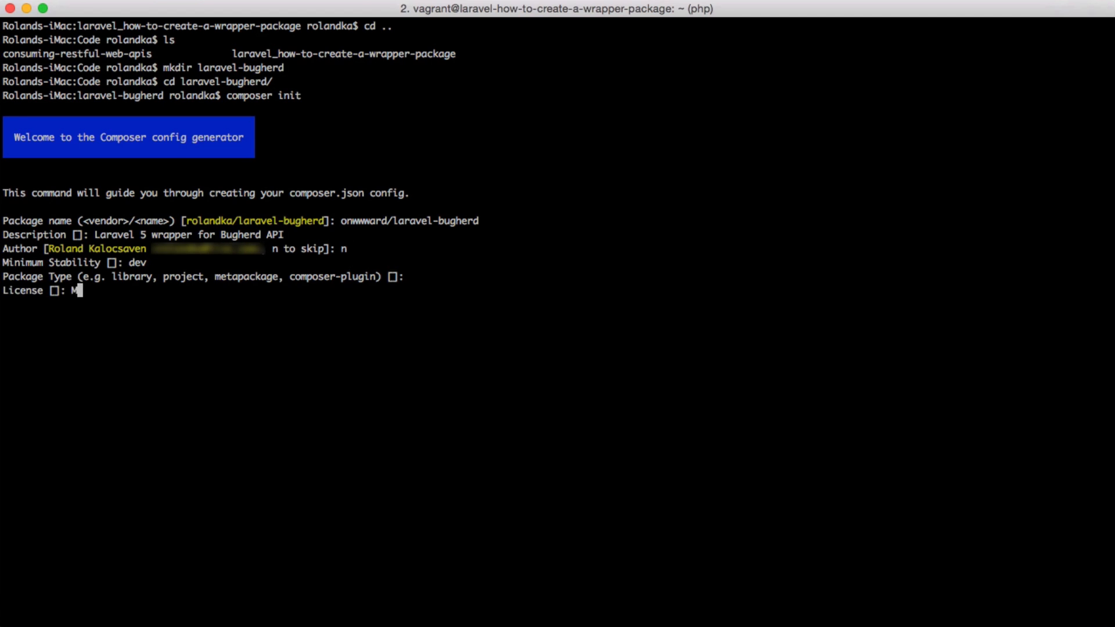
{"action": "type", "text": "IT"}
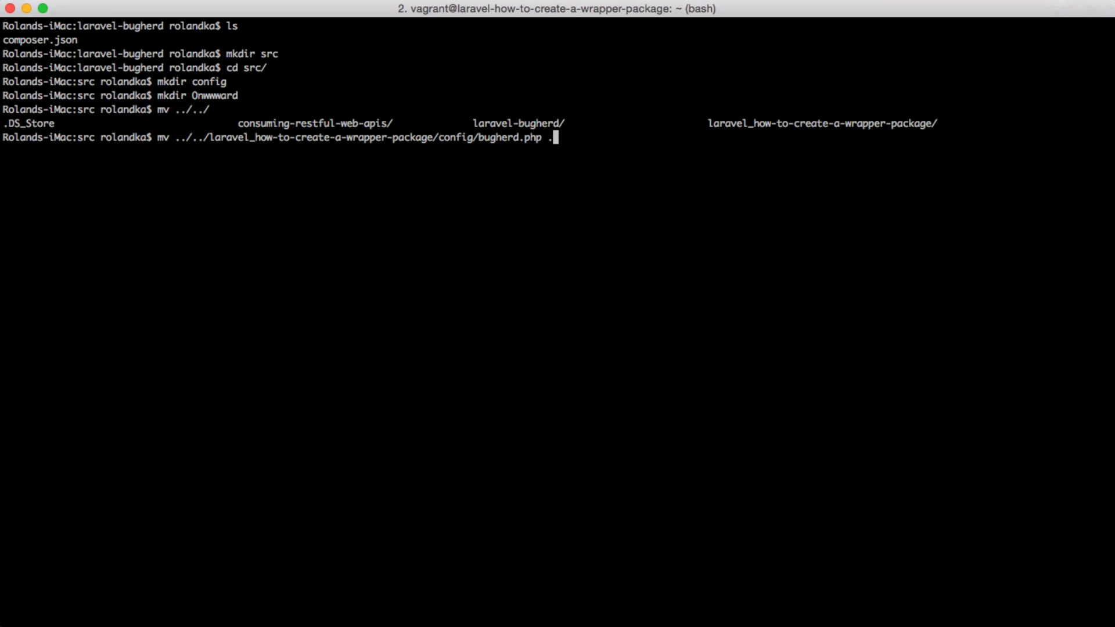
Create Onwwward/Bugherd and Facades folders, then move in BugherdServiceProvider.php and the Bugherd.php facade.
{"action": "type", "text": "cd Onwwward/"}
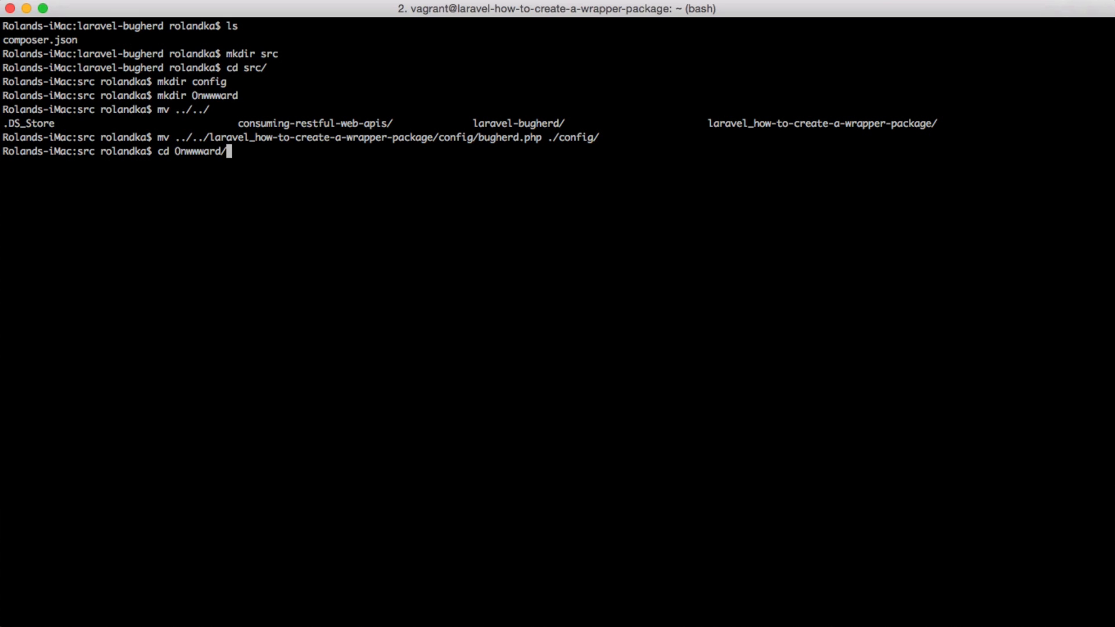
{"action": "type", "text": "mkdir Bugherd"}
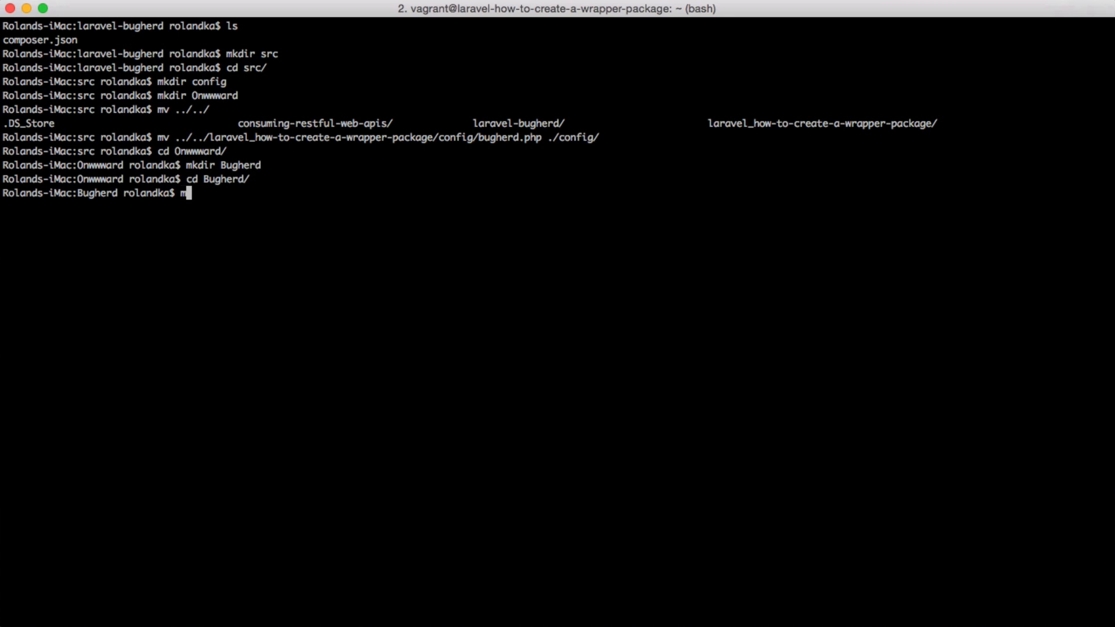
{"action": "type", "text": "v ../../../../la"}
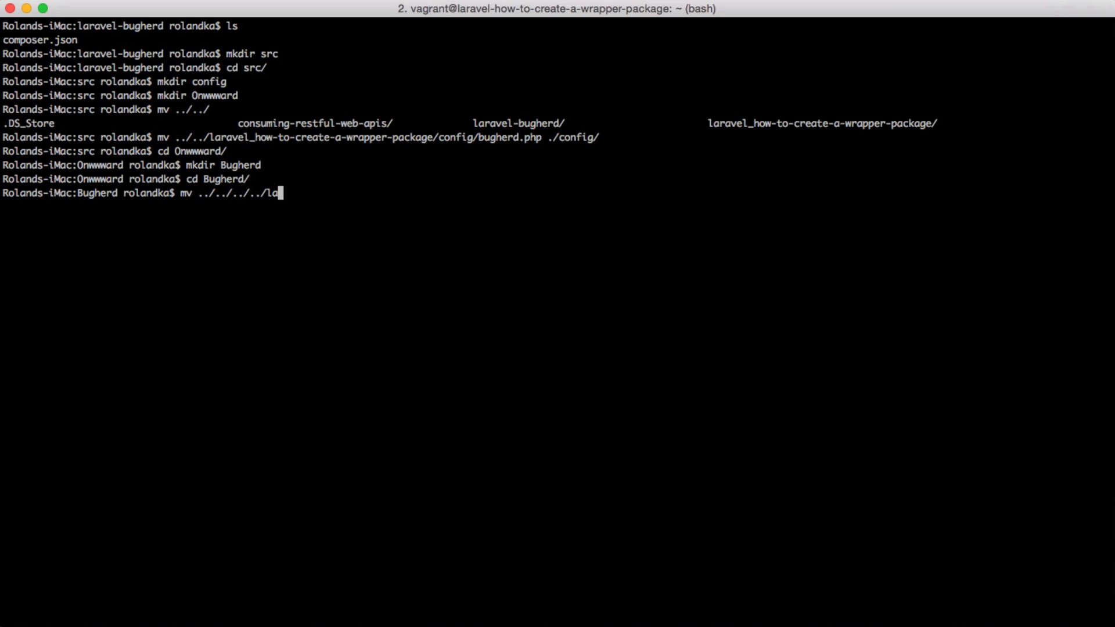
{"action": "type", "text": "ravel_how-to-create-a-wrapper-package/app/Providers/BugherdServiceProvider.php ./"}
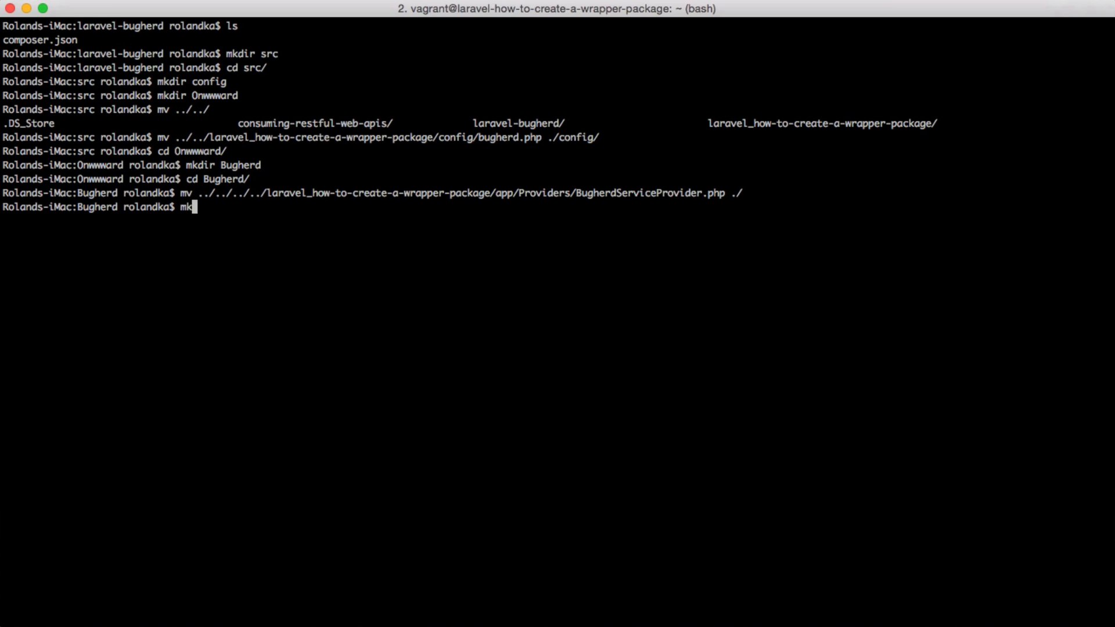
{"action": "type", "text": "dir Facades"}
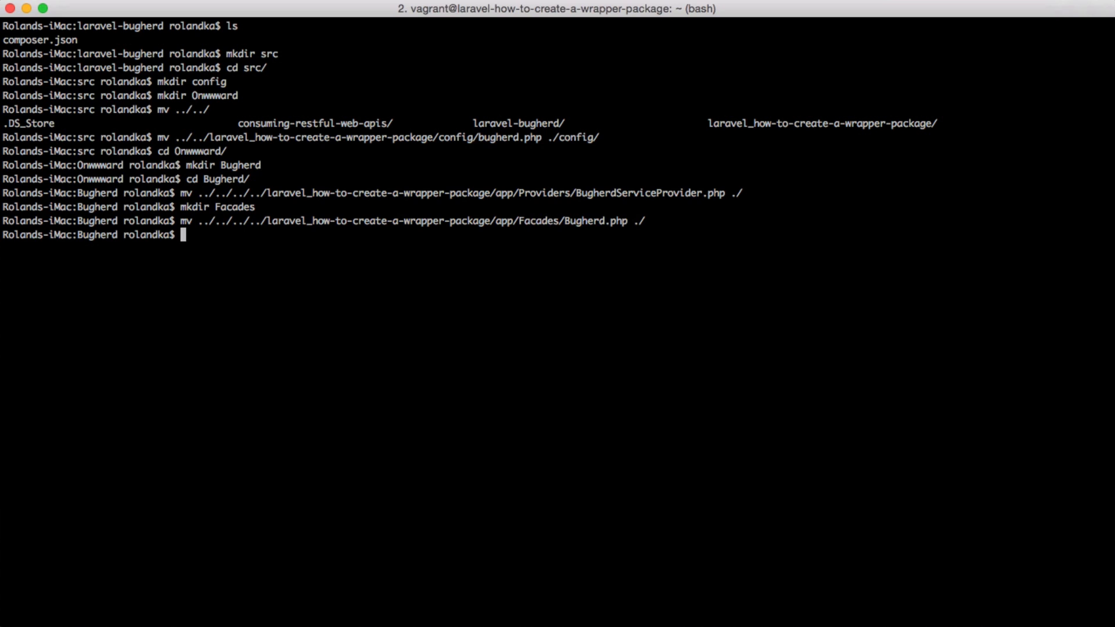
{"action": "type", "text": "ls"}
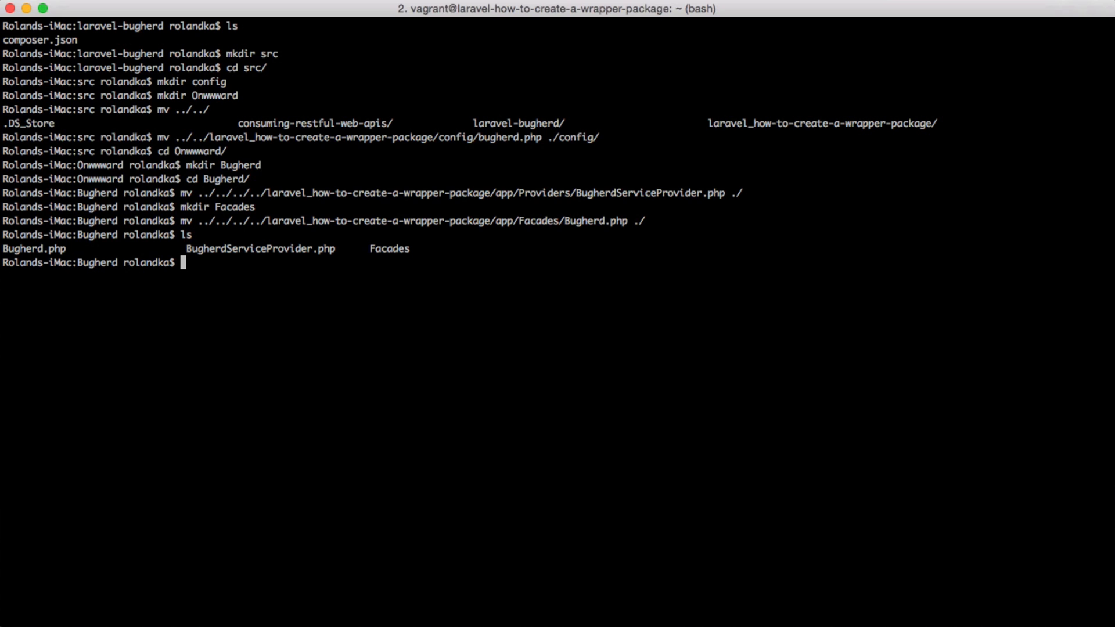
{"action": "type", "text": "mv Bugherd.php Facades/"}
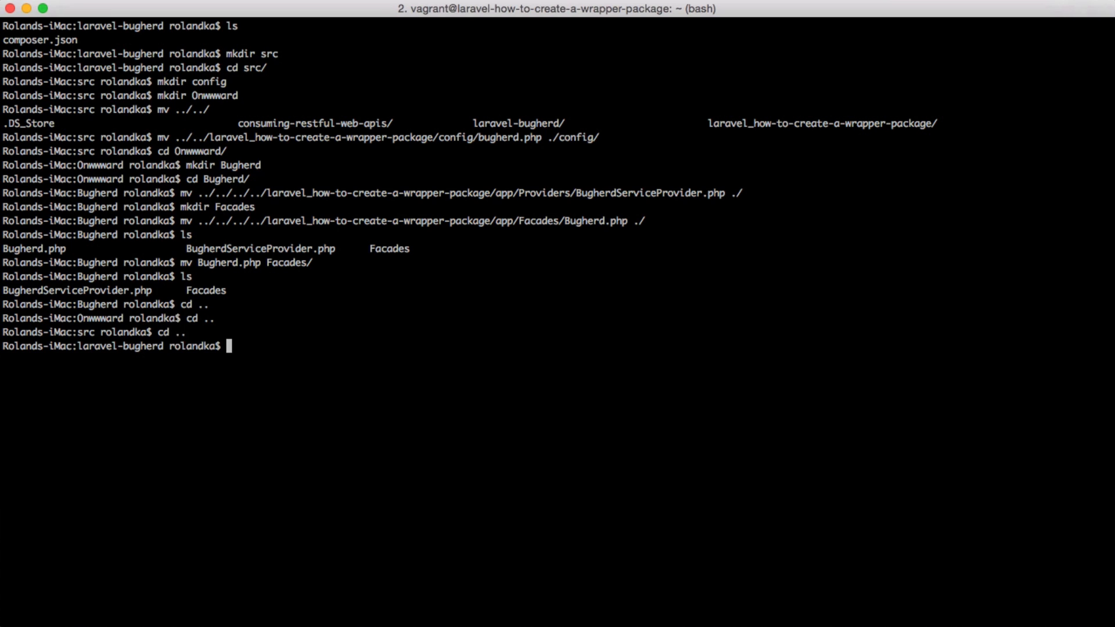
Open the laravel-bugherd project and set BugherdServiceProvider's namespace to Onwwward\Bugherd.
{"action": "key", "text": "cmd+tab"}
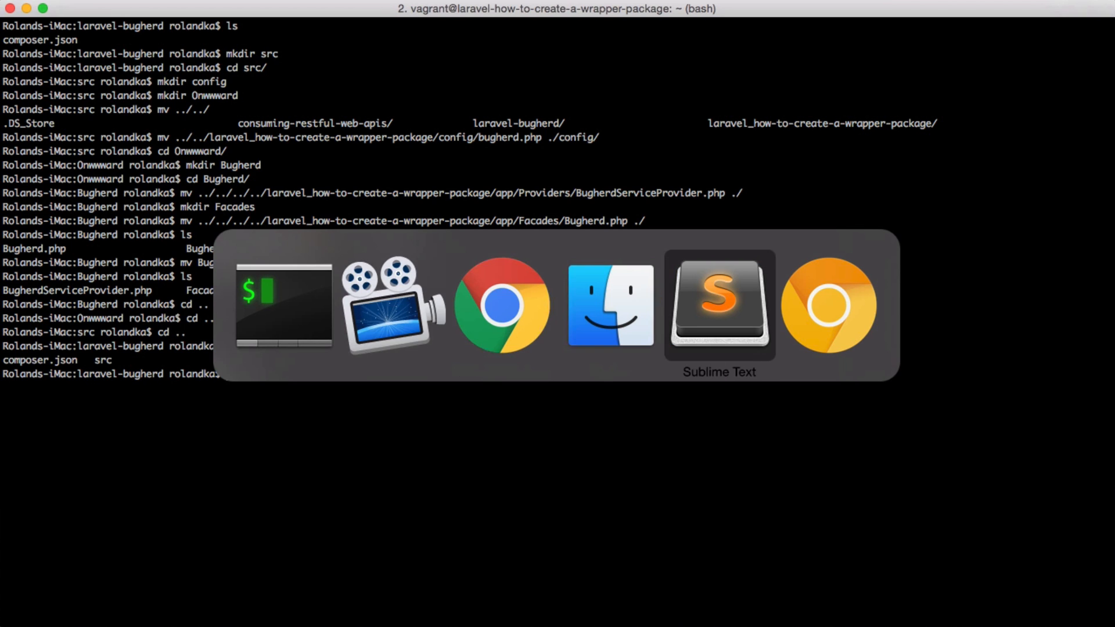
{"action": "left_click", "coordinate": [719, 306]}
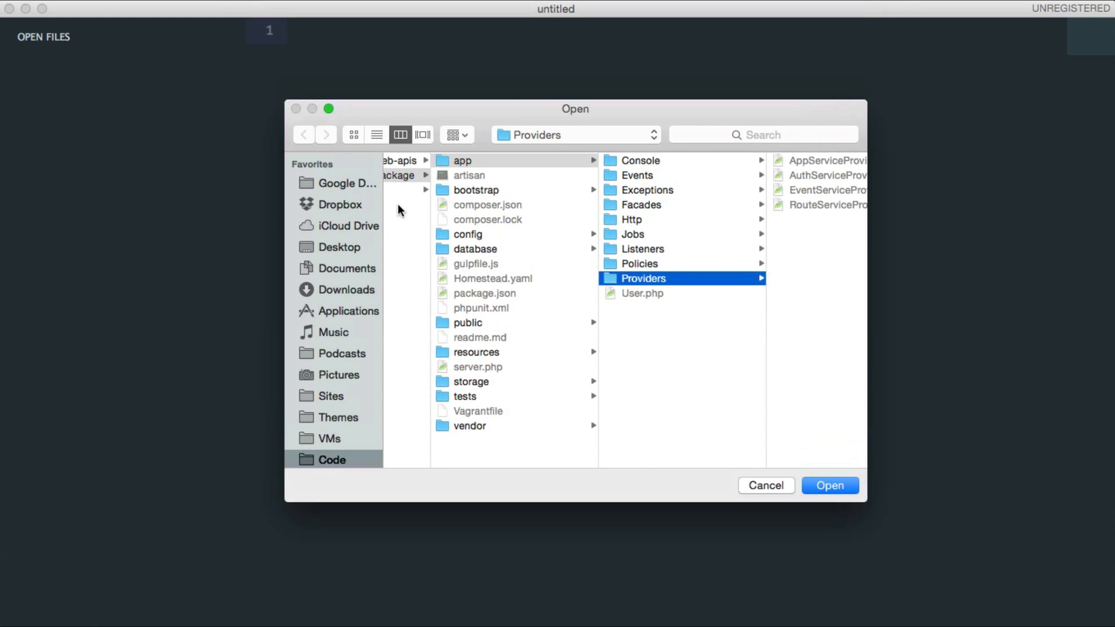
{"action": "left_click", "coordinate": [829, 485]}
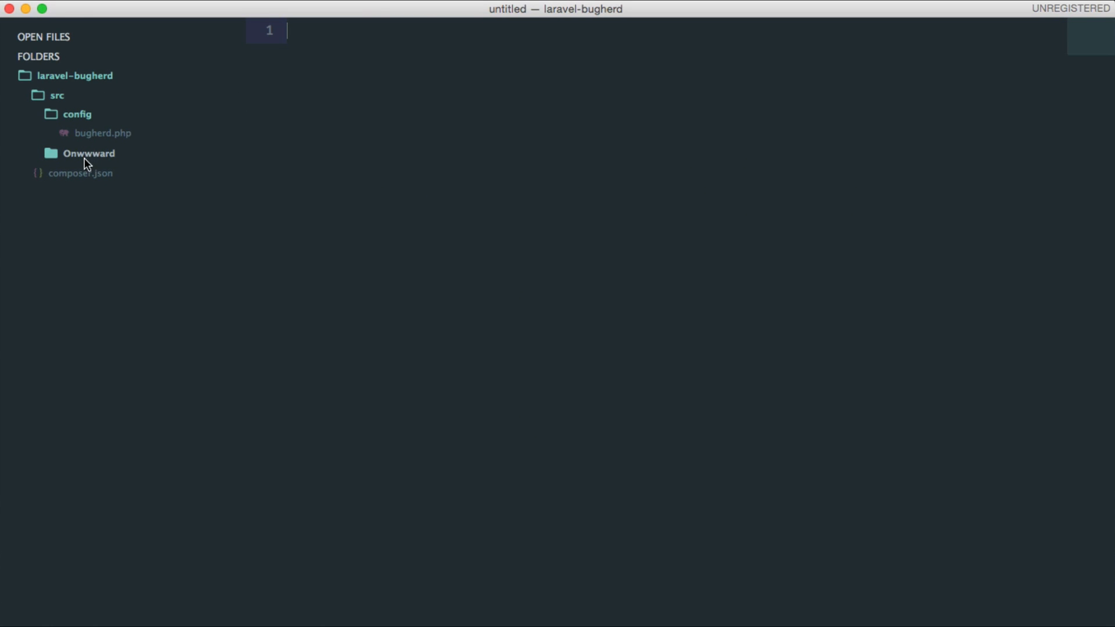
{"action": "left_click", "coordinate": [89, 153]}
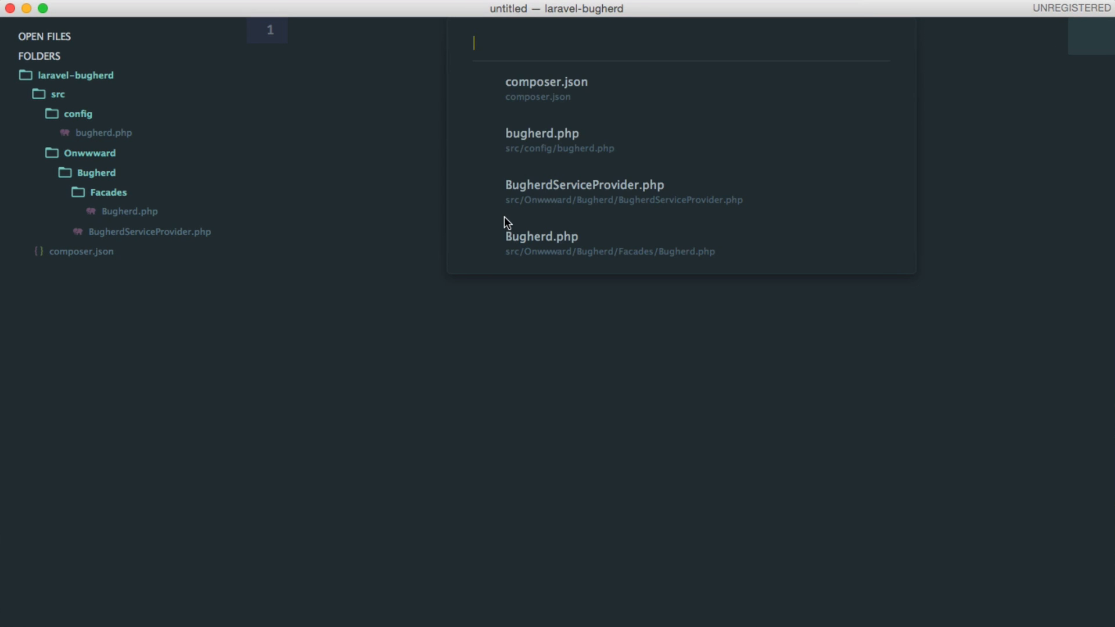
{"action": "left_click", "coordinate": [585, 185]}
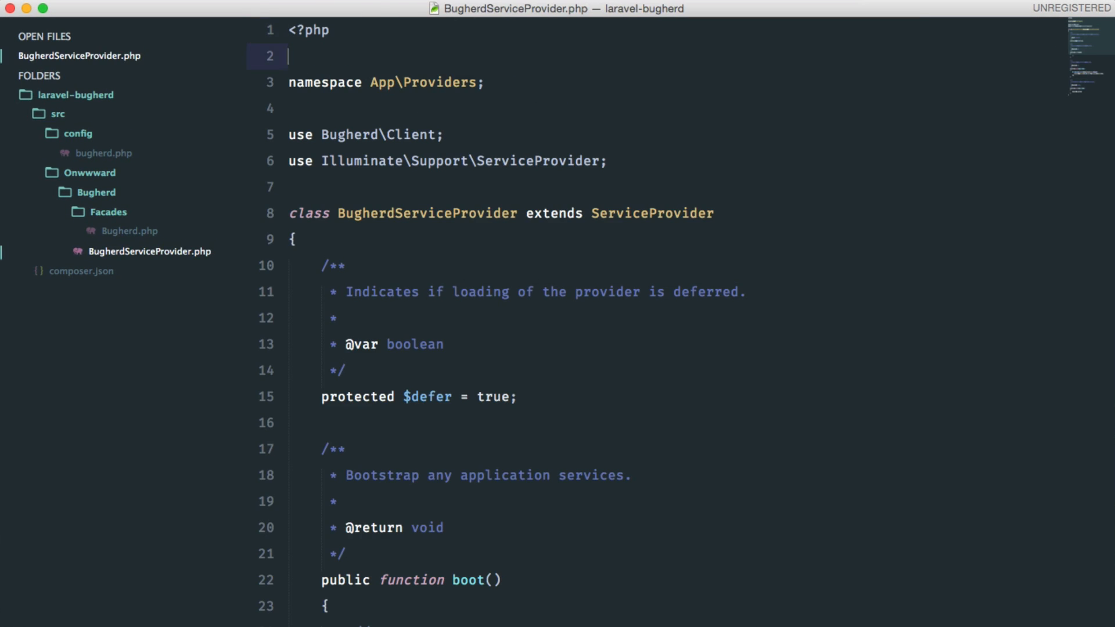
{"action": "type", "text": "Onwwward"}
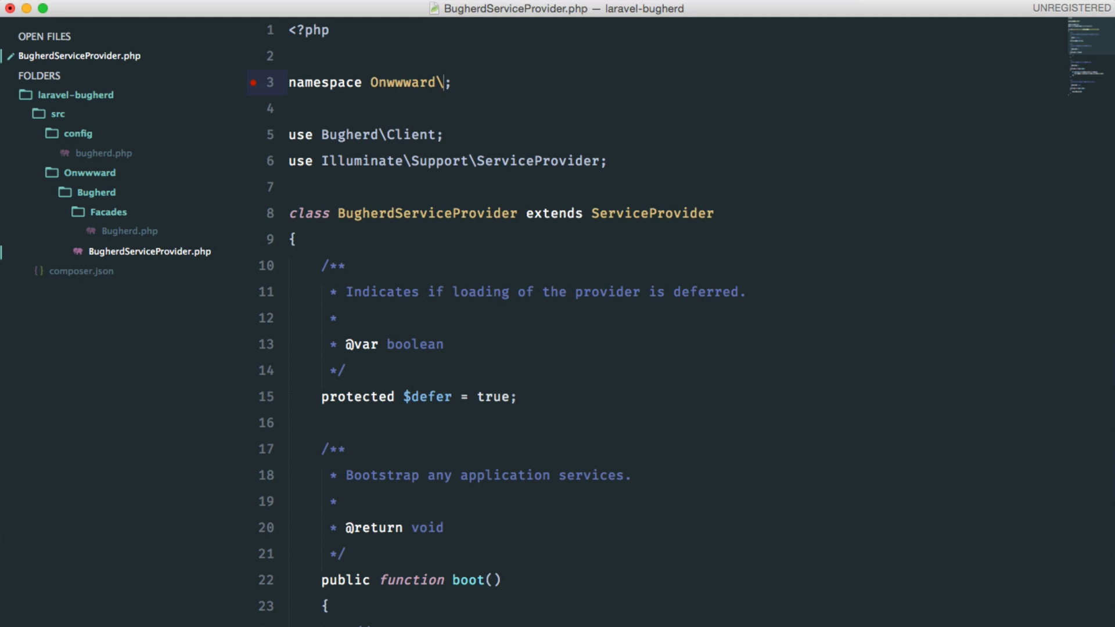
{"action": "type", "text": "Bughe"}
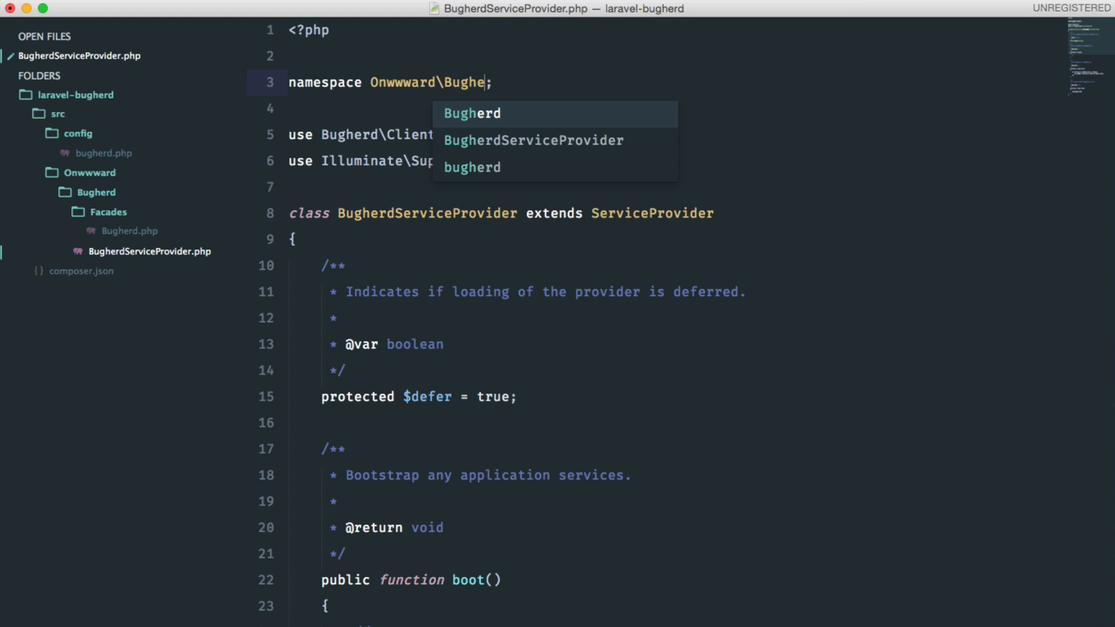
{"action": "type", "text": "rd"}
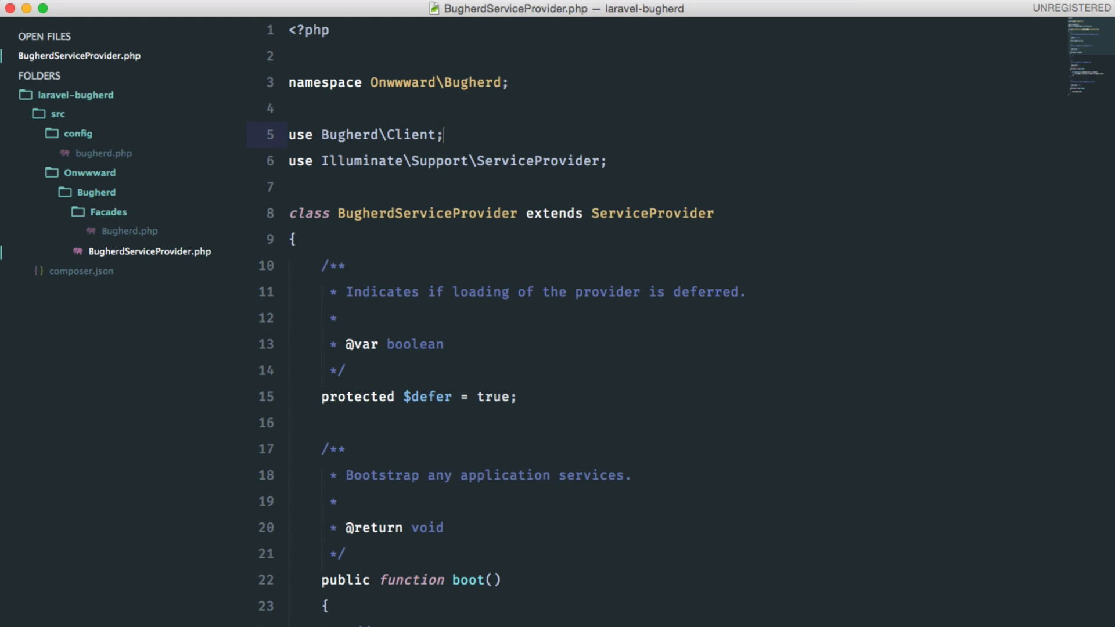
Set the Bugherd facade's namespace to Onwwward\Bugherd\Facades and close the files.
{"action": "left_click", "coordinate": [130, 251]}
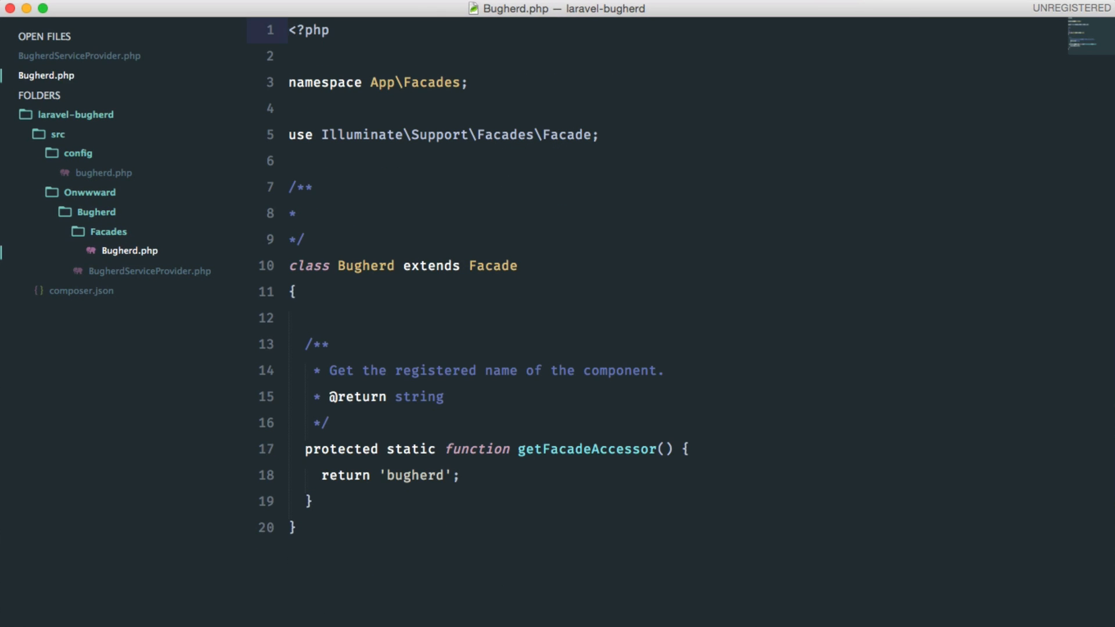
{"action": "type", "text": "Onwwward"}
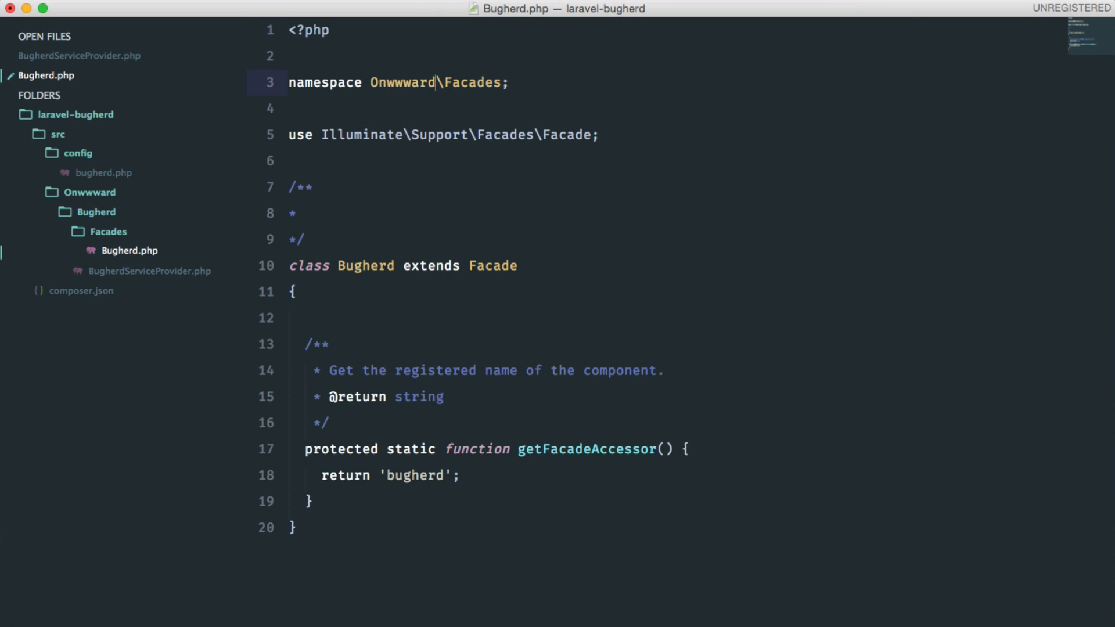
{"action": "type", "text": "Bugherd\\"}
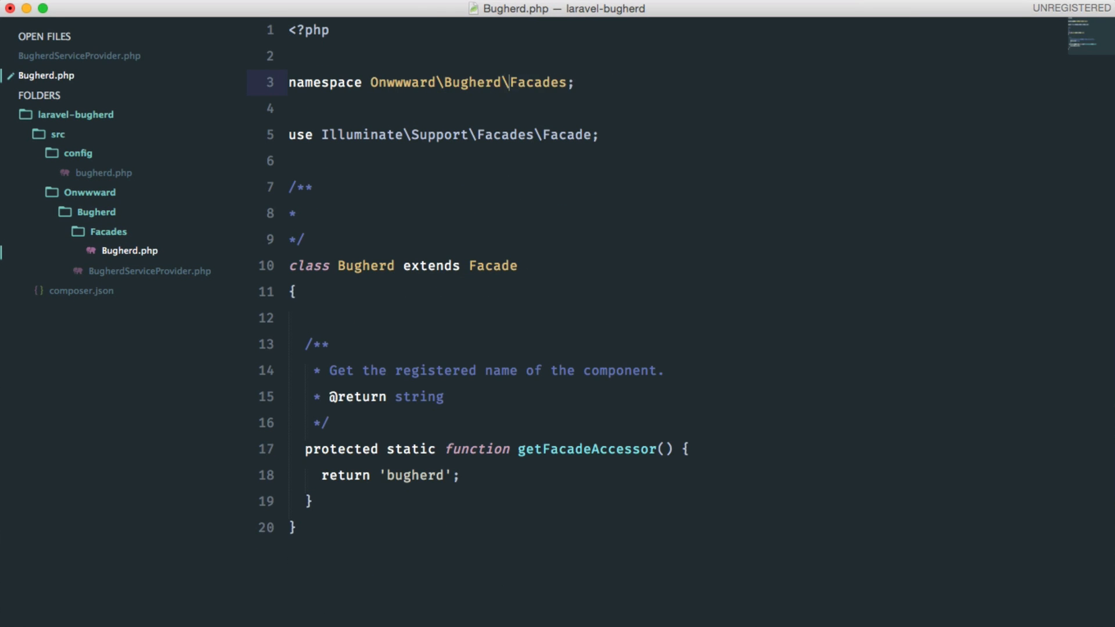
{"action": "left_click", "coordinate": [148, 270]}
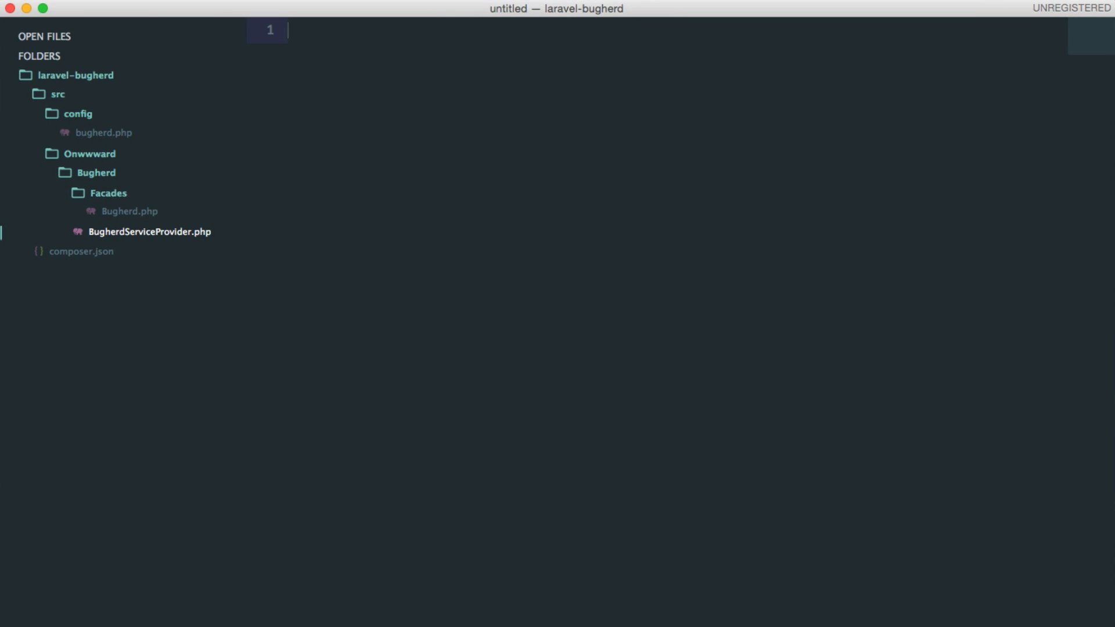
Add a README.md file to the project root.
{"action": "right_click", "coordinate": [76, 75]}
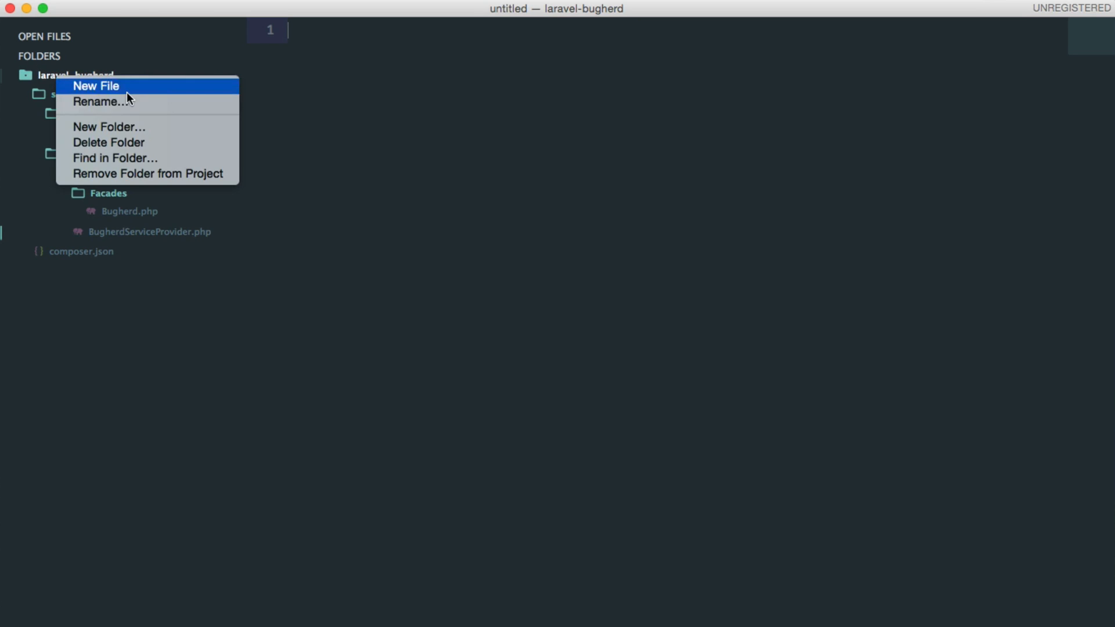
{"action": "left_click", "coordinate": [96, 85]}
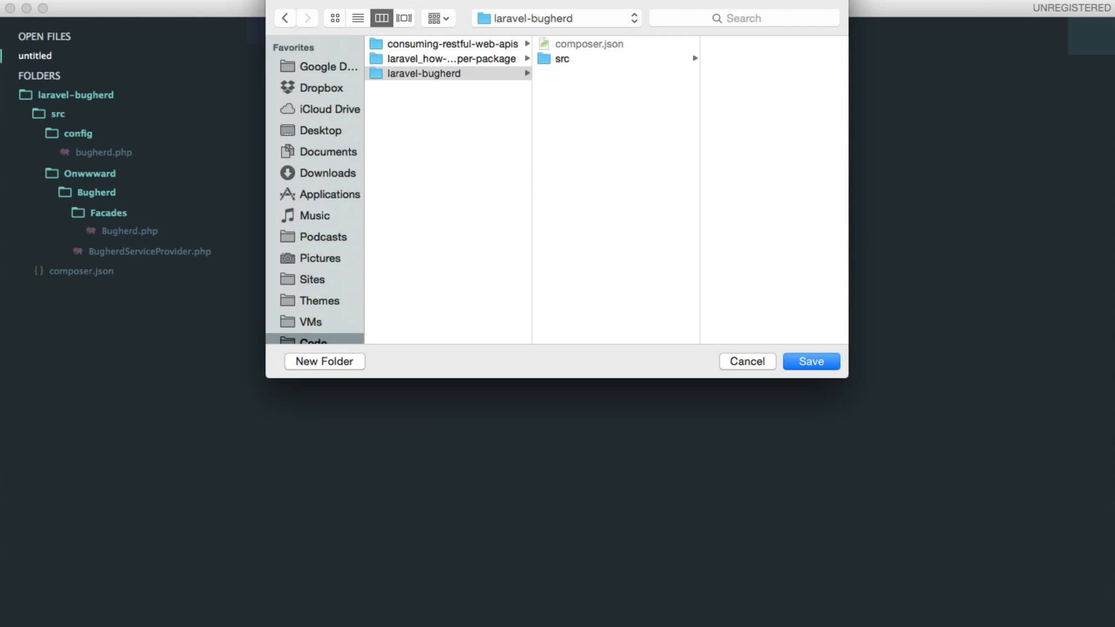
{"action": "type", "text": "READ"}
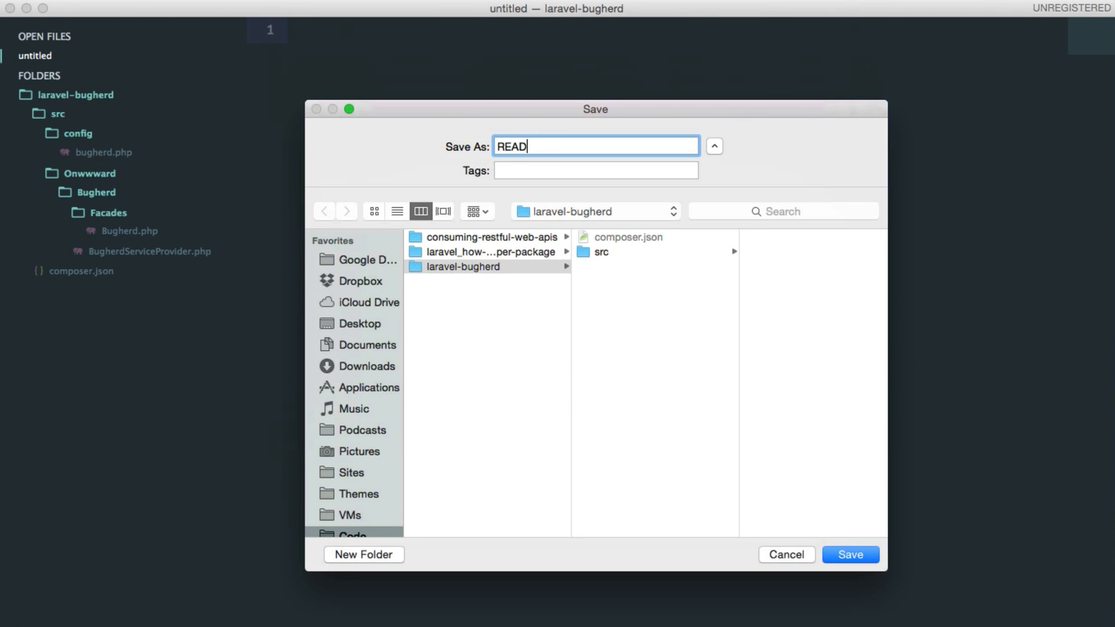
{"action": "left_click", "coordinate": [850, 555]}
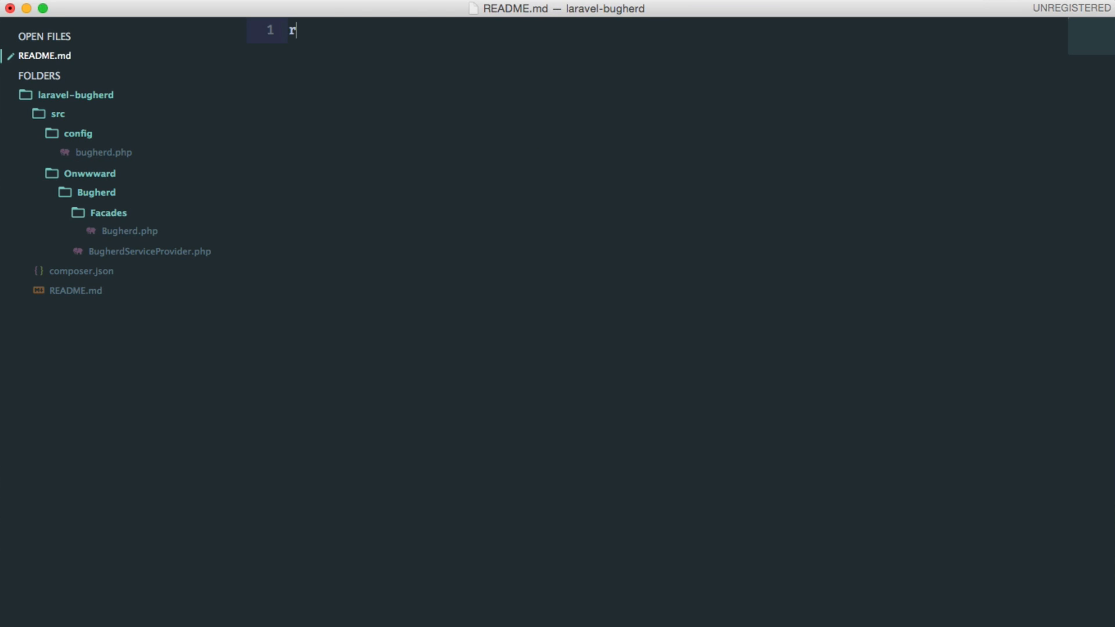
{"action": "type", "text": "eadme"}
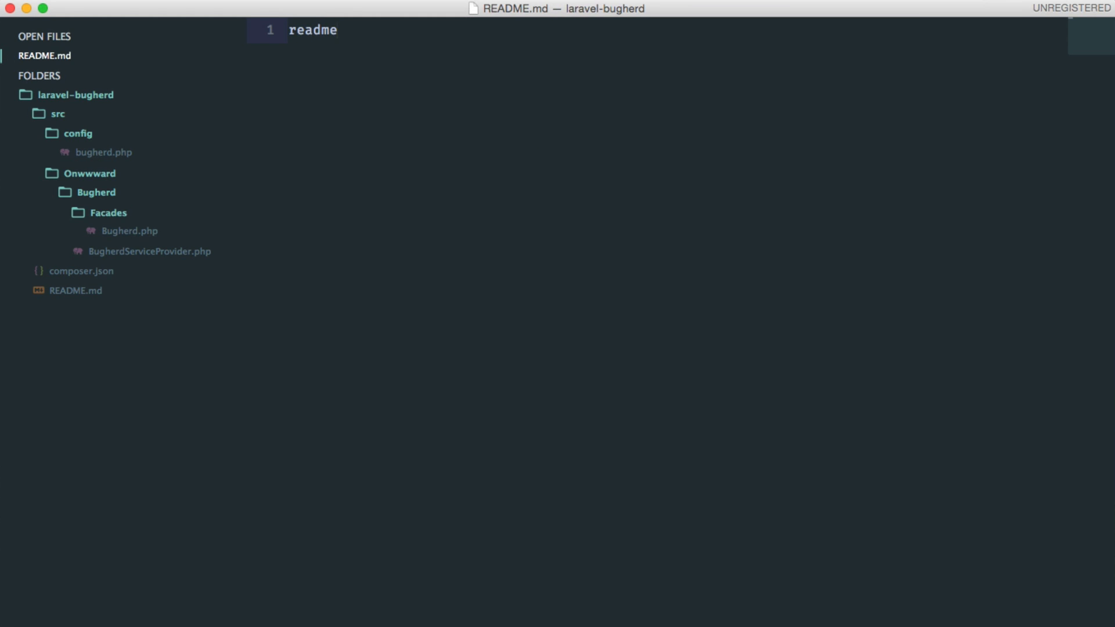
Add a LICENSE file and a .gitignore containing vendor/.
{"action": "right_click", "coordinate": [76, 76]}
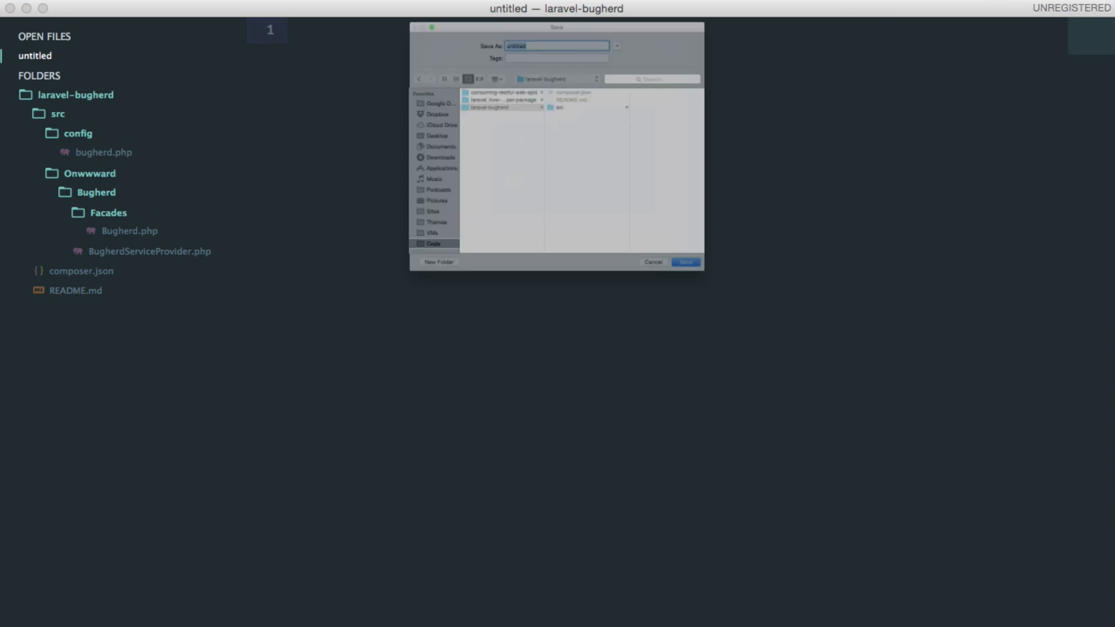
{"action": "type", "text": "L"}
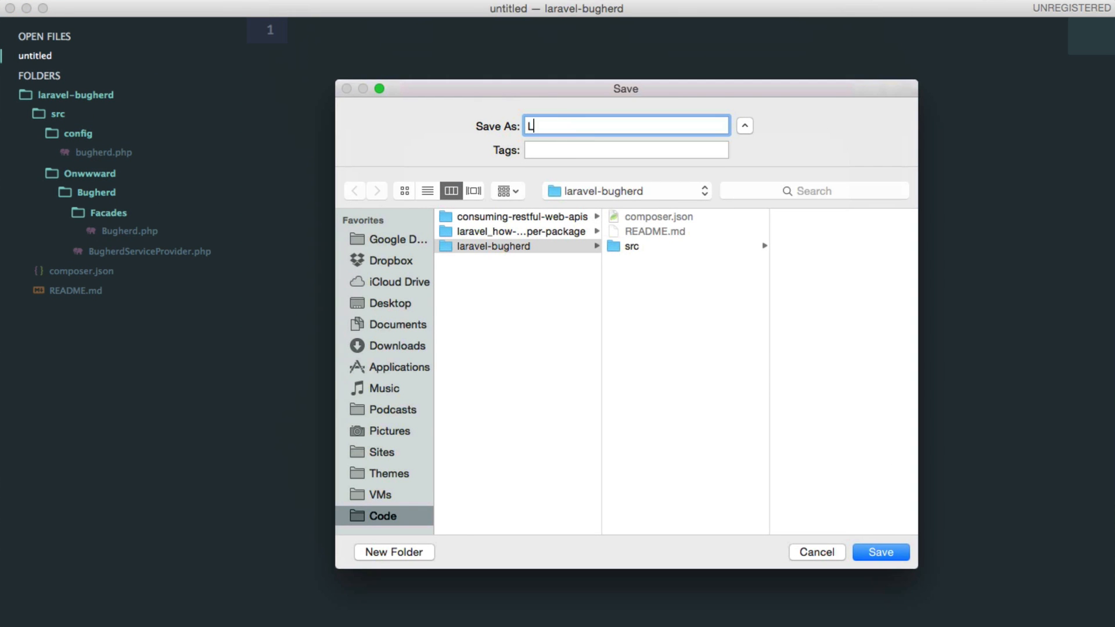
{"action": "type", "text": "ICENSE"}
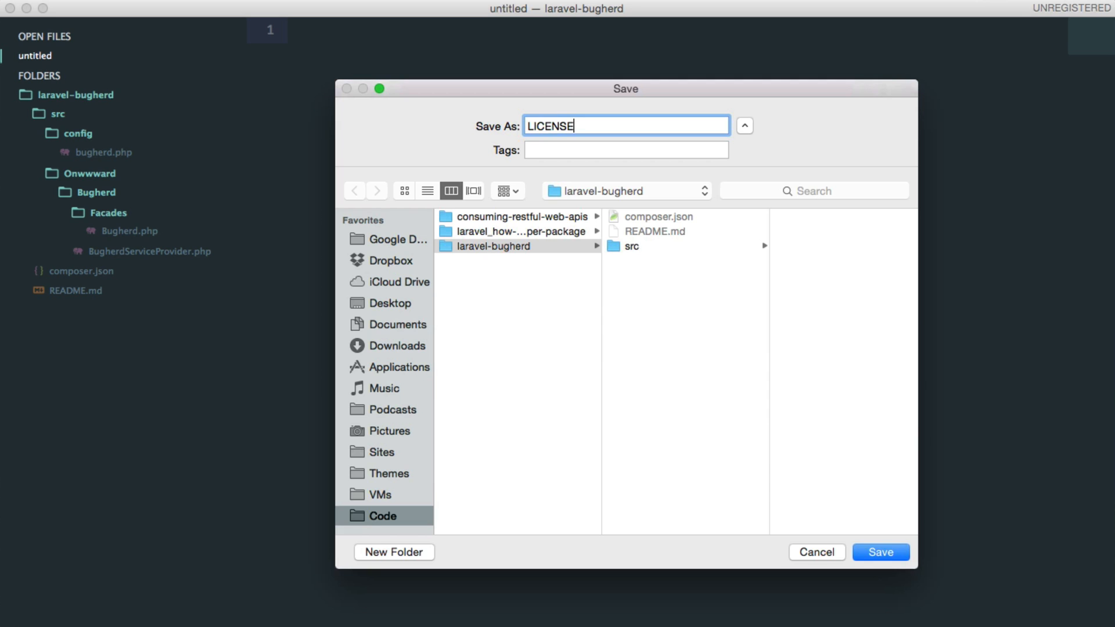
{"action": "left_click", "coordinate": [880, 552]}
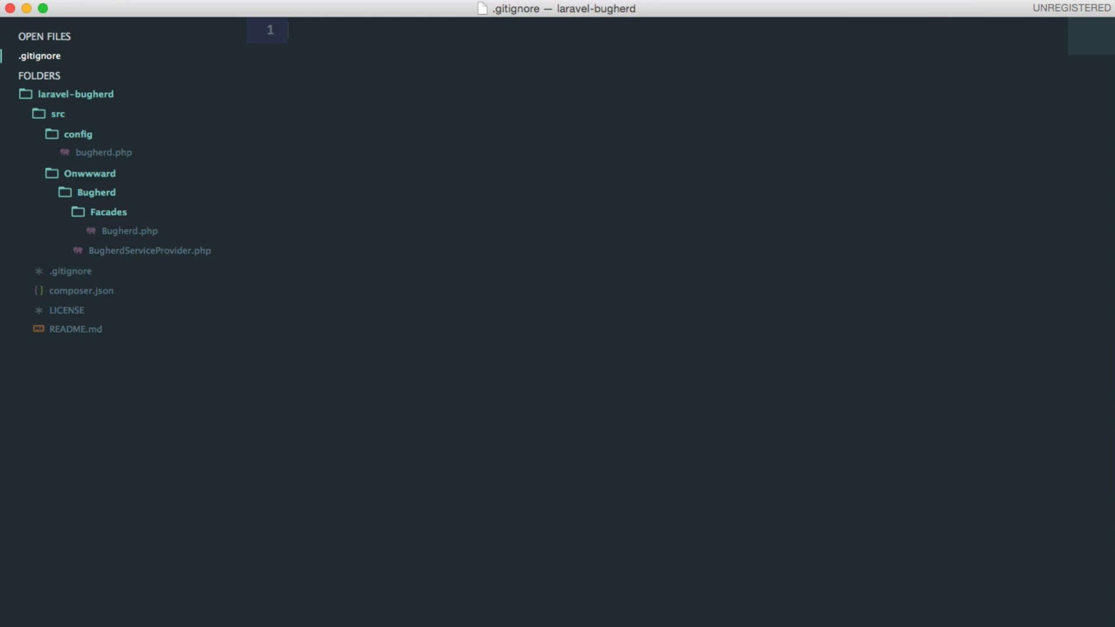
{"action": "type", "text": "vendor/"}
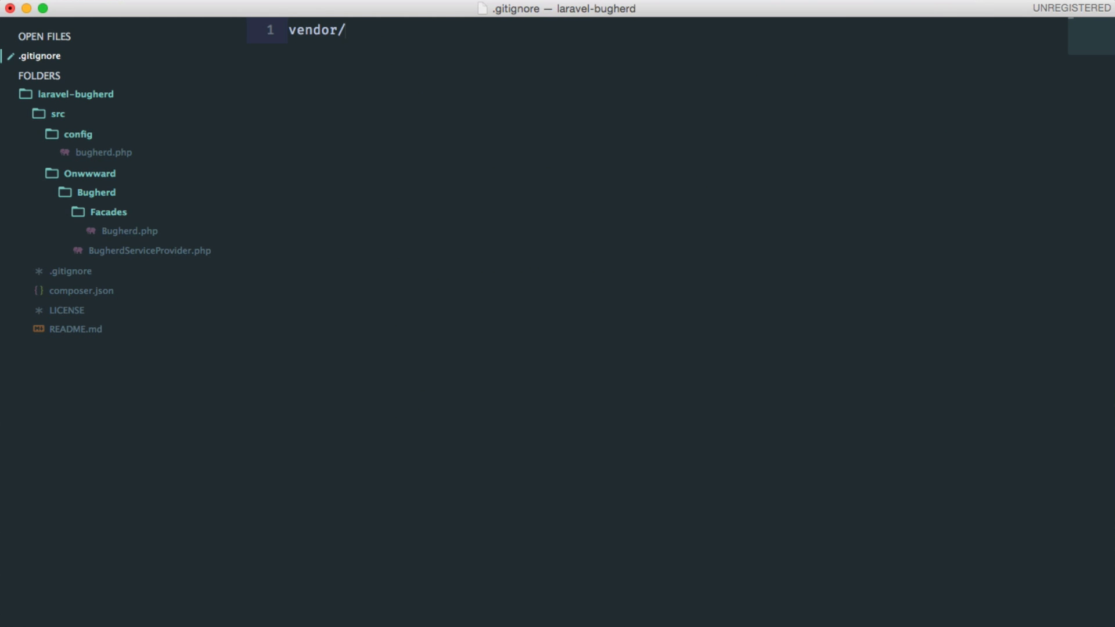
{"action": "right_click", "coordinate": [75, 74]}
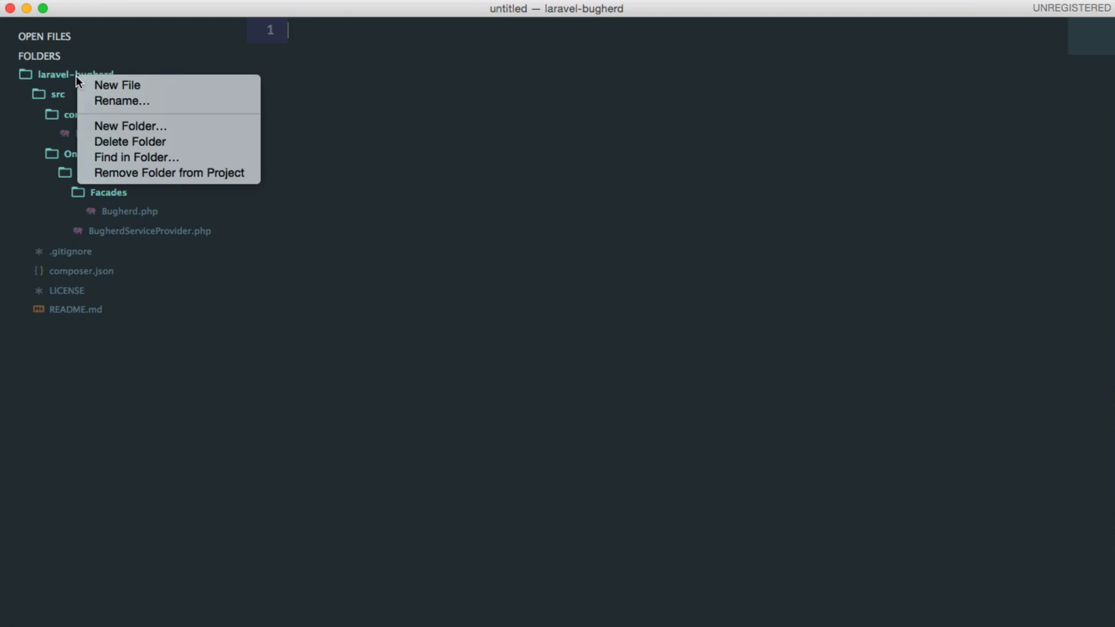
Create phpunit.xml with a Package Test Suite for ./tests/, plus a tests folder.
{"action": "left_click", "coordinate": [117, 84]}
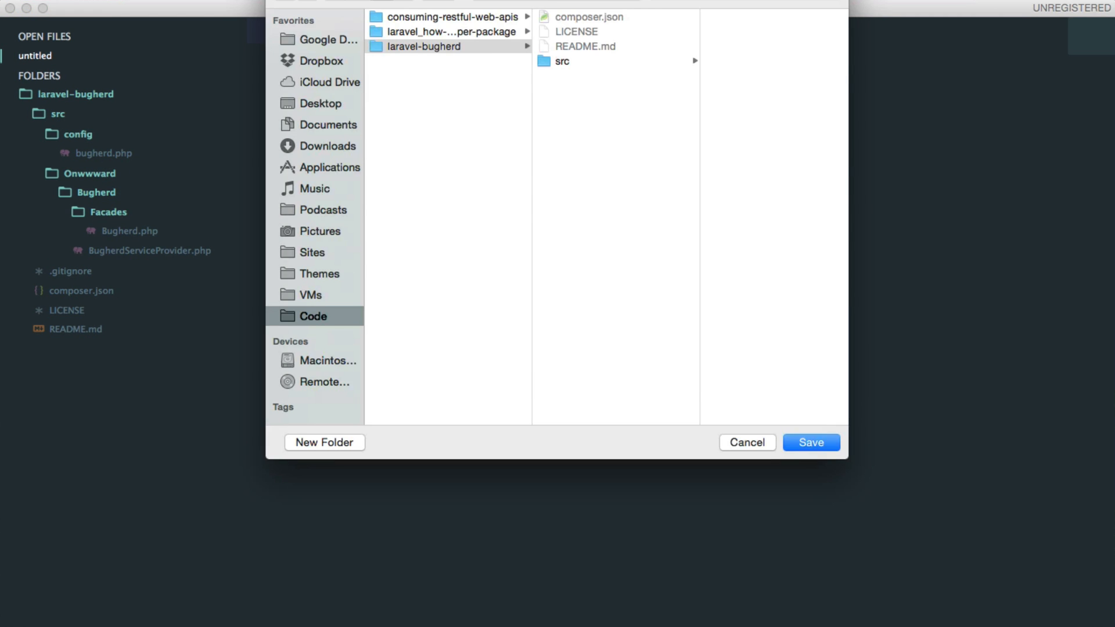
{"action": "type", "text": "phpun"}
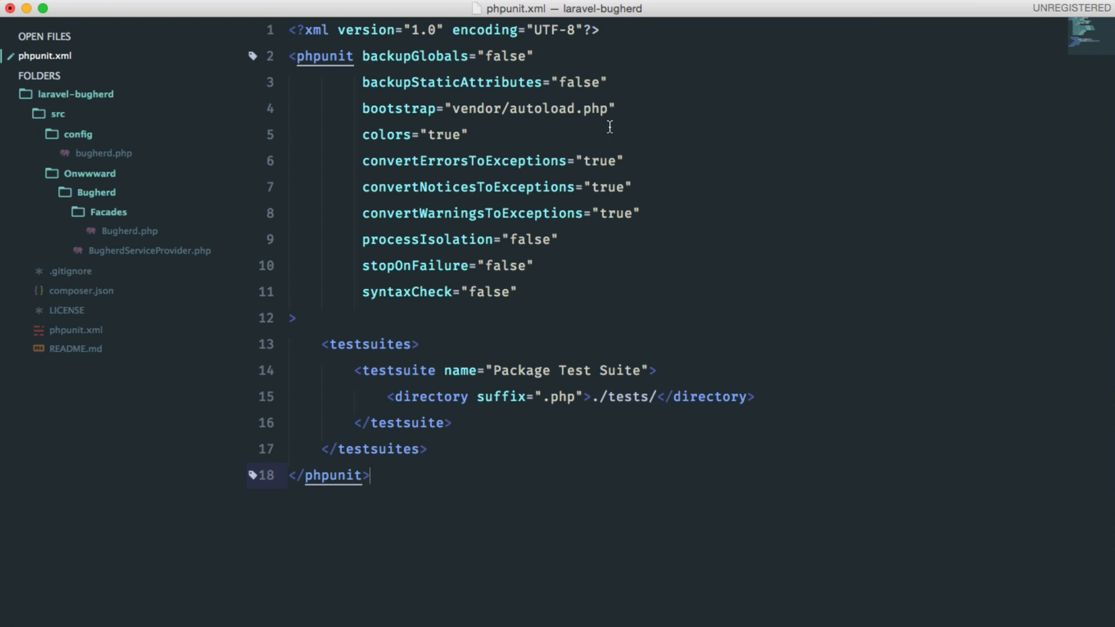
{"action": "double_click", "coordinate": [626, 397]}
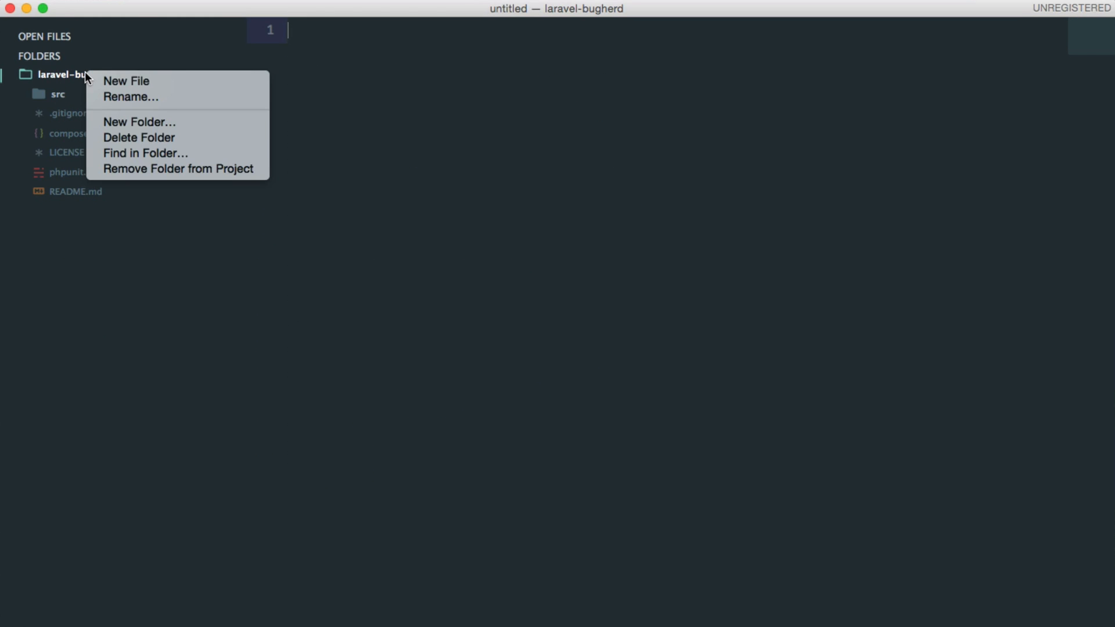
{"action": "left_click", "coordinate": [139, 122]}
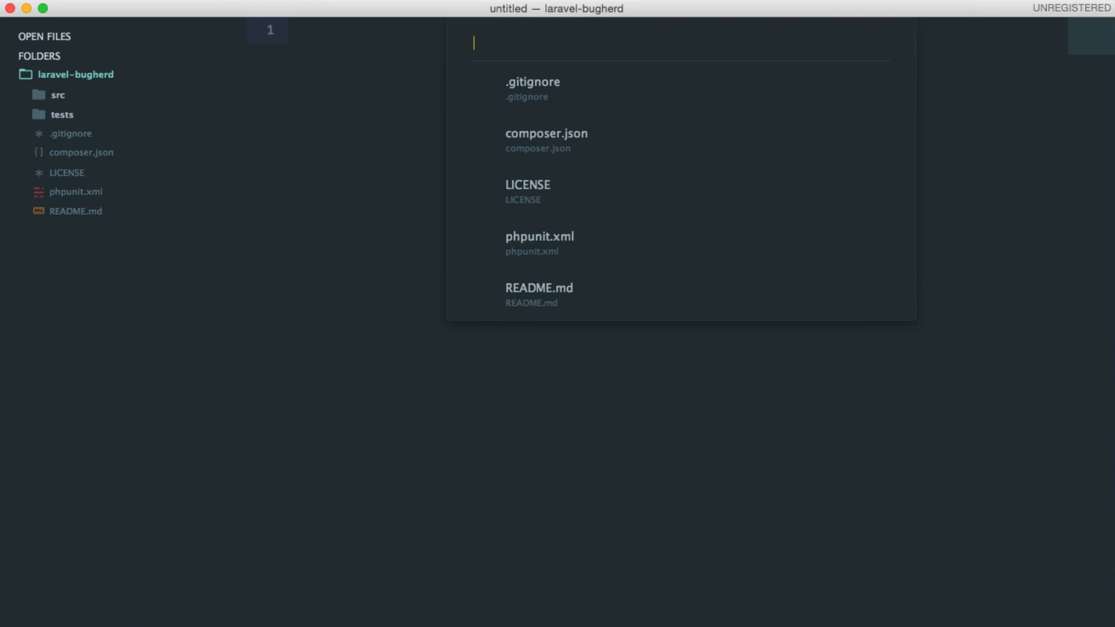
Add keywords ["laravel"] and PSR-4 autoload mapping Onwwward\\Bugherd\\ to src in composer.json.
{"action": "left_click", "coordinate": [546, 133]}
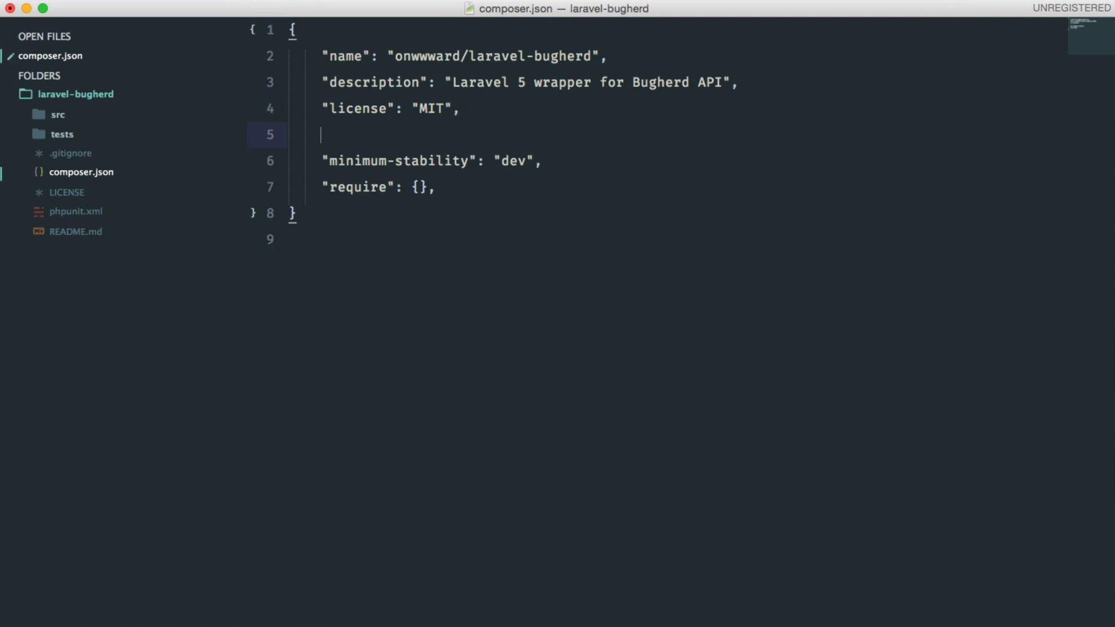
{"action": "type", "text": "\"keywords\":"}
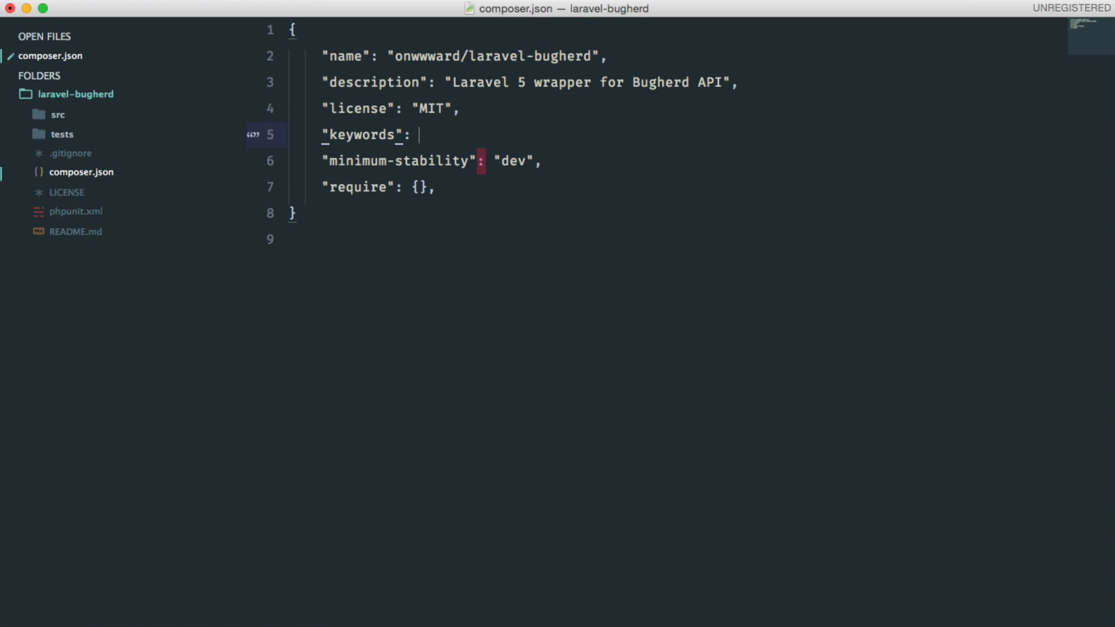
{"action": "type", "text": "[\"laravel\"]"}
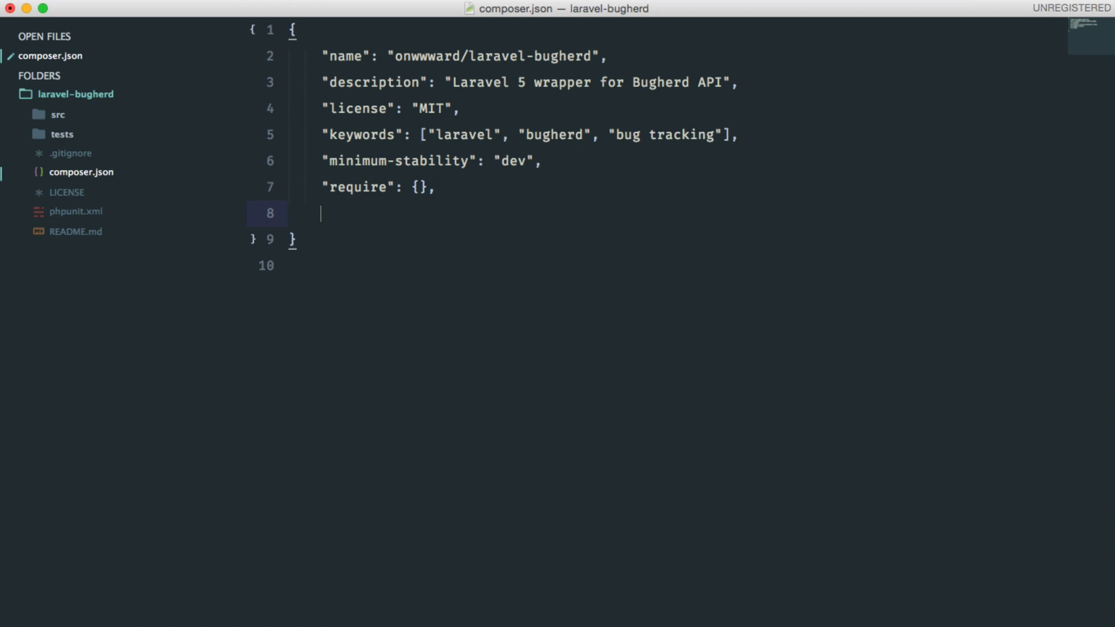
{"action": "type", "text": "\"autoload\""}
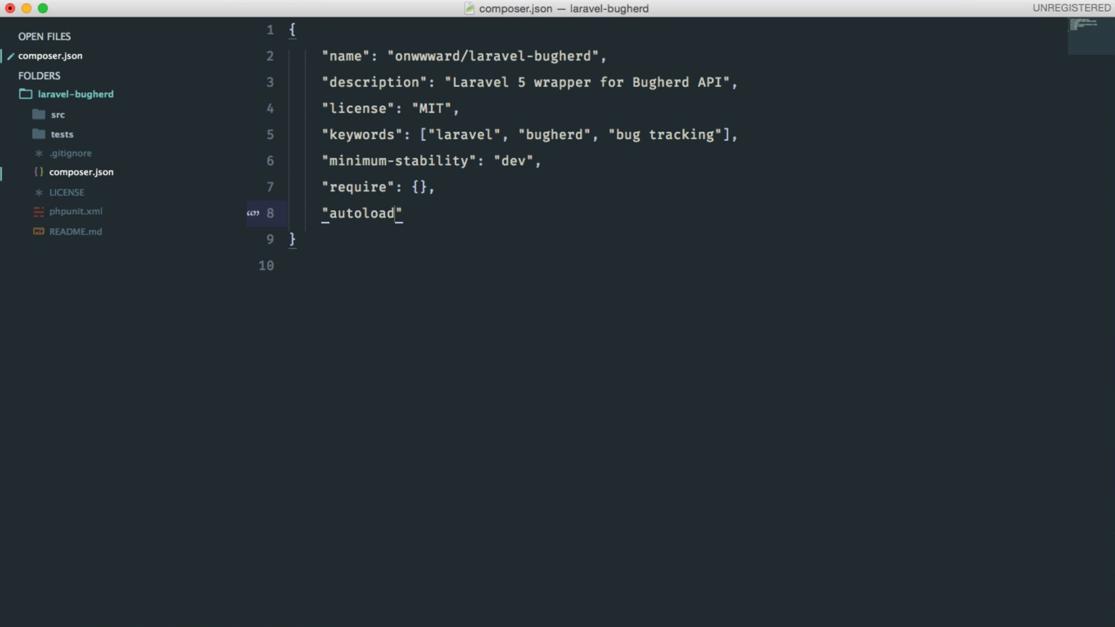
{"action": "type", "text": ": {"}
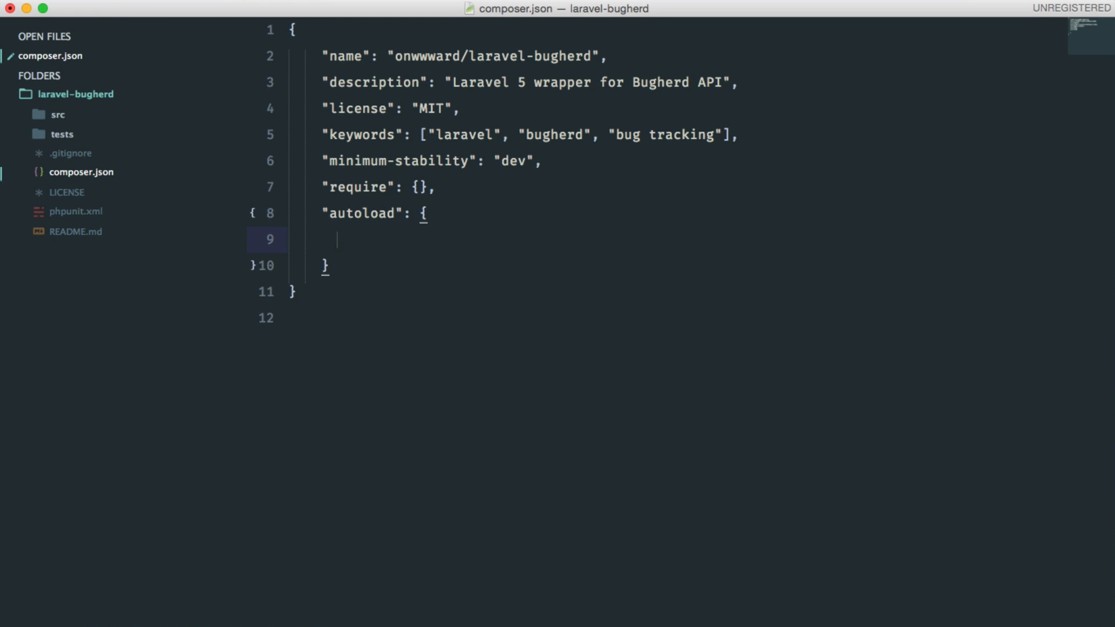
{"action": "type", "text": "\"psr-4\": \"\""}
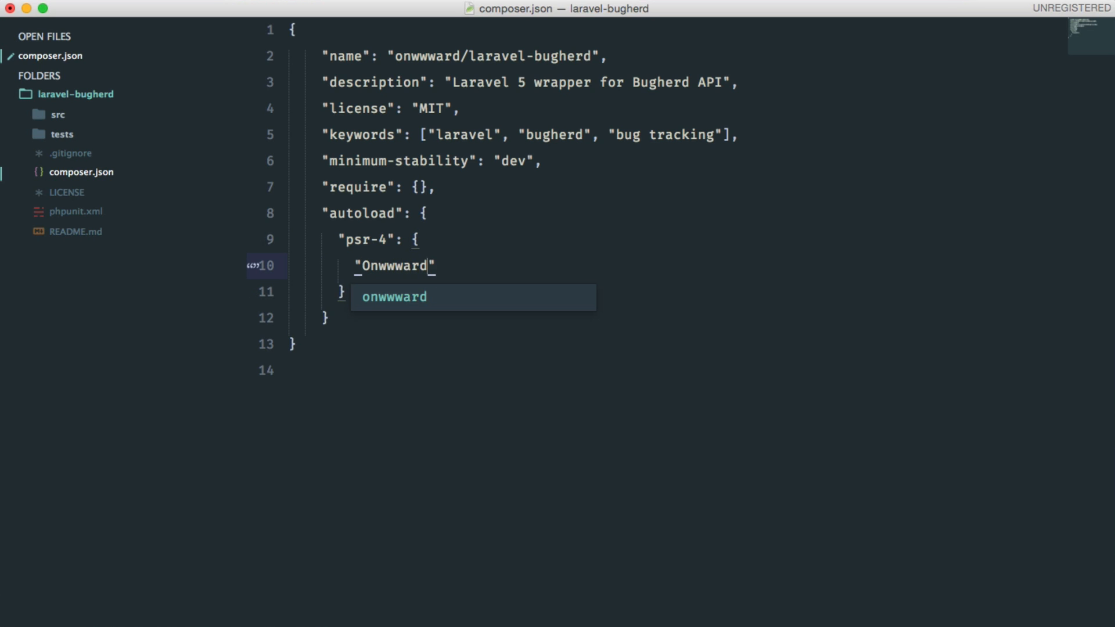
{"action": "type", "text": "\\\\Bugherd\\\\"}
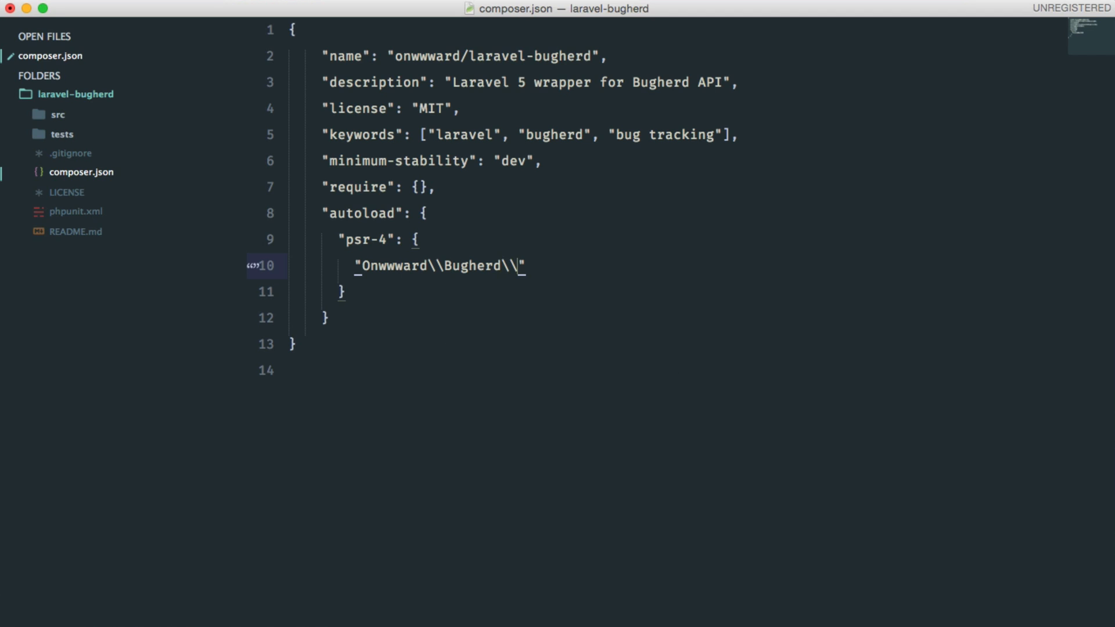
{"action": "type", "text": ":"}
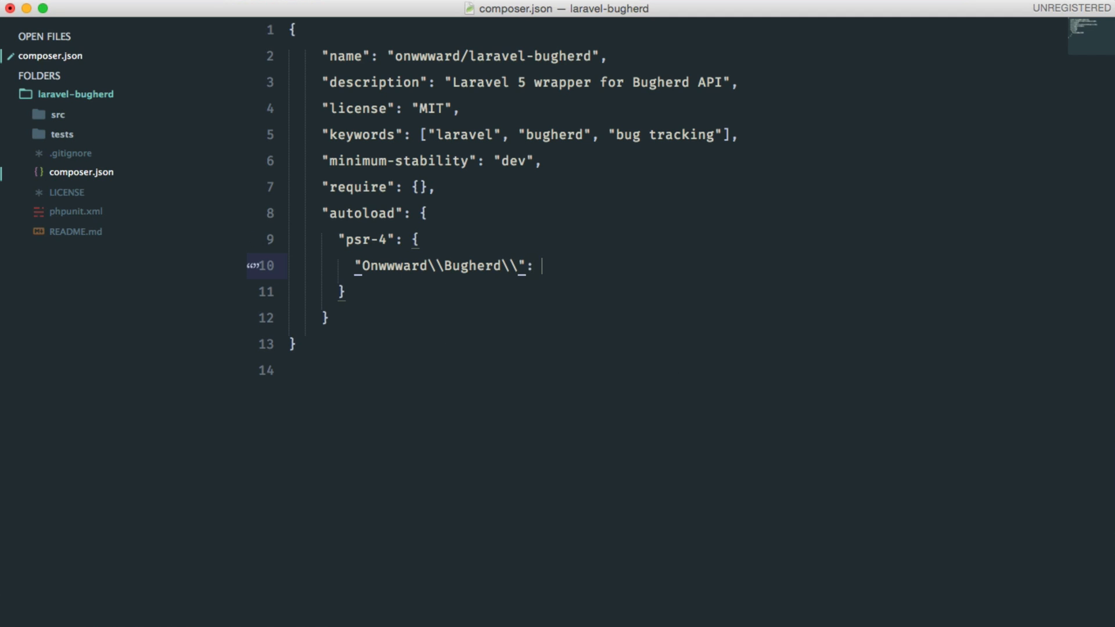
{"action": "type", "text": "\"src\""}
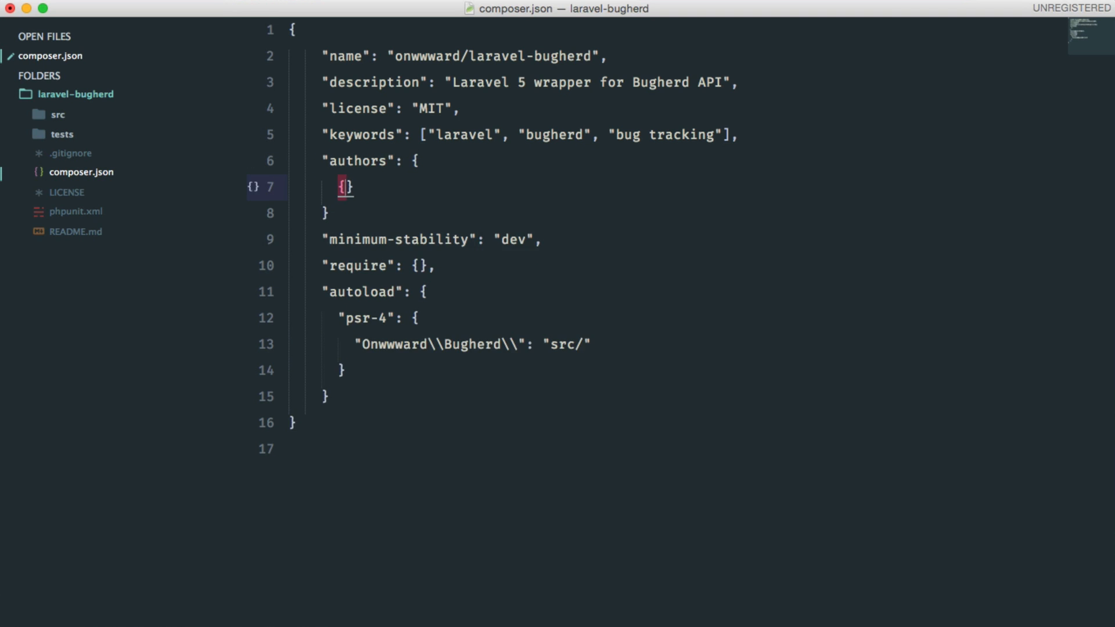
{"action": "type", "text": "\"name\": \"Roland Kalocsaven\""}
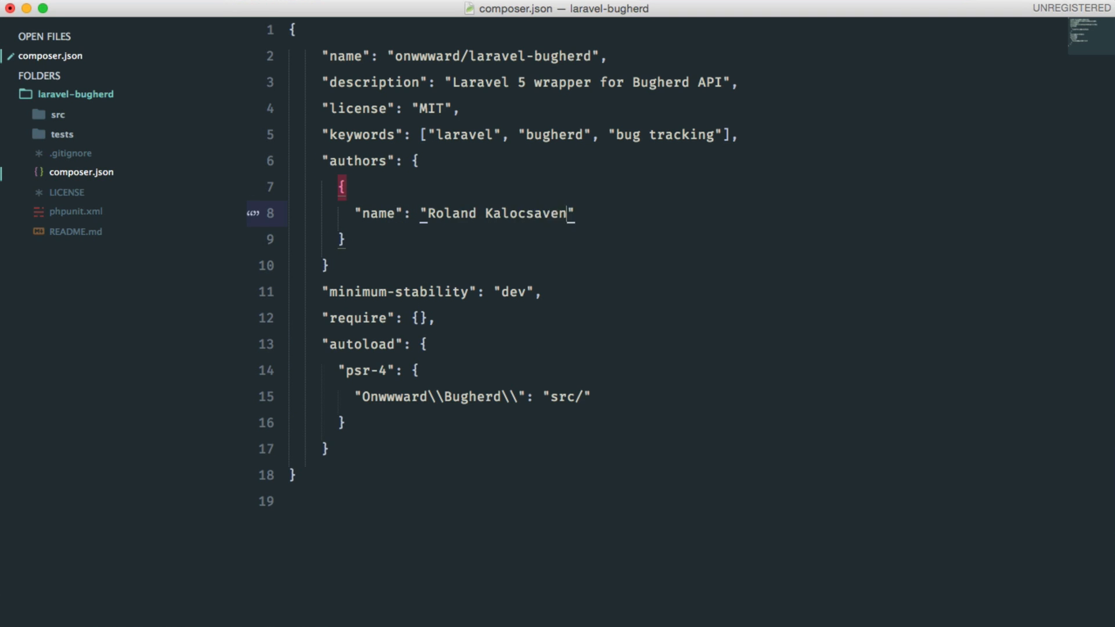
{"action": "type", "text": "\"email\": \""}
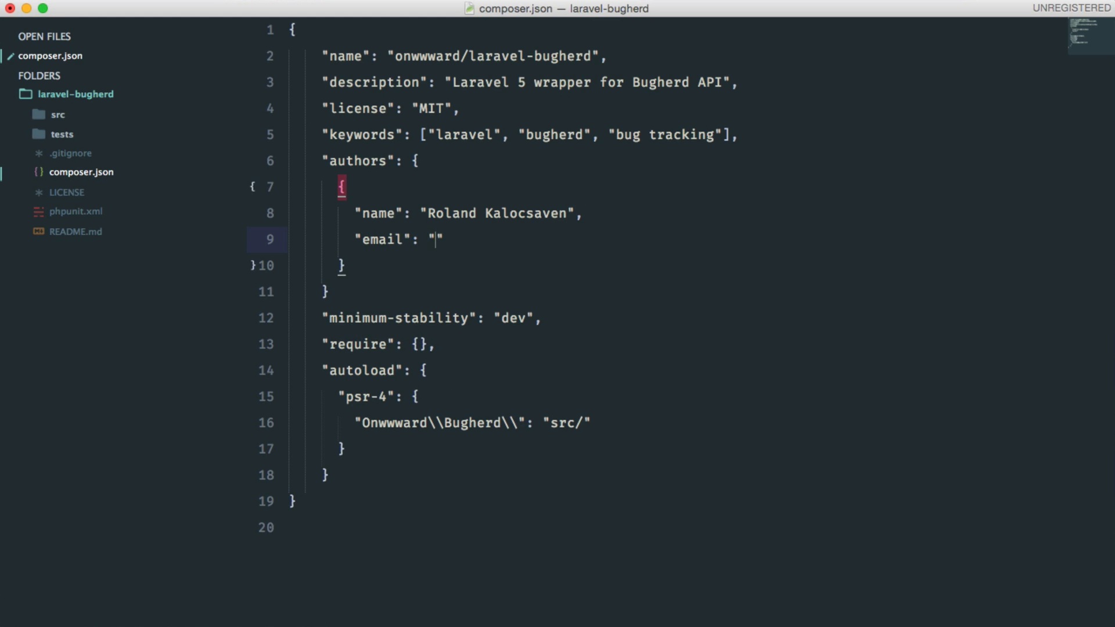
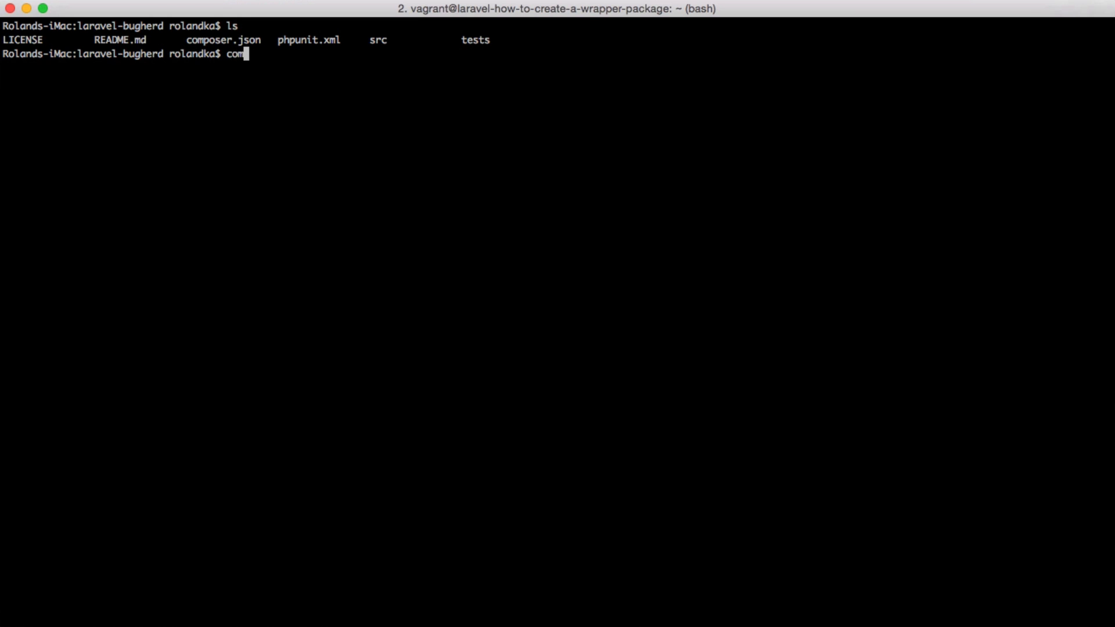
Require illuminate/support with composer.
{"action": "type", "text": "poser require illuminat"}
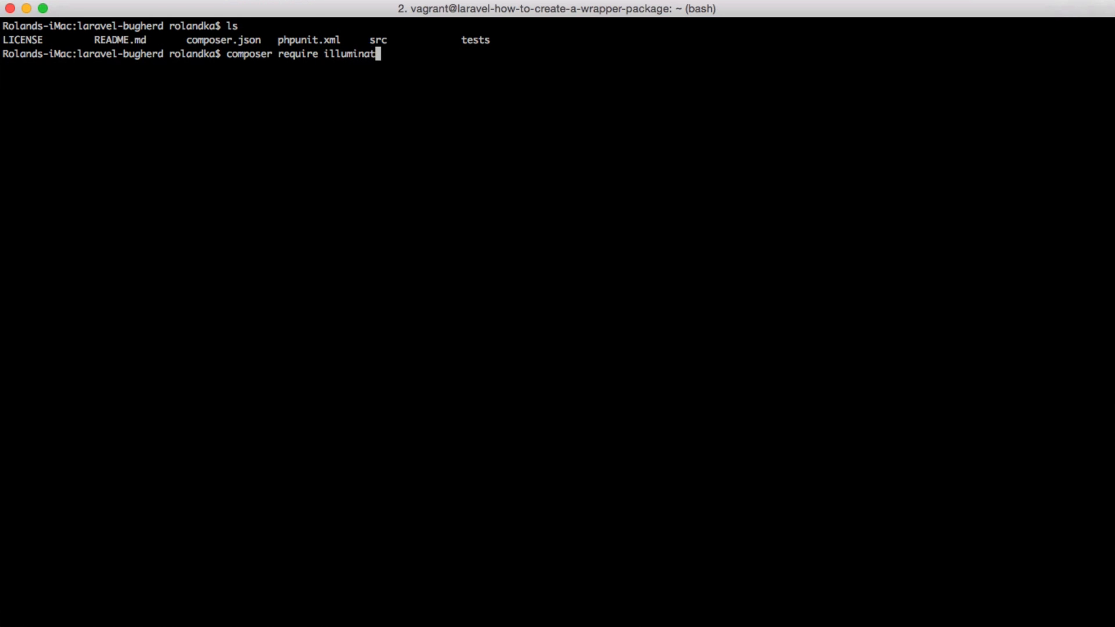
{"action": "type", "text": "e/"}
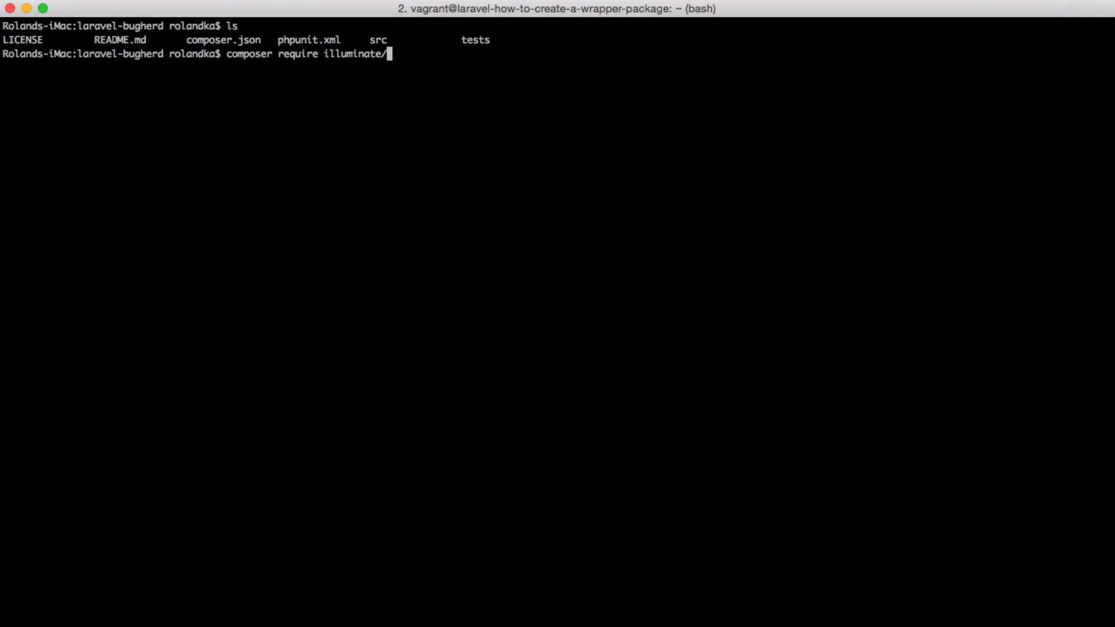
{"action": "type", "text": "support"}
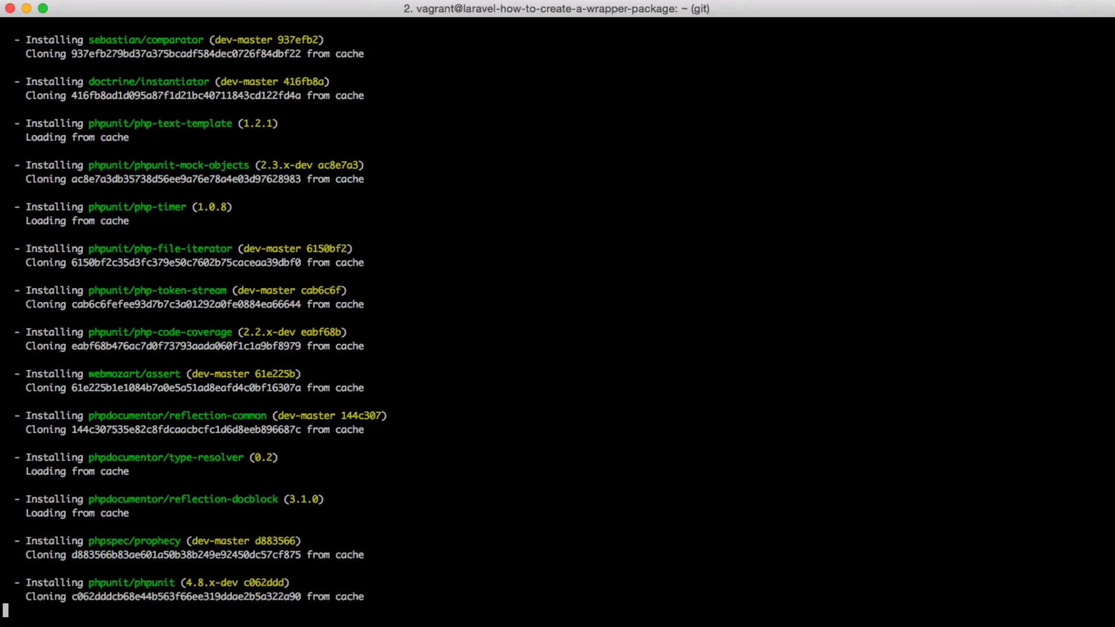
Require graham-campbell/testbench as a dev dependency.
{"action": "type", "text": "composer r"}
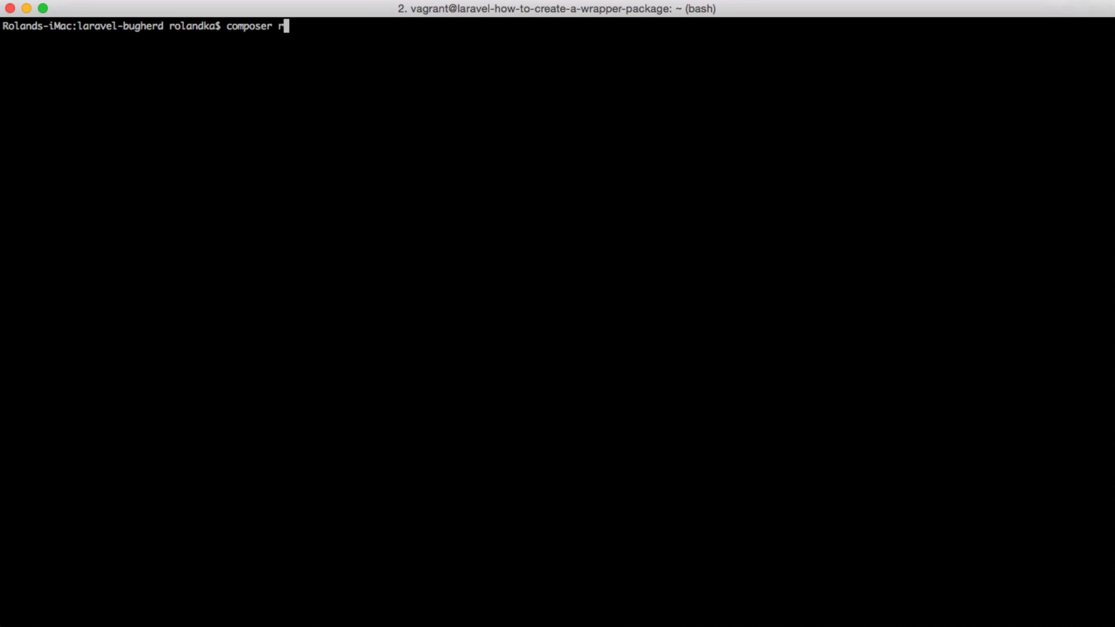
{"action": "type", "text": "equire graham-campbell/testbench --"}
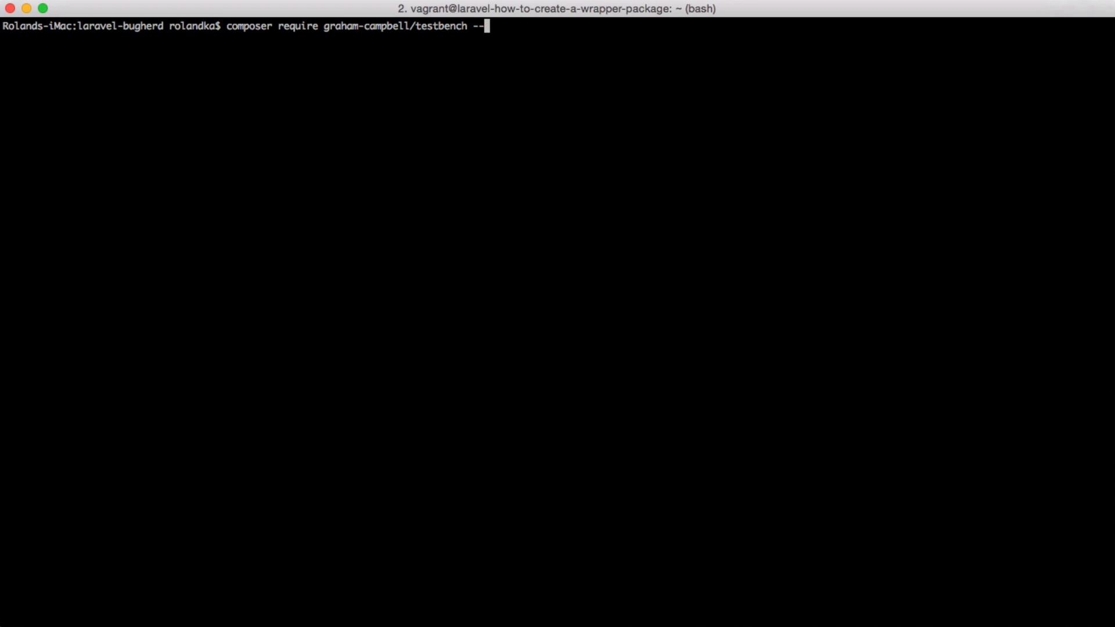
{"action": "type", "text": "dev"}
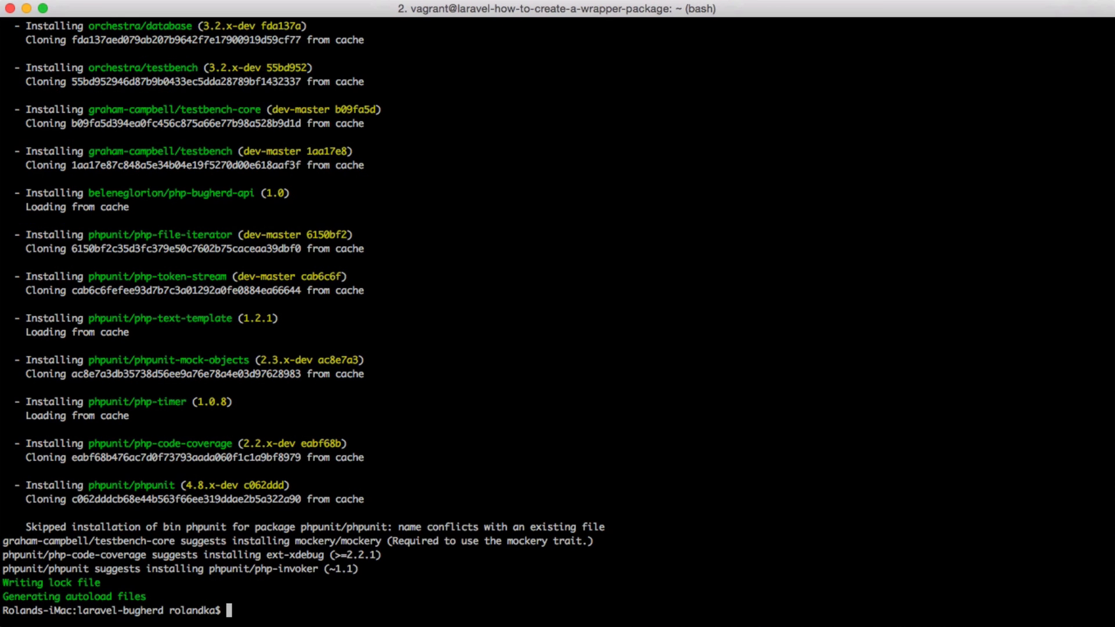
{"action": "type", "text": "composer require"}
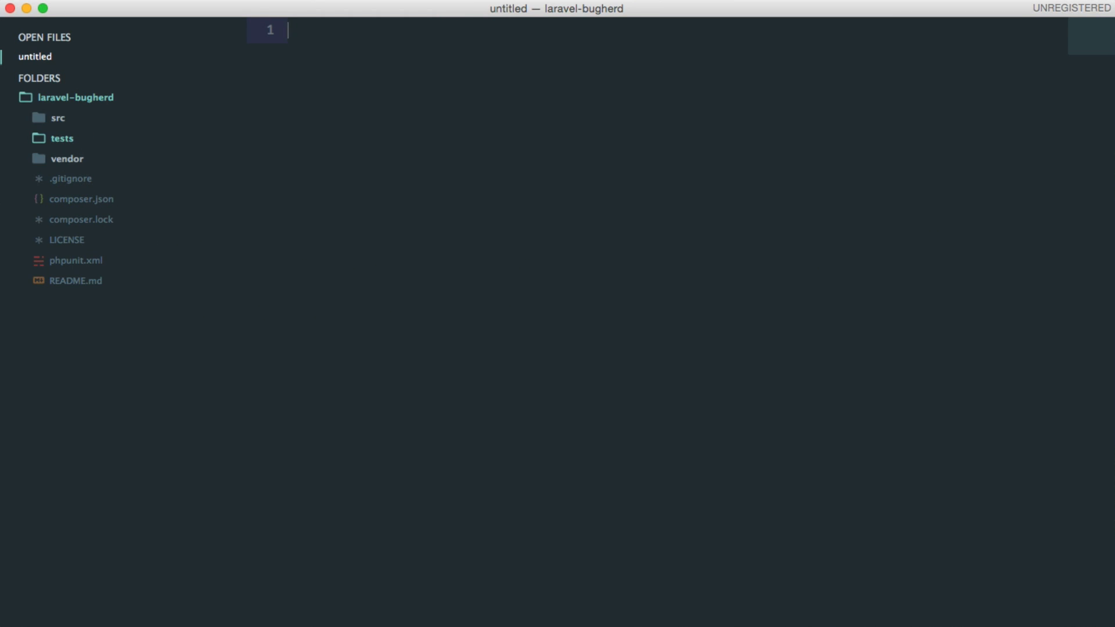
Save AbstractTestCase.php in tests, namespaced Bugherd\Tests, extending TestBench's AbstractPackageTestCase.
{"action": "key", "text": "cmd+s"}
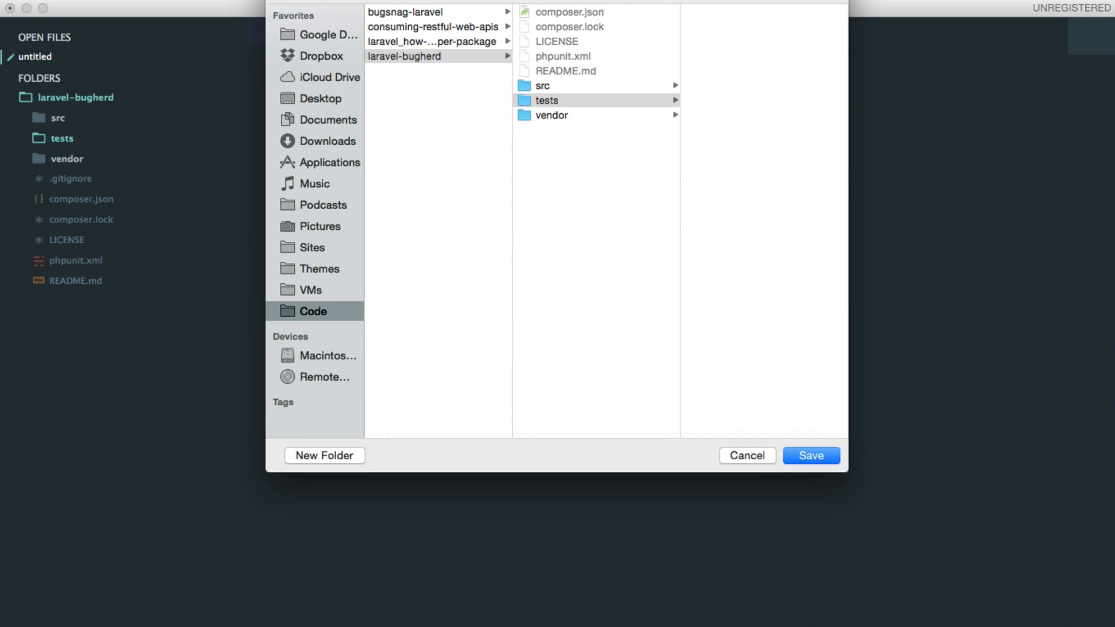
{"action": "type", "text": "Abstra"}
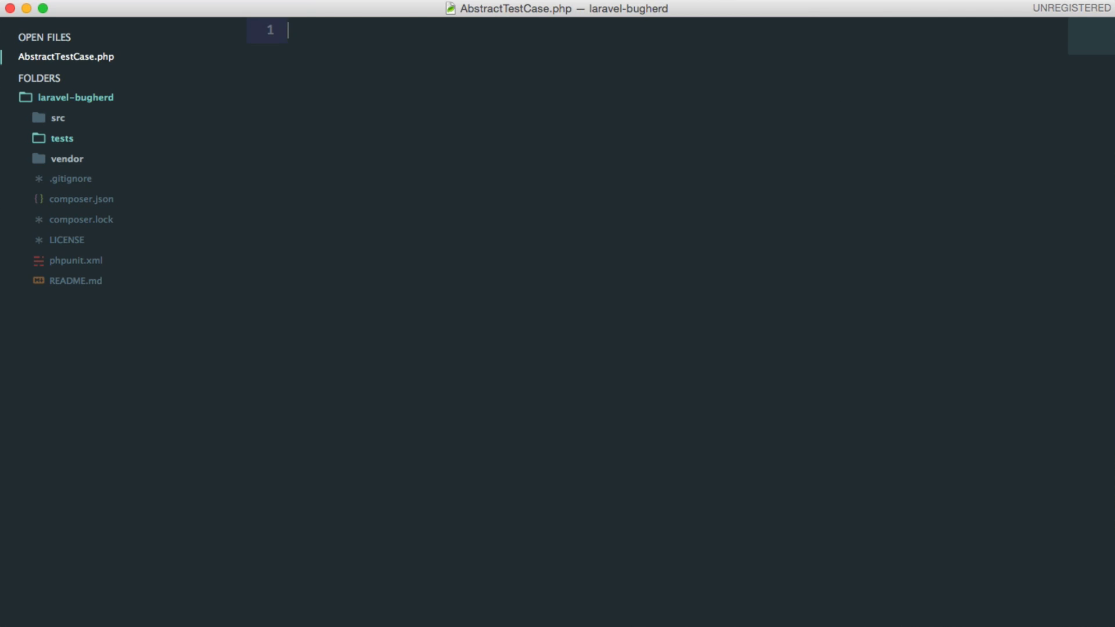
{"action": "type", "text": "namespace Onwwward\\"}
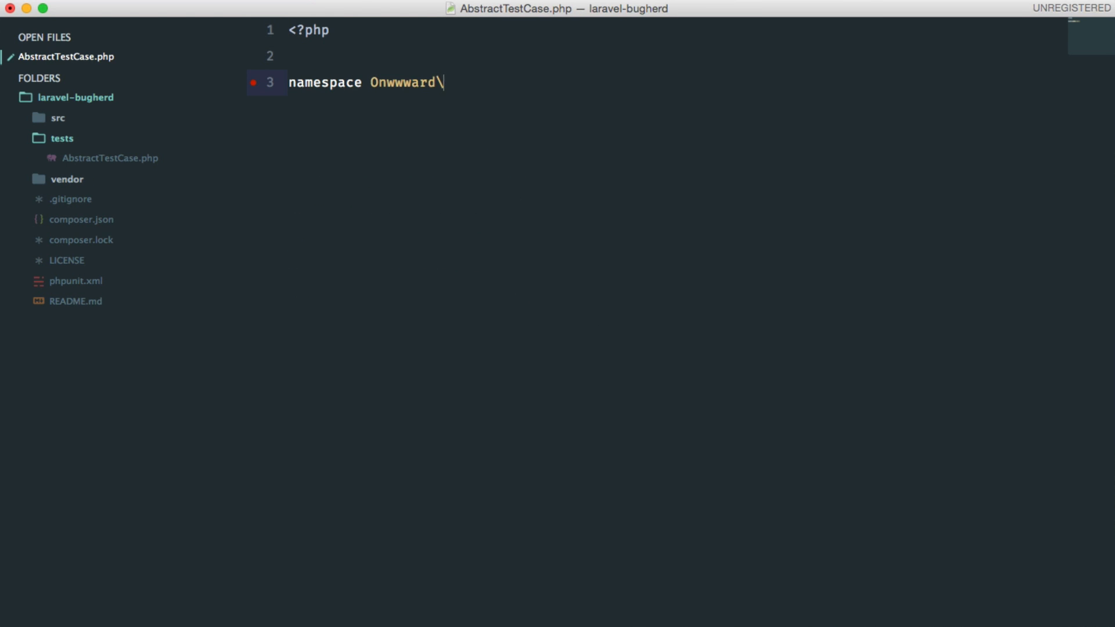
{"action": "type", "text": "Bugherd\\Tests;"}
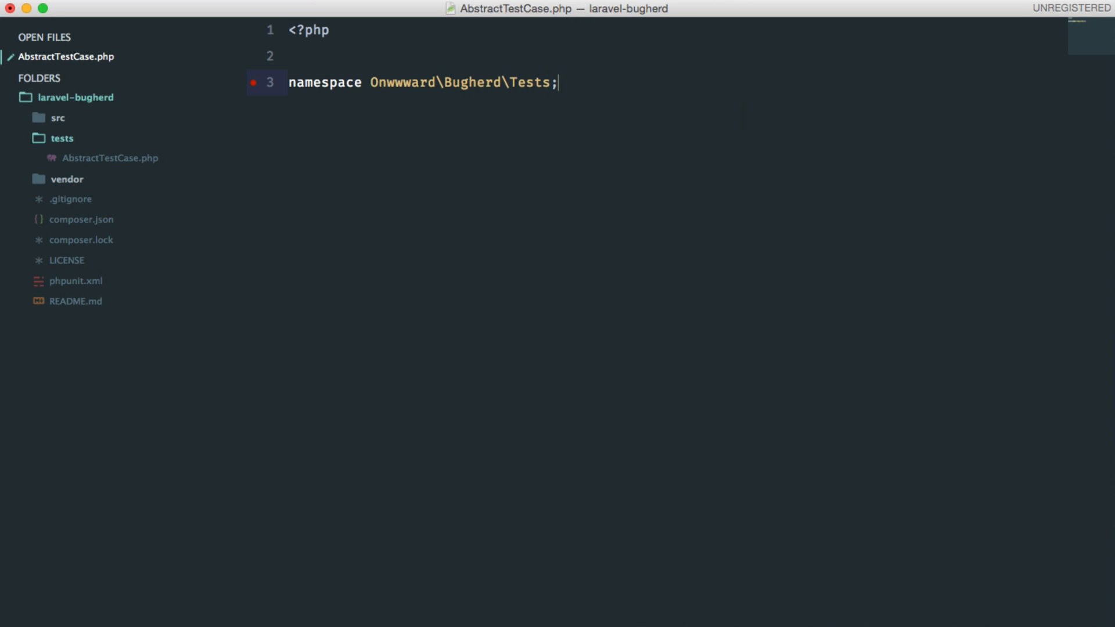
{"action": "type", "text": "cla"}
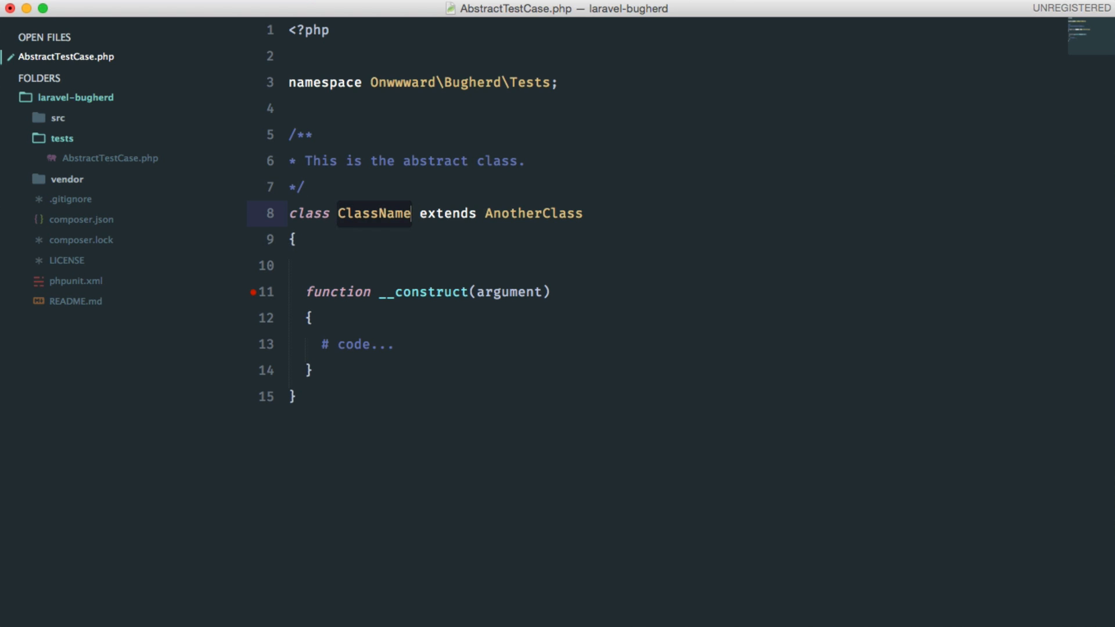
{"action": "type", "text": "AbstractTestCase"}
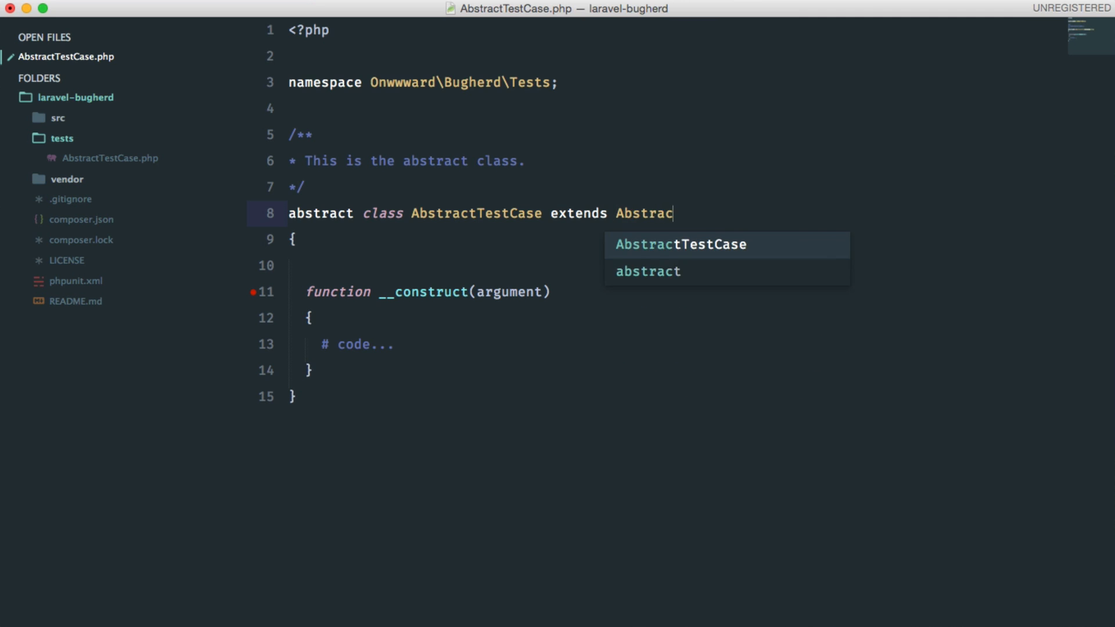
{"action": "type", "text": "PackageTestCase"}
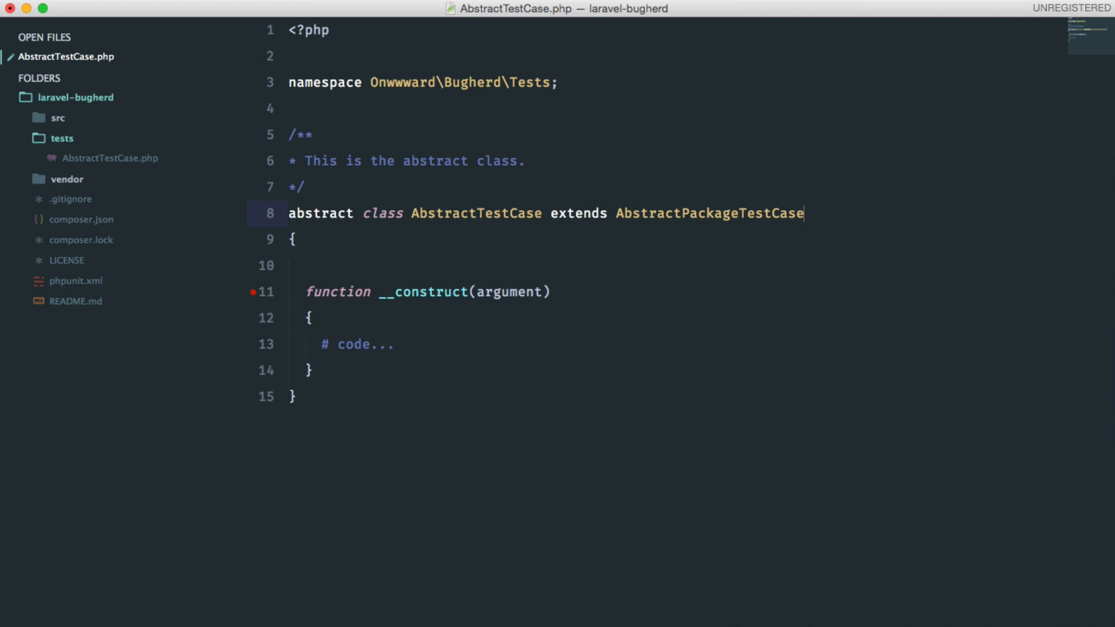
{"action": "type", "text": "use GrahamCampbell\\TestBench\\AbstractPackageTestCase;"}
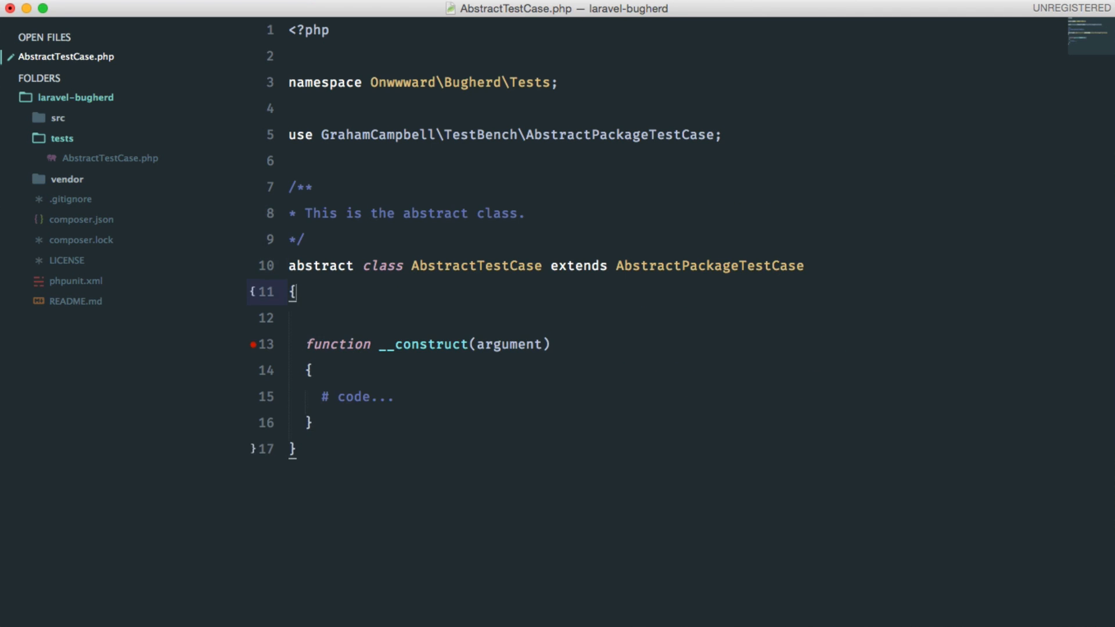
Add a documented getServiceProviderClass method returning BugherdServiceProvider.
{"action": "type", "text": "public function get("}
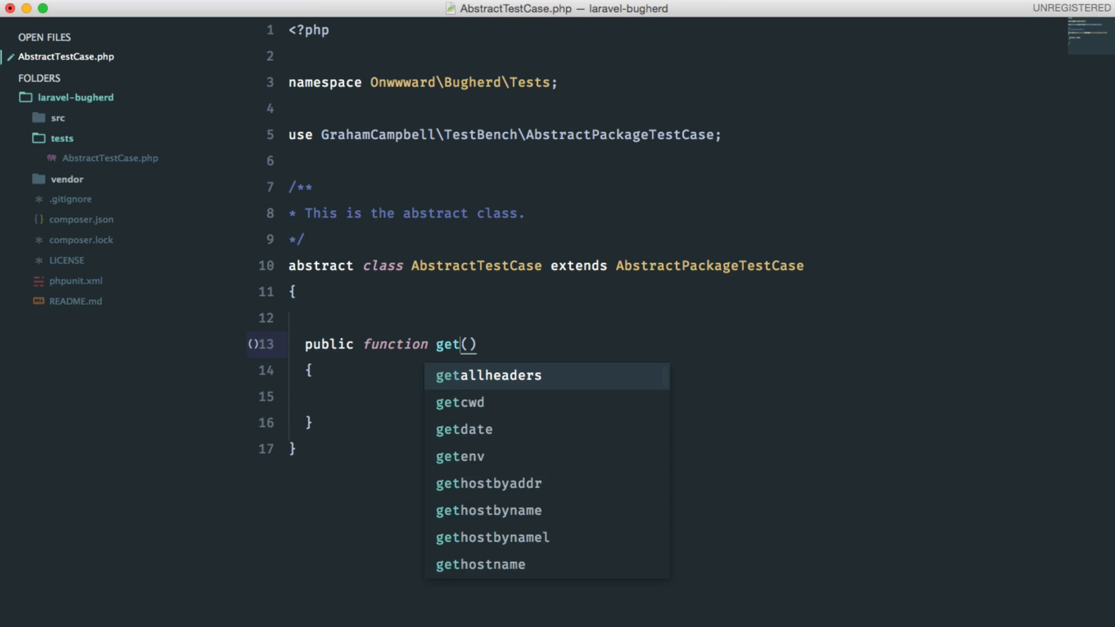
{"action": "type", "text": "ServiceProvicerClass"}
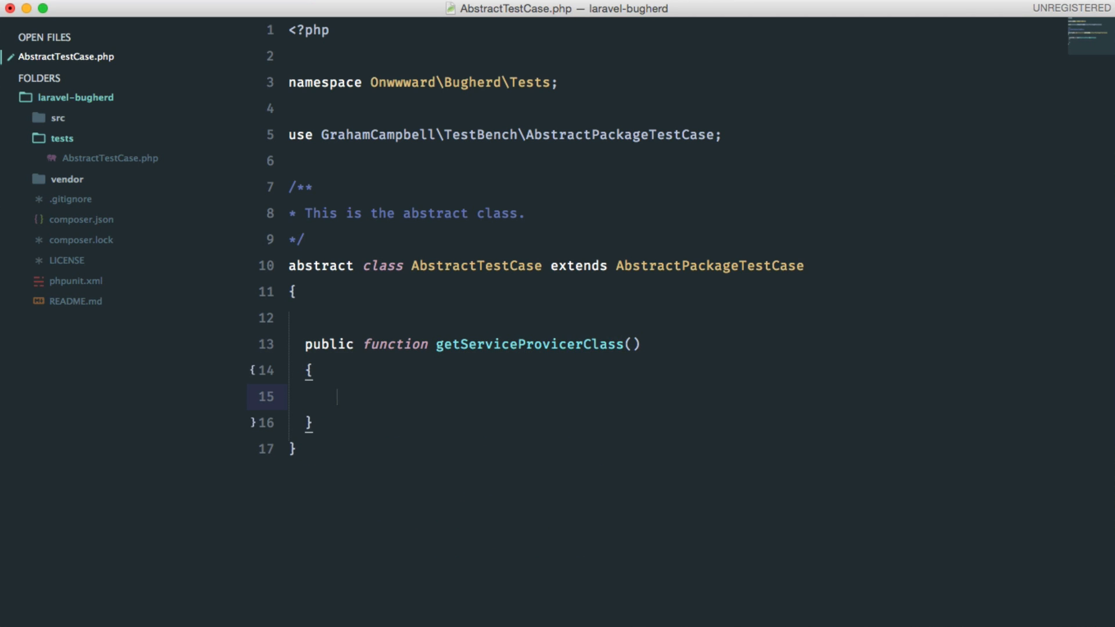
{"action": "type", "text": "return BugherdServiceProvider::class;"}
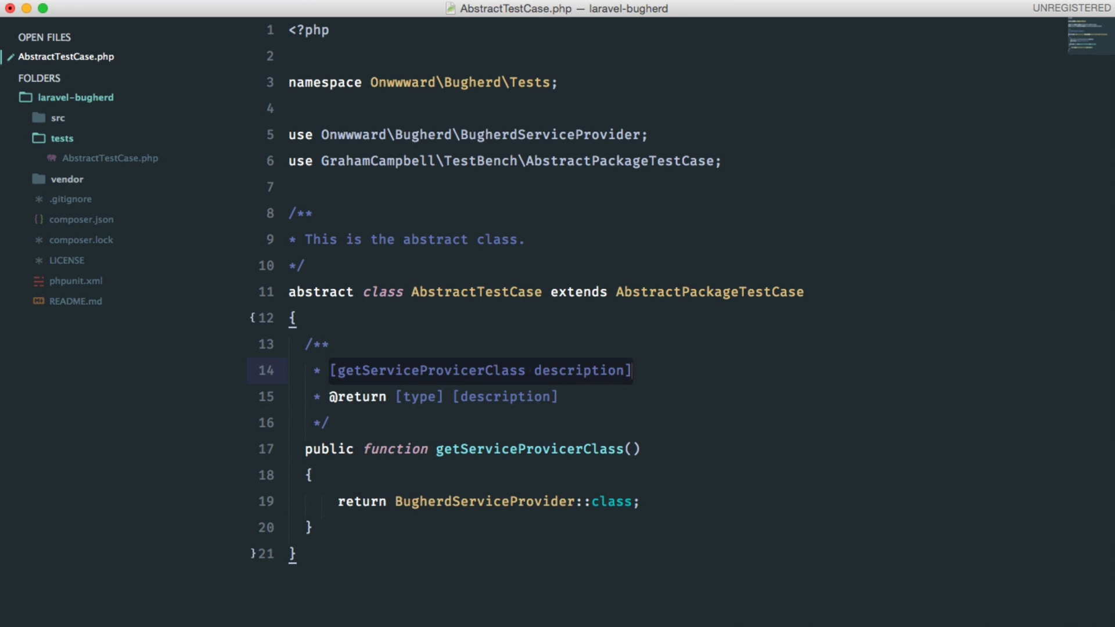
{"action": "type", "text": "Get the service provider class."}
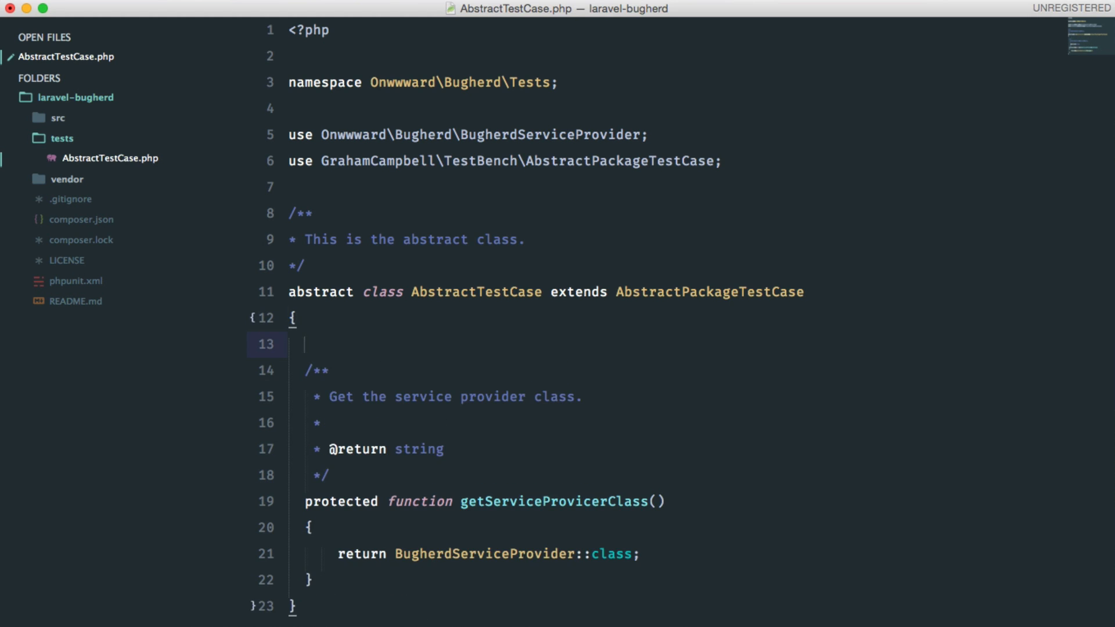
{"action": "type", "text": "public function setTheApiKey()"}
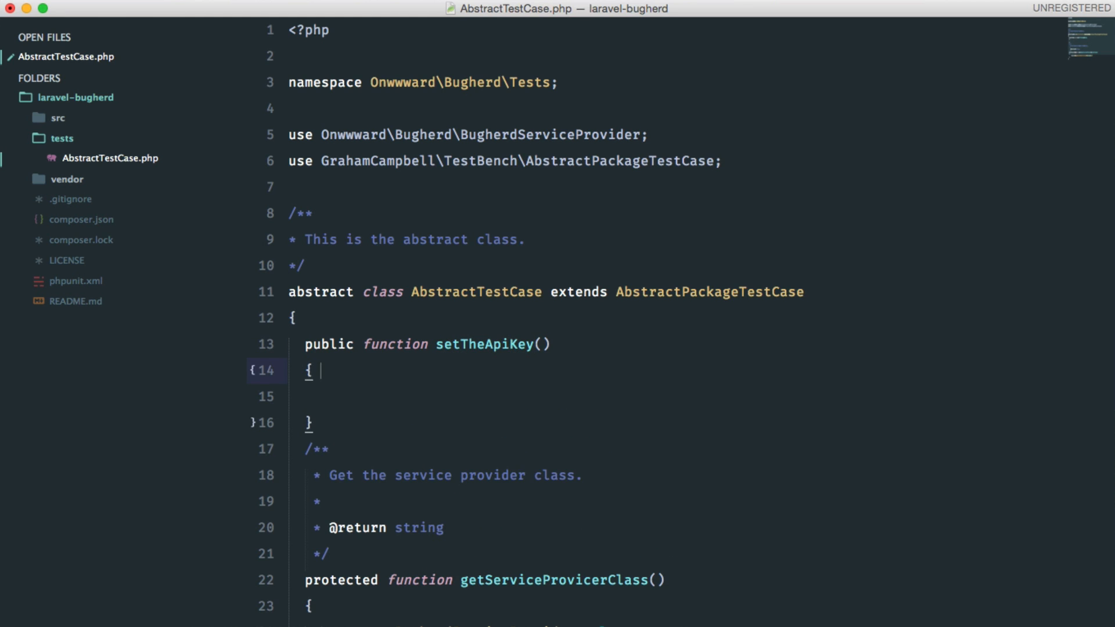
{"action": "type", "text": "$this->"}
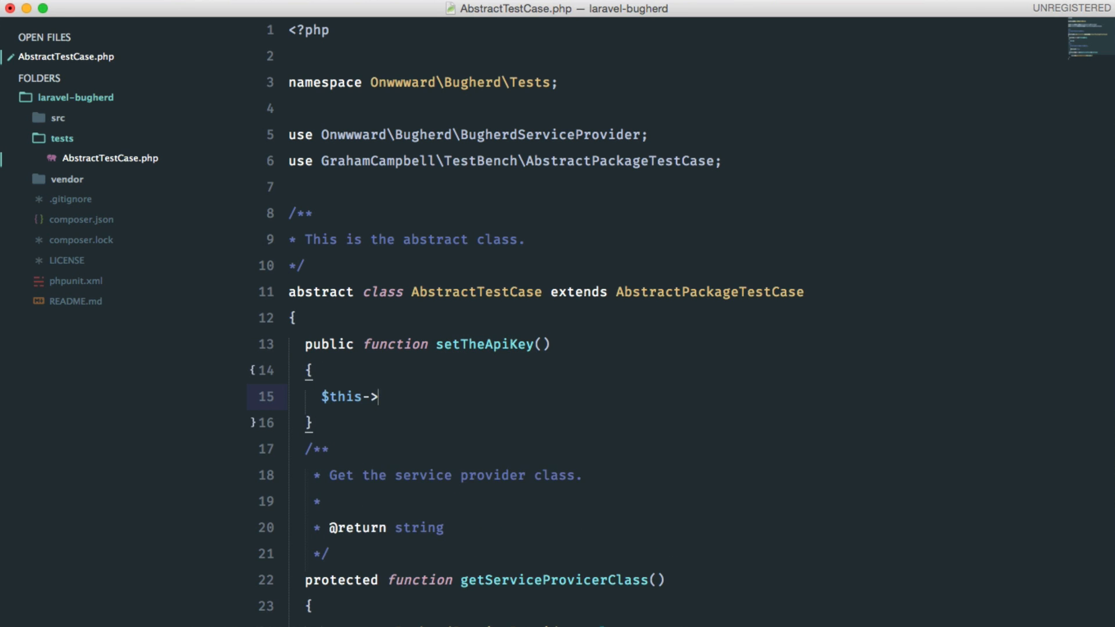
{"action": "type", "text": "app->config->set('bug'"}
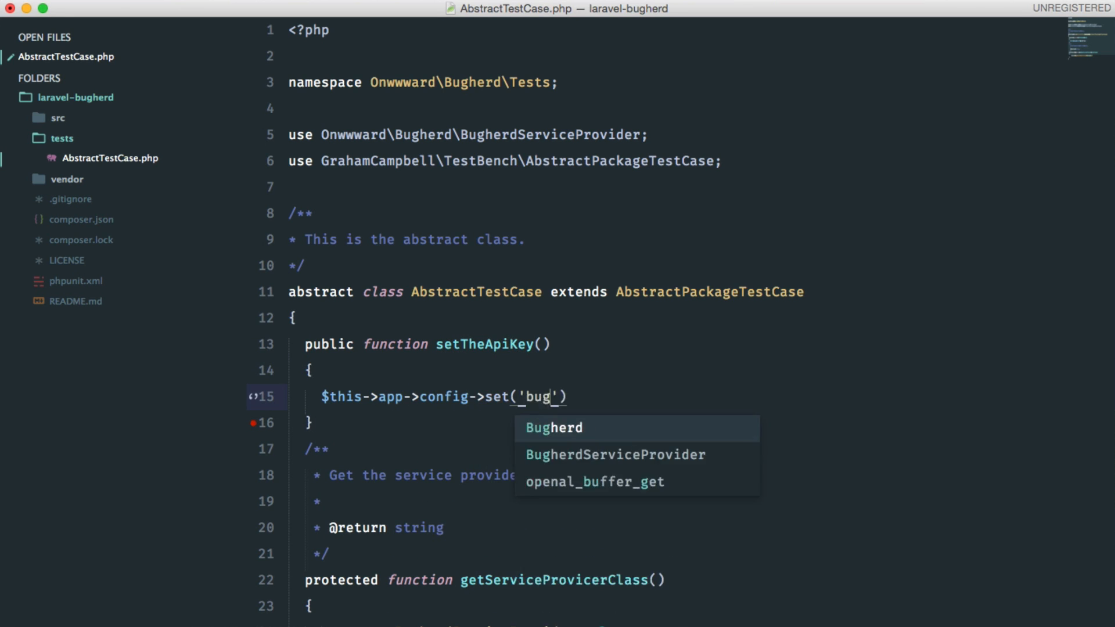
{"action": "type", "text": "herd.apikey', '"}
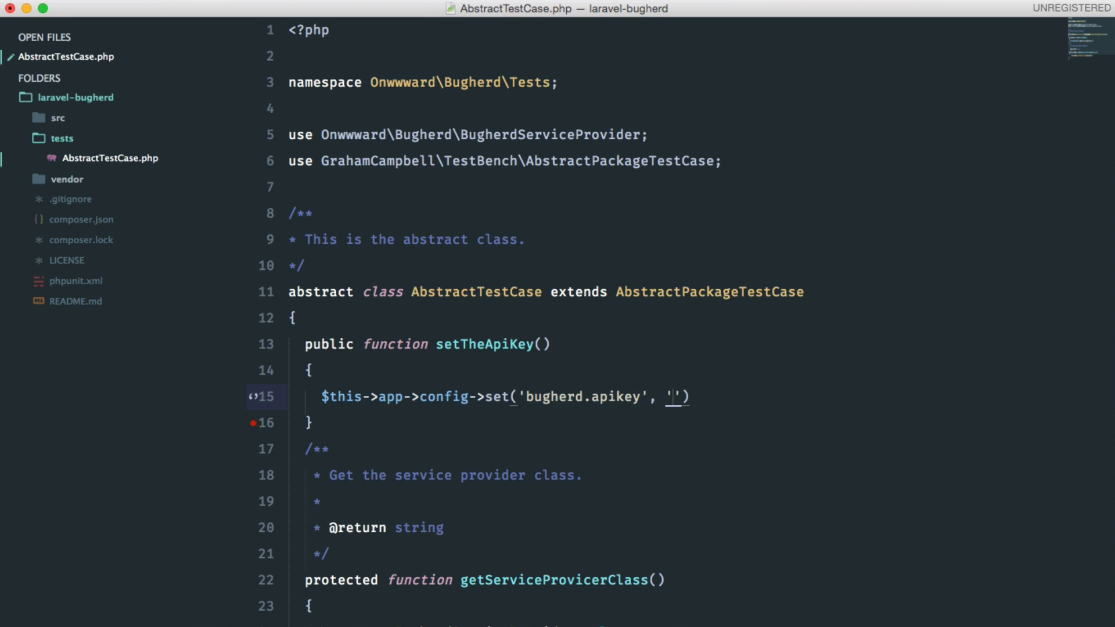
{"action": "type", "text": "abcdefg"}
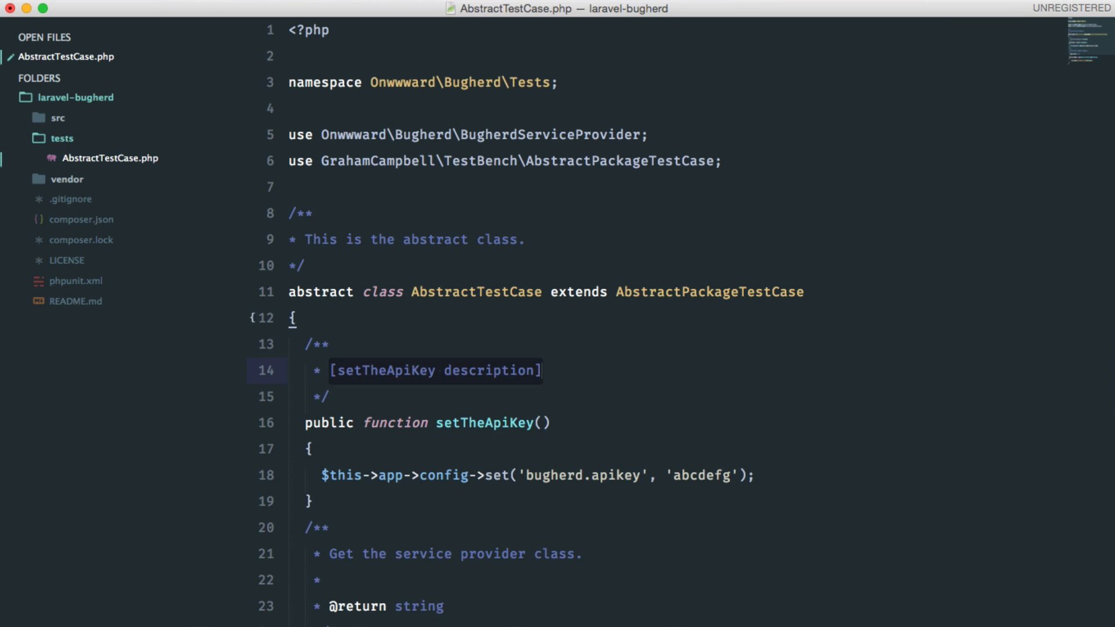
{"action": "type", "text": "@before"}
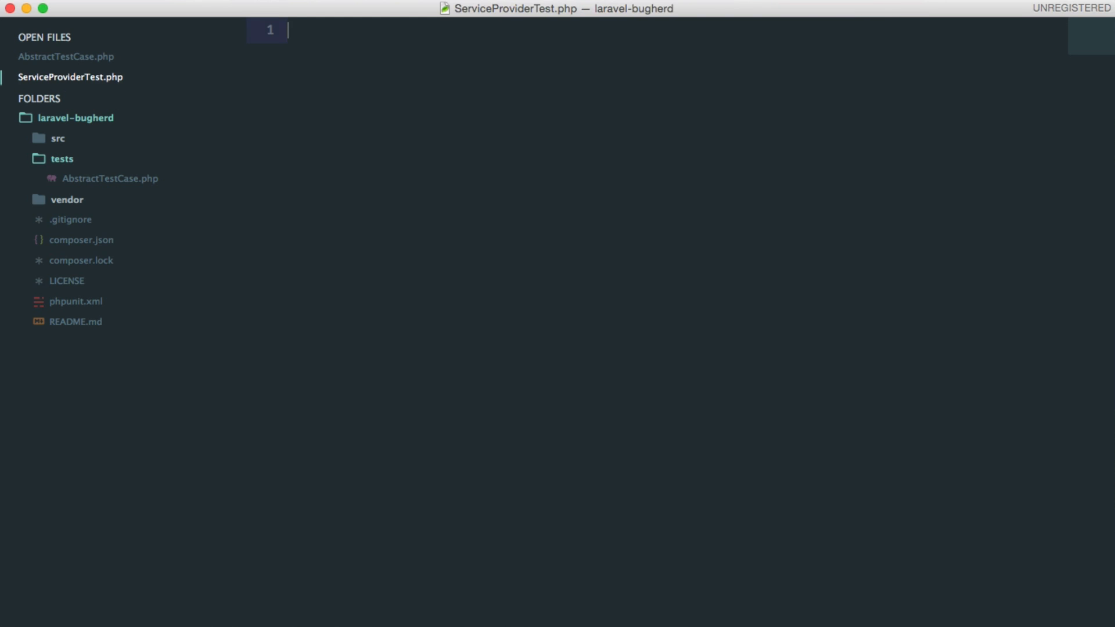
Write the namespaced ServiceProviderTest class extending AbstractTestCase with testClientIsInjectable asserting injectability.
{"action": "type", "text": "namespace Onwwwar"}
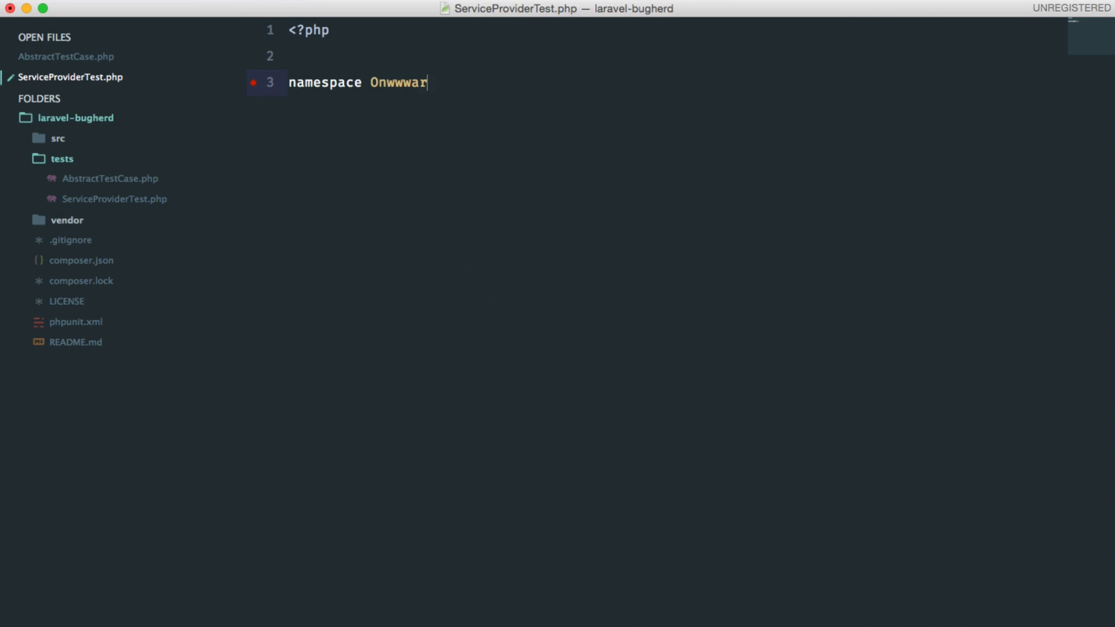
{"action": "type", "text": "d\\Bugherd\\Tests;"}
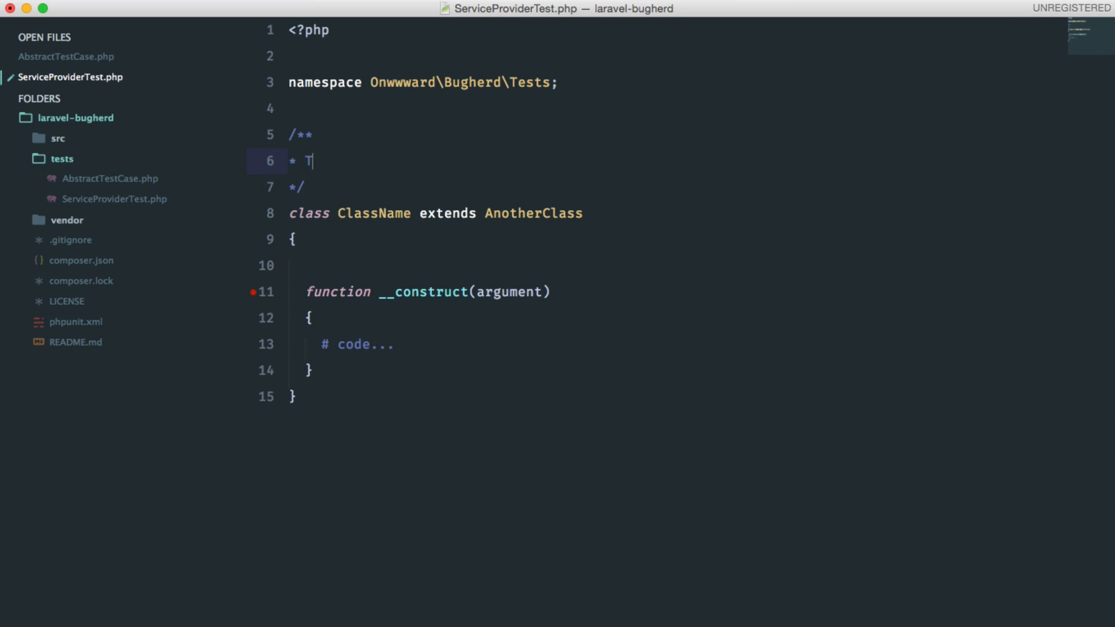
{"action": "type", "text": "his is the servicer provider test class."}
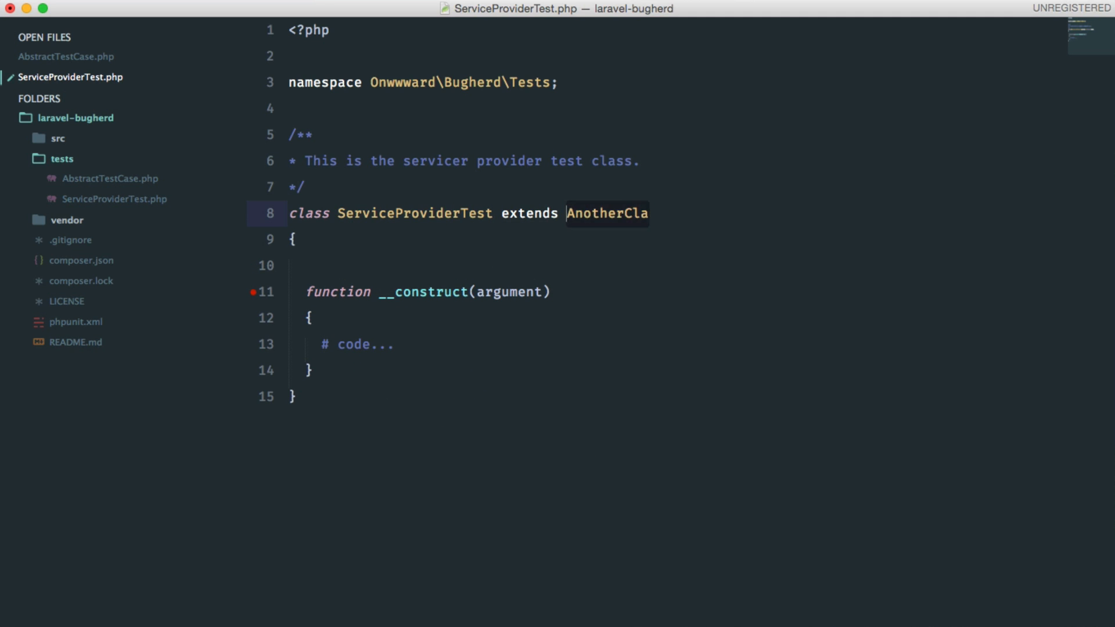
{"action": "type", "text": "AbstractTestCase"}
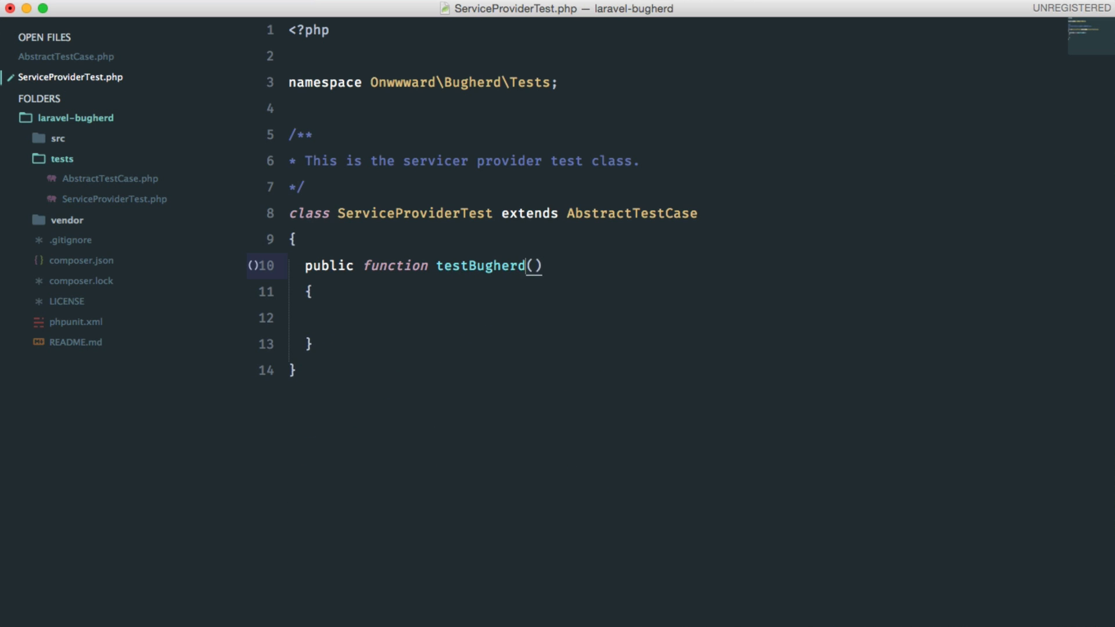
{"action": "type", "text": "ClientIsInjectable"}
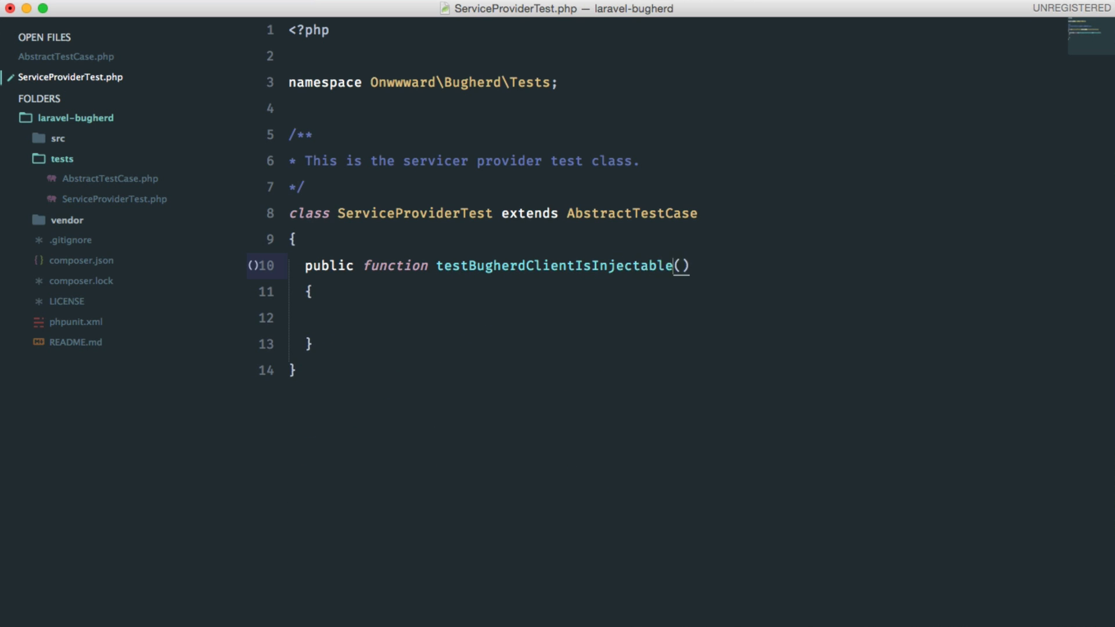
{"action": "type", "text": "$this->assertIsInjectable(Client::class);"}
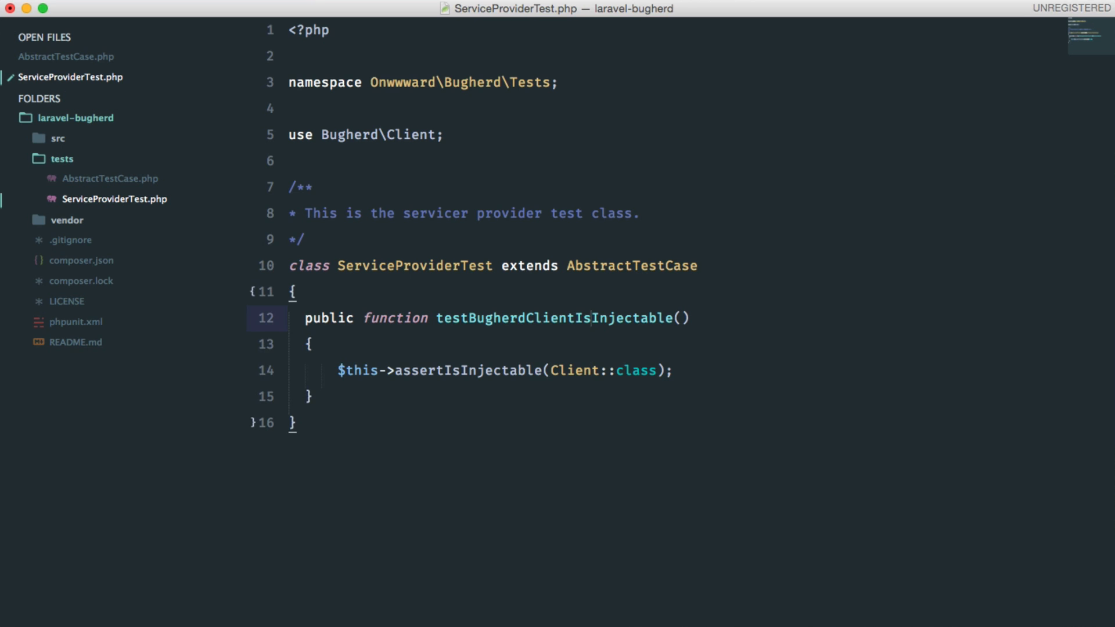
Use ServiceProviderTrait in the class and import it from GrahamCampbell\TestBenchCore.
{"action": "type", "text": "use ServiceProvider"}
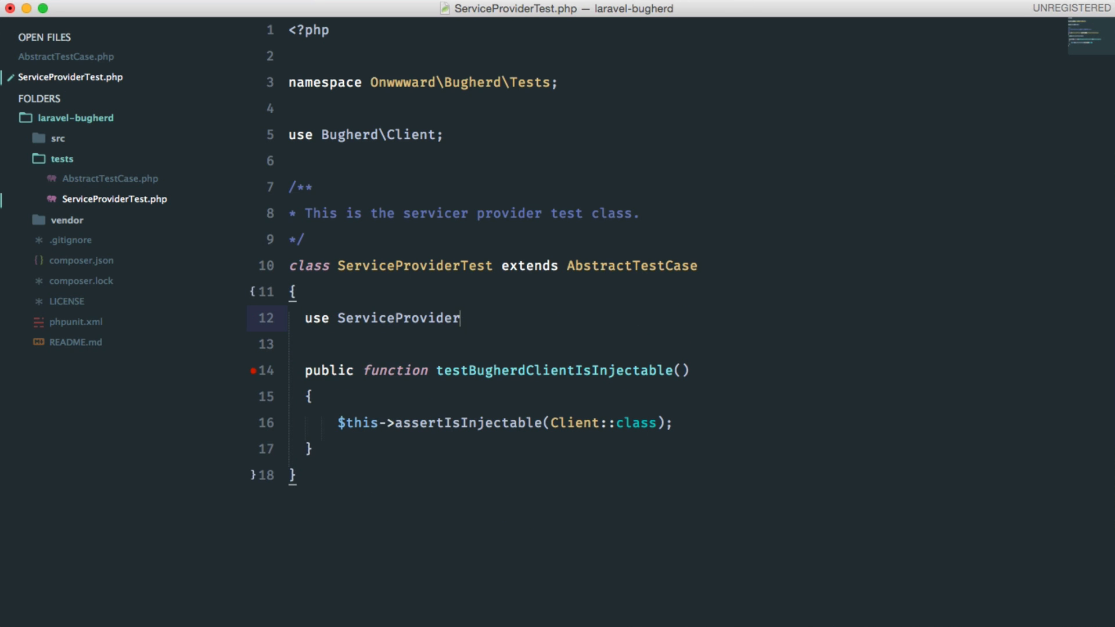
{"action": "type", "text": "Trait;"}
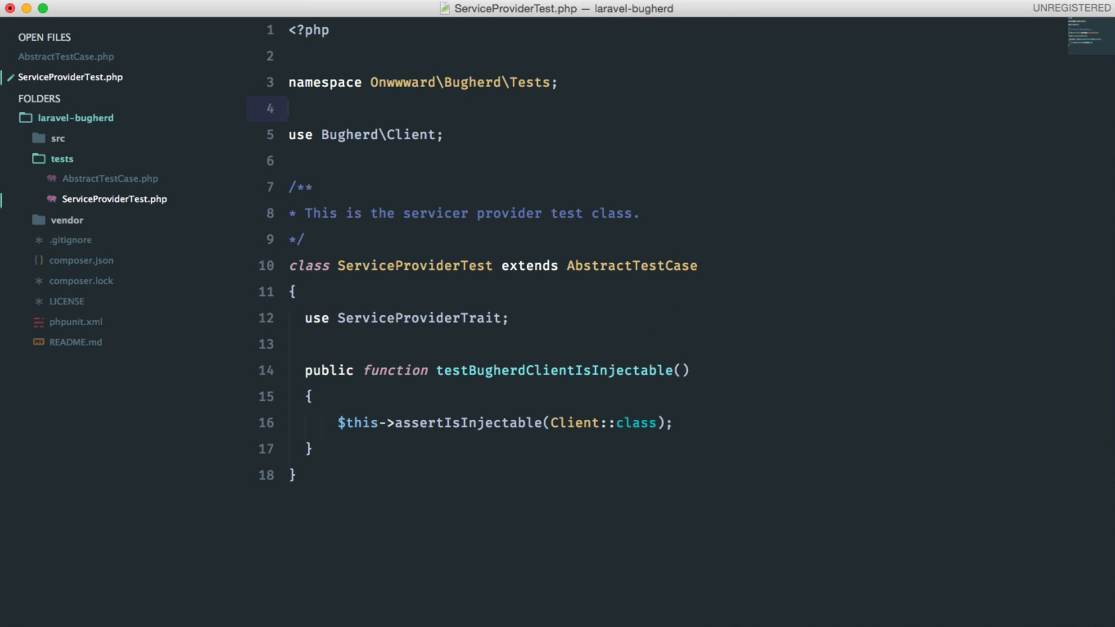
{"action": "type", "text": "use GrahamCampbell"}
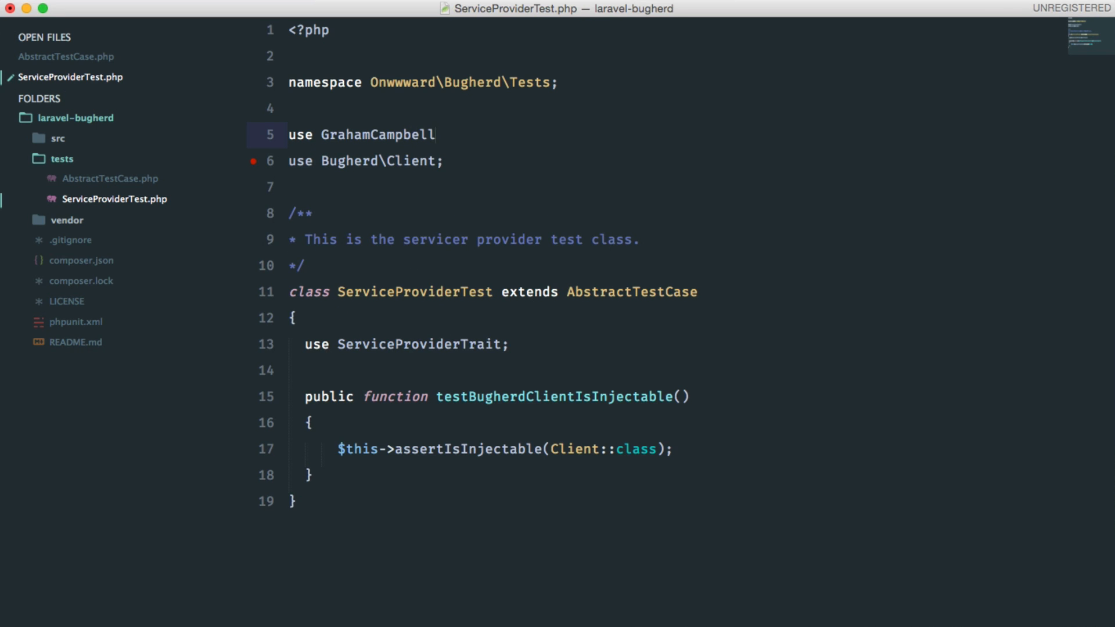
{"action": "type", "text": "\\TestBenchCore\\ServicerProviderTrait;"}
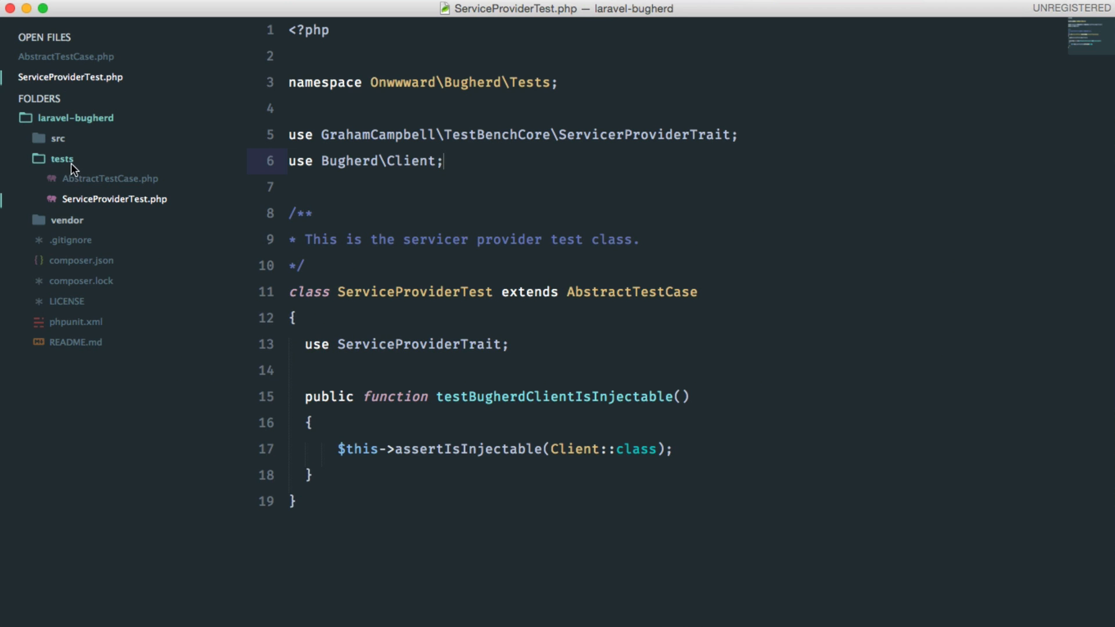
Create a Facades folder under tests and save a new BugherdTest.php file into it.
{"action": "type", "text": "Facade"}
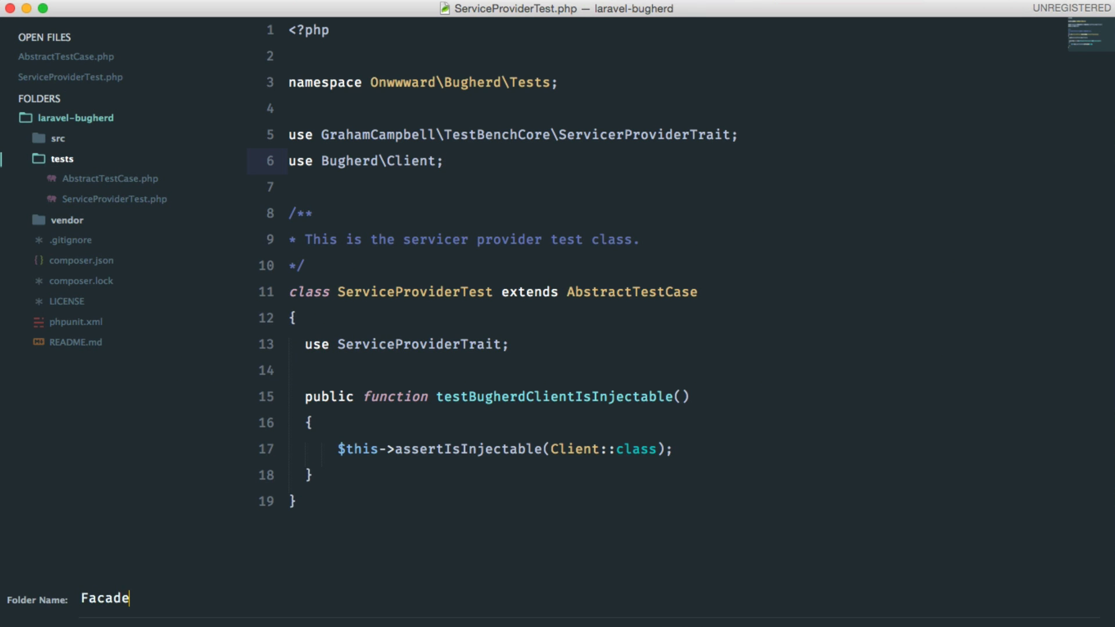
{"action": "key", "text": "Return"}
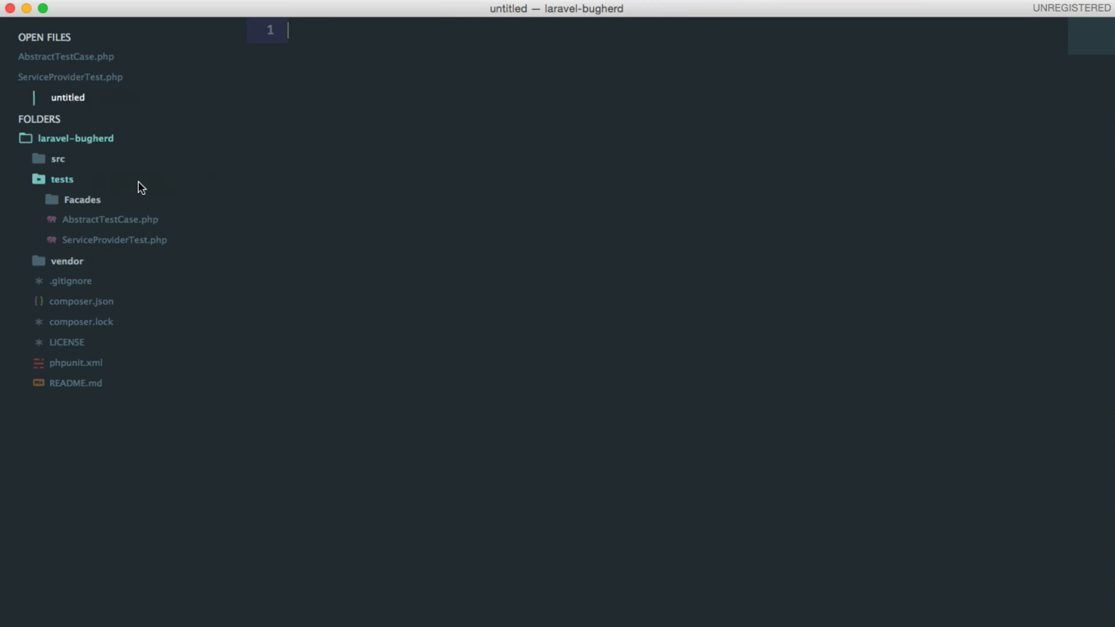
{"action": "key", "text": "cmd+s"}
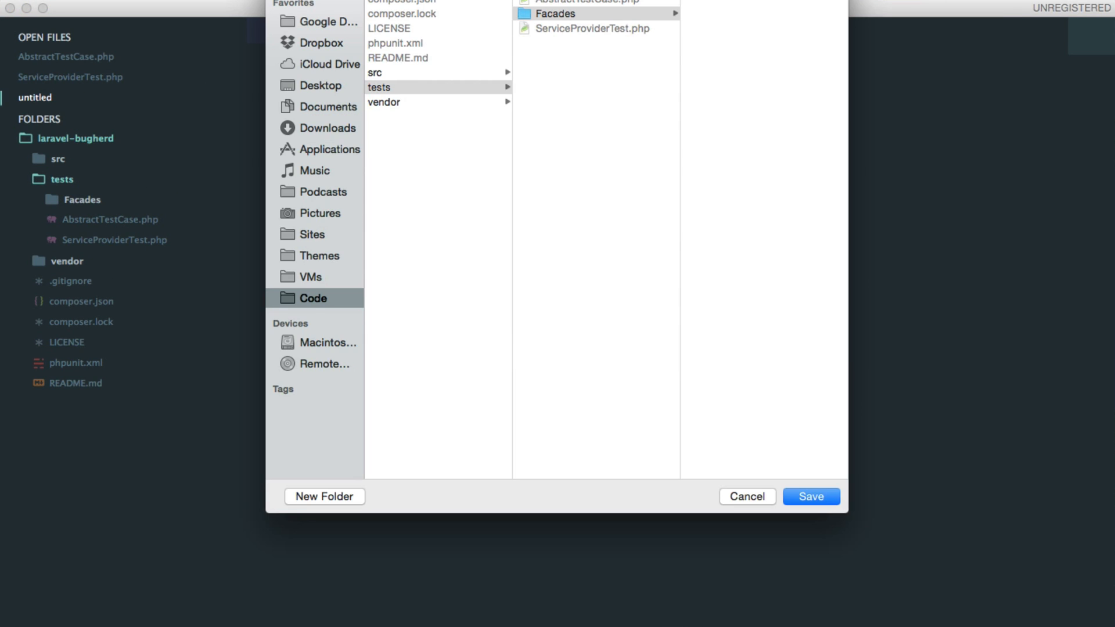
{"action": "type", "text": "Bugherd"}
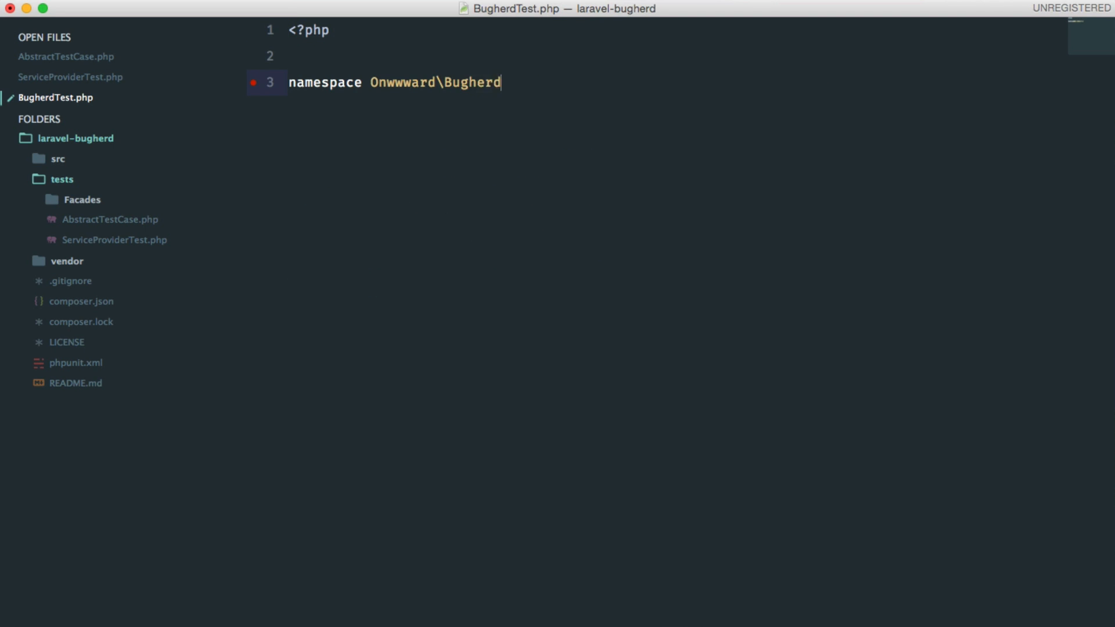
Write BugherdTest in Tests\Facades extending AbstractTestCase, with accessor 'bugherd' and Client::class root.
{"action": "type", "text": "\\Tests\\Facades;"}
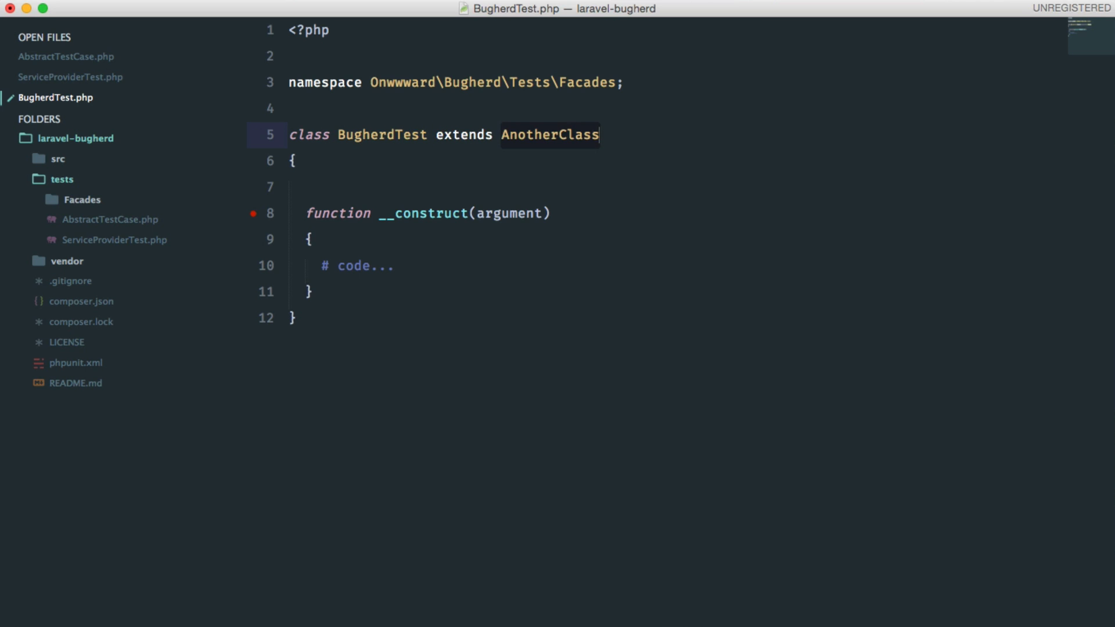
{"action": "type", "text": "AbstractTestCase"}
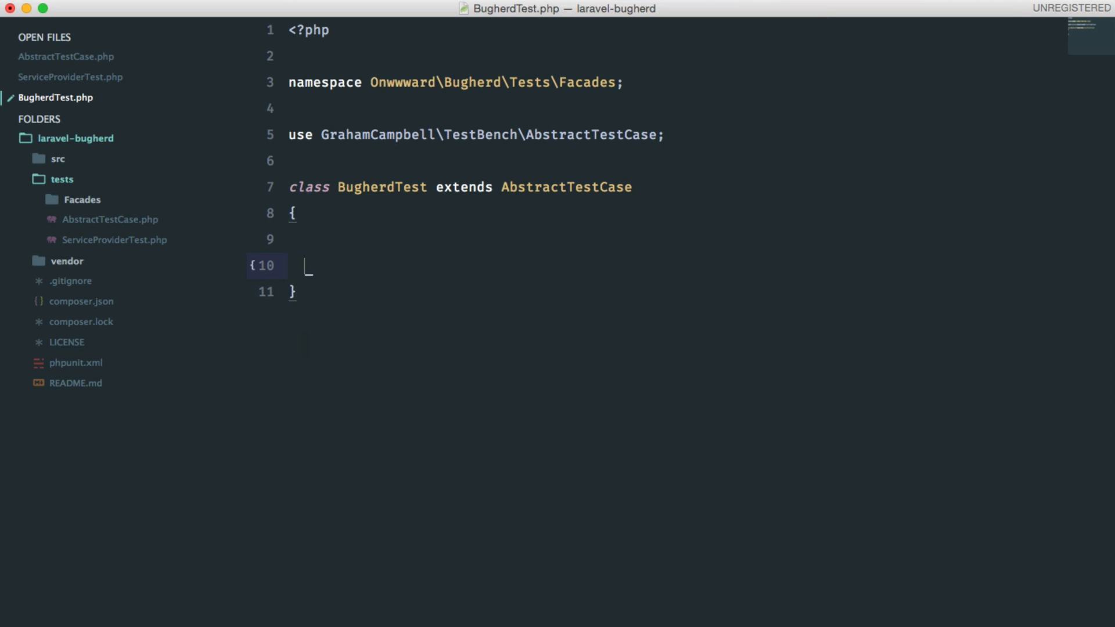
{"action": "type", "text": "met"}
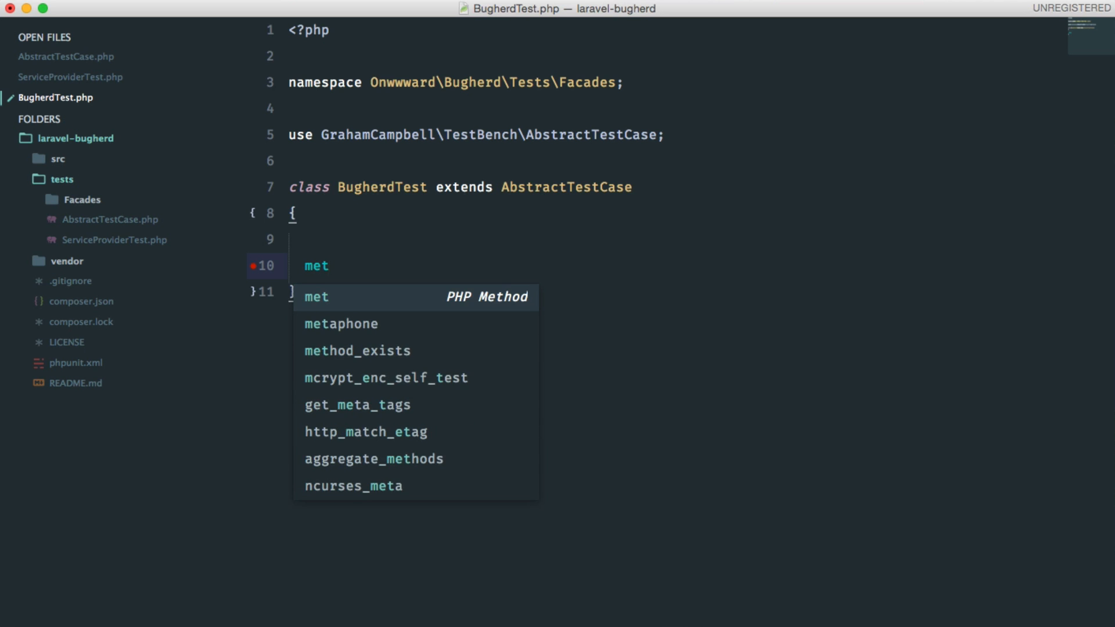
{"action": "type", "text": "public function getFacadeAccessor()"}
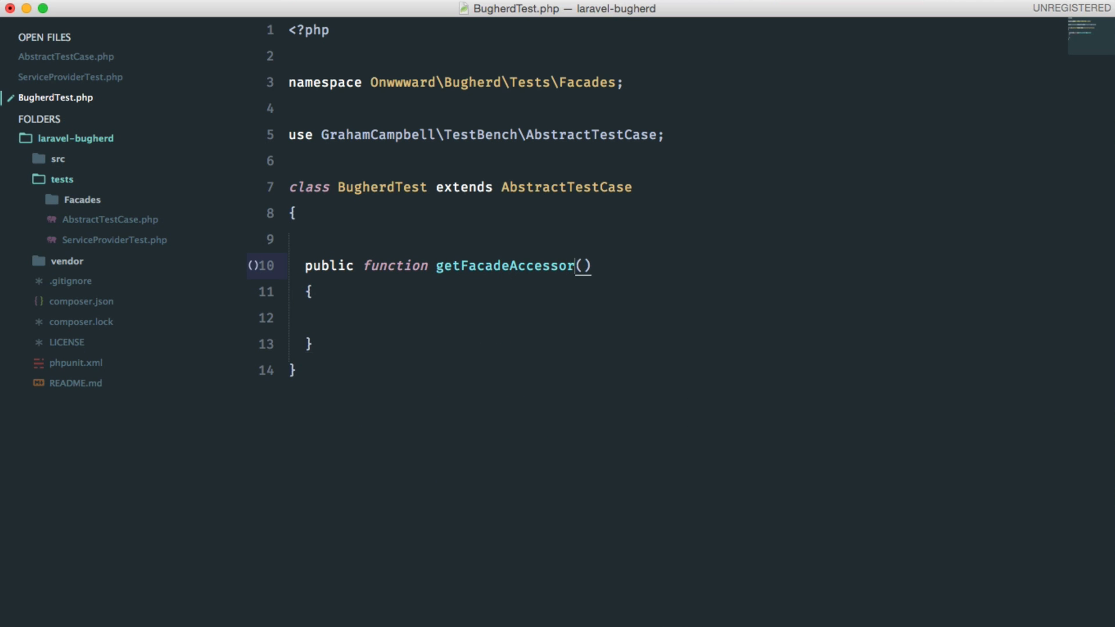
{"action": "type", "text": "return 'bugherd';"}
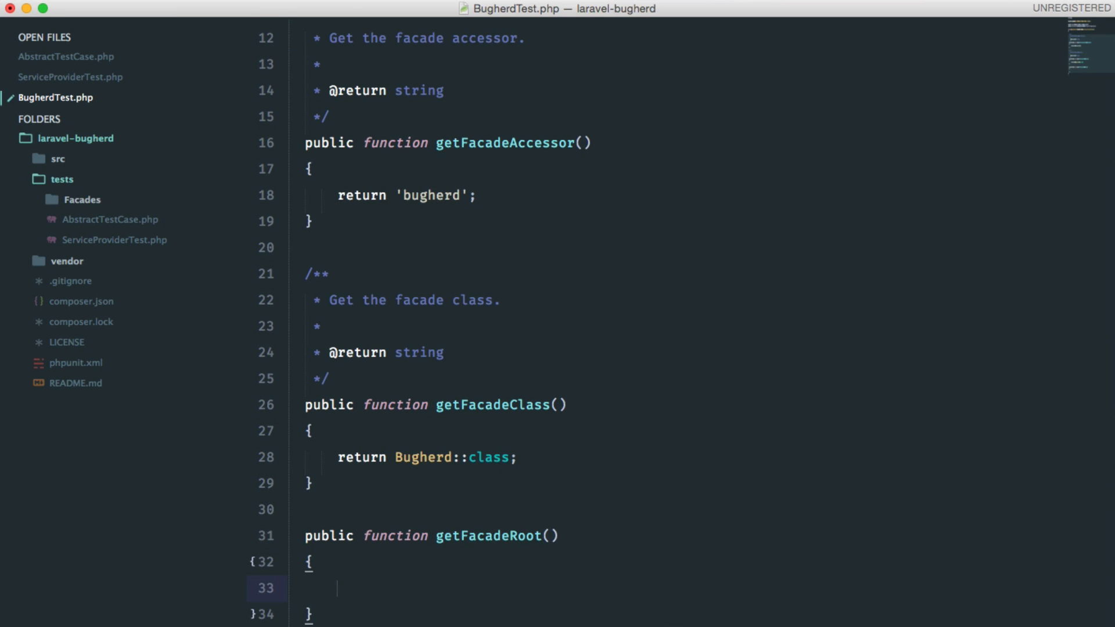
{"action": "type", "text": "return Client::class;"}
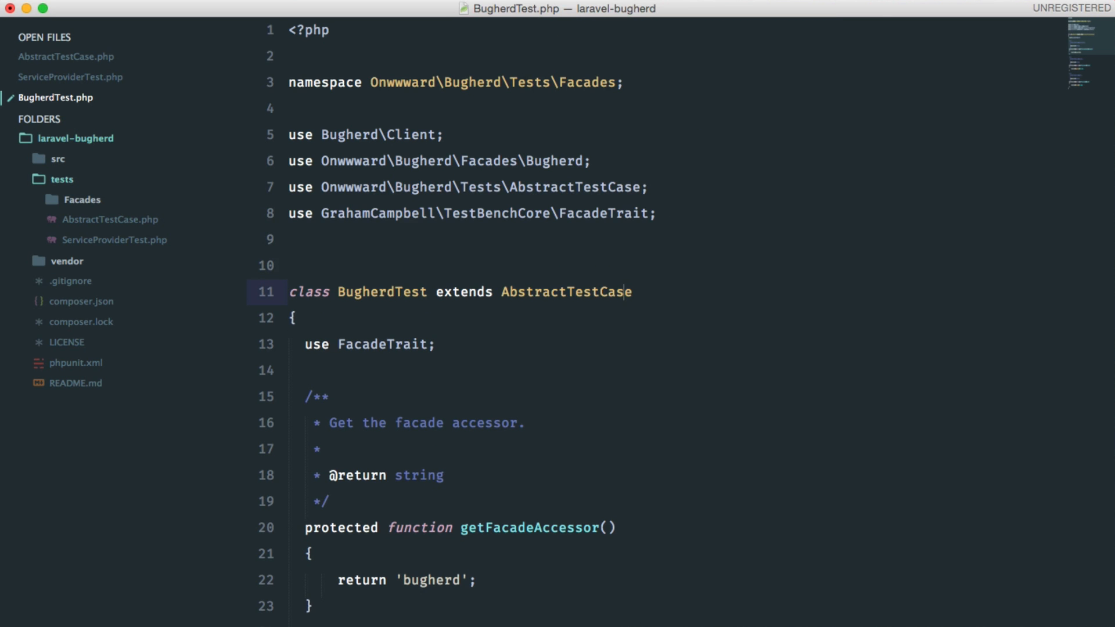
{"action": "scroll", "scroll_direction": "down", "scroll_amount": 3}
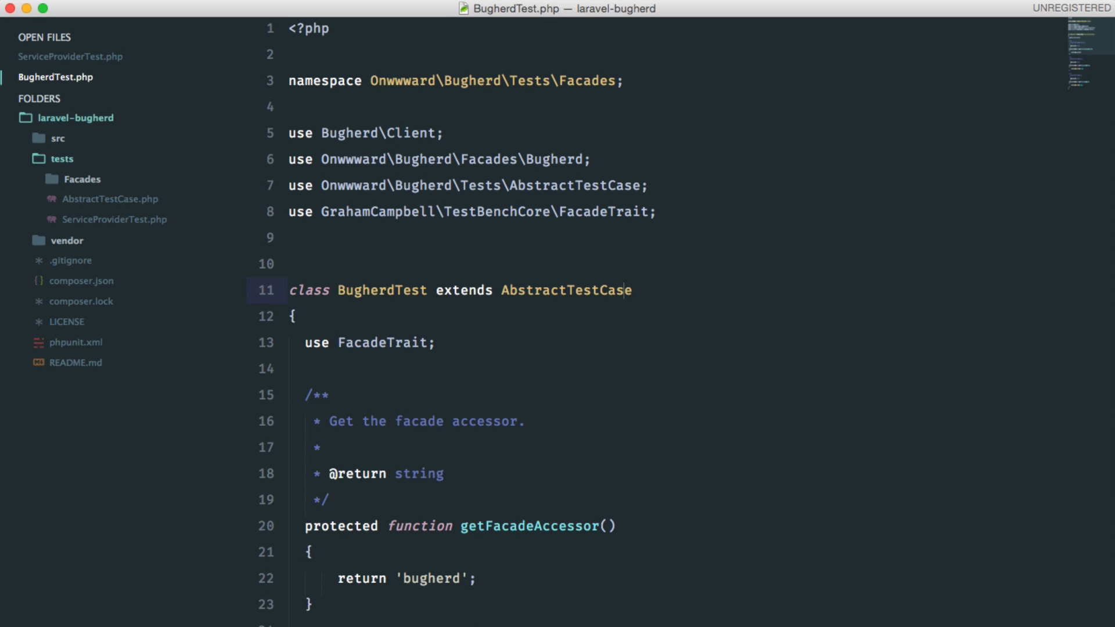
Edit composer.json's PSR-4 autoload mapping, autocompleting the Onwwward folder path.
{"action": "left_click", "coordinate": [69, 57]}
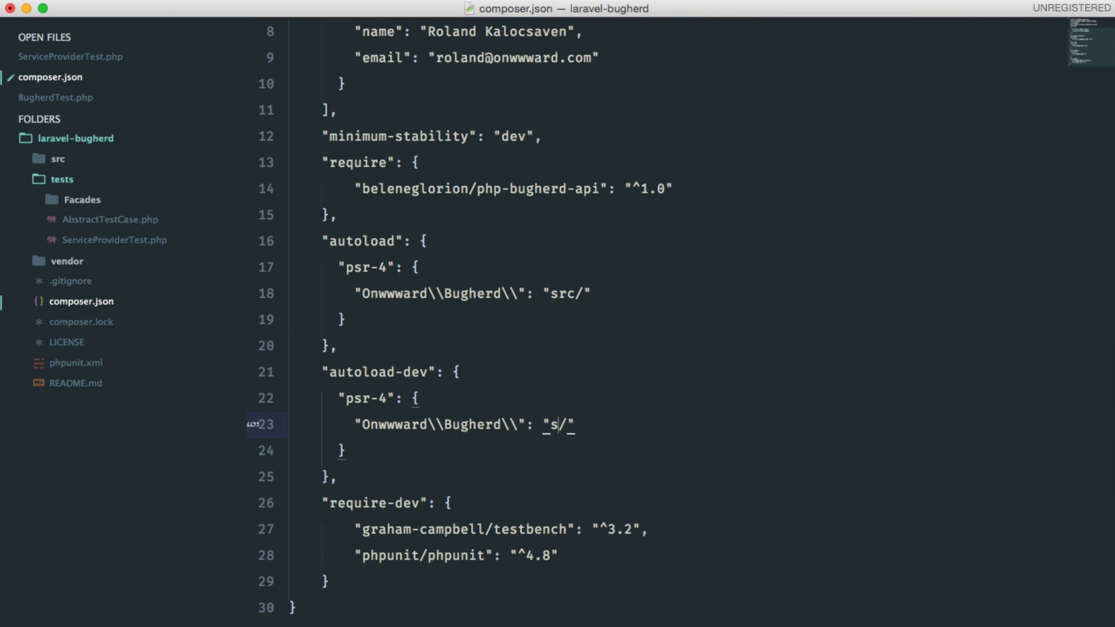
{"action": "type", "text": "Tests\\\\"}
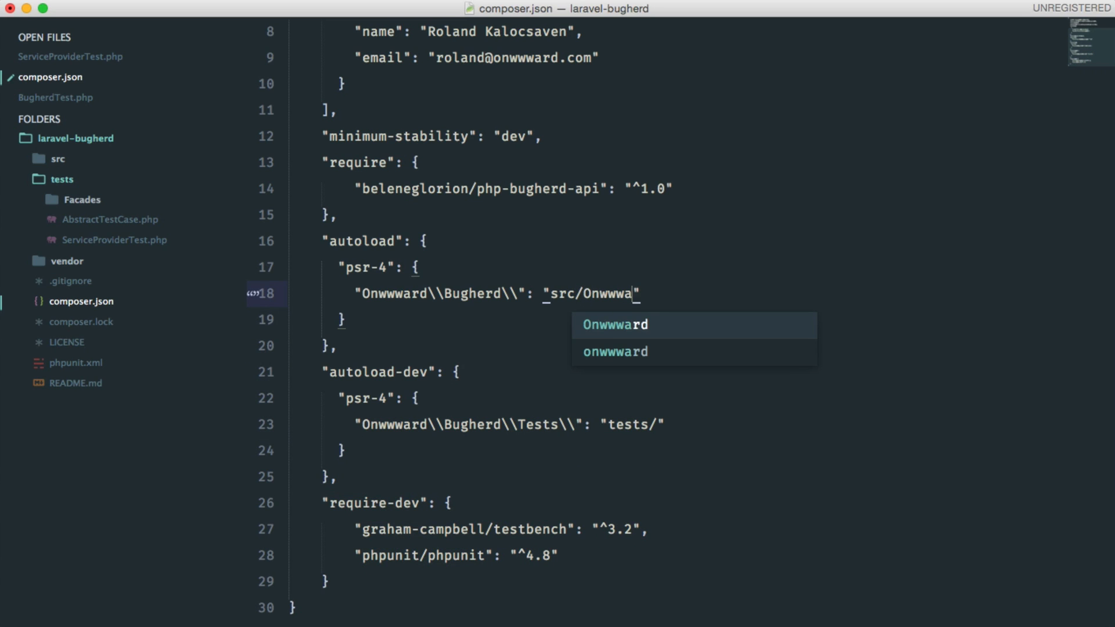
{"action": "key", "text": "Tab"}
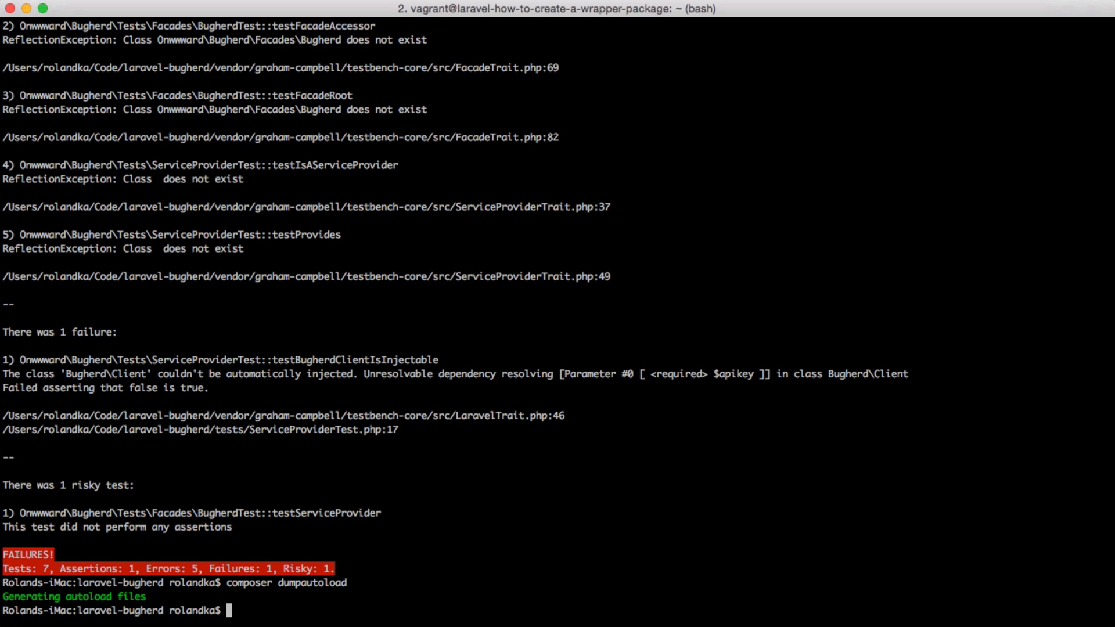
Rerun vendor/bin/phpunit and review the remaining 3 errors and 1 failure.
{"action": "type", "text": "vendor/bin/phpunit"}
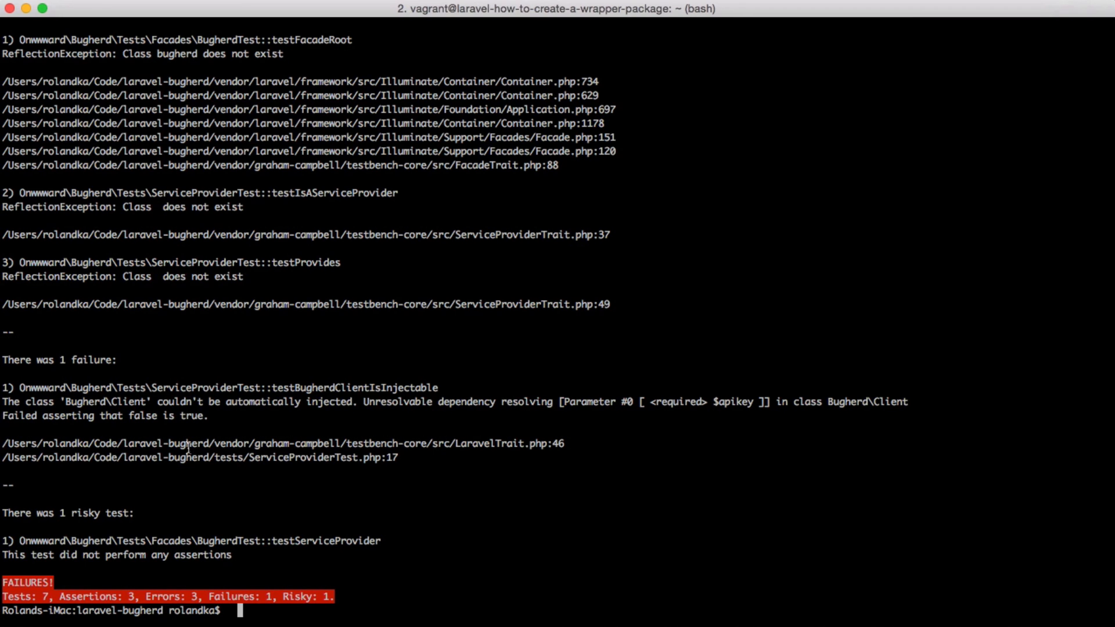
{"action": "left_click_drag", "start_coordinate": [7, 388], "coordinate": [208, 416]}
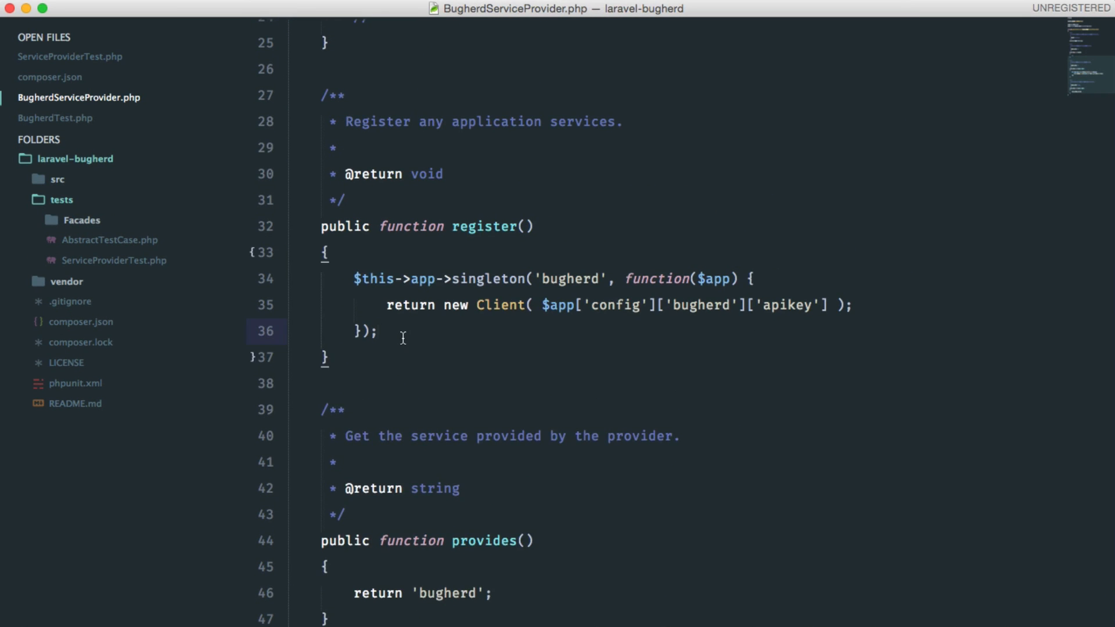
Add $this->app->alias('bugherd', Client::class) to the provider's register method.
{"action": "type", "text": "$this->app->alias();"}
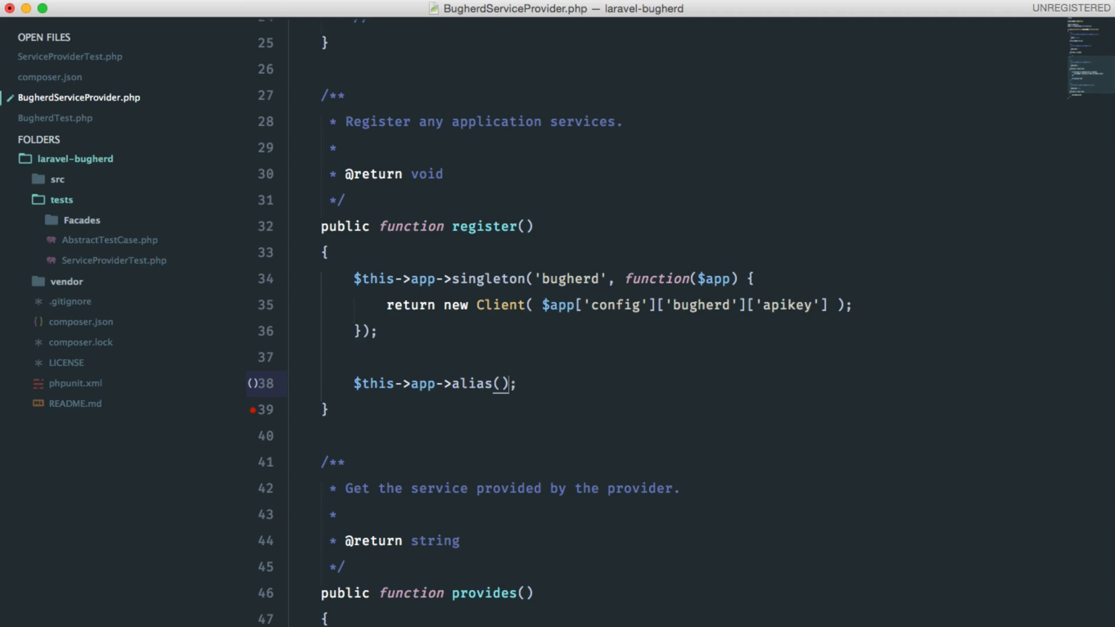
{"action": "type", "text": "'bugherd', C"}
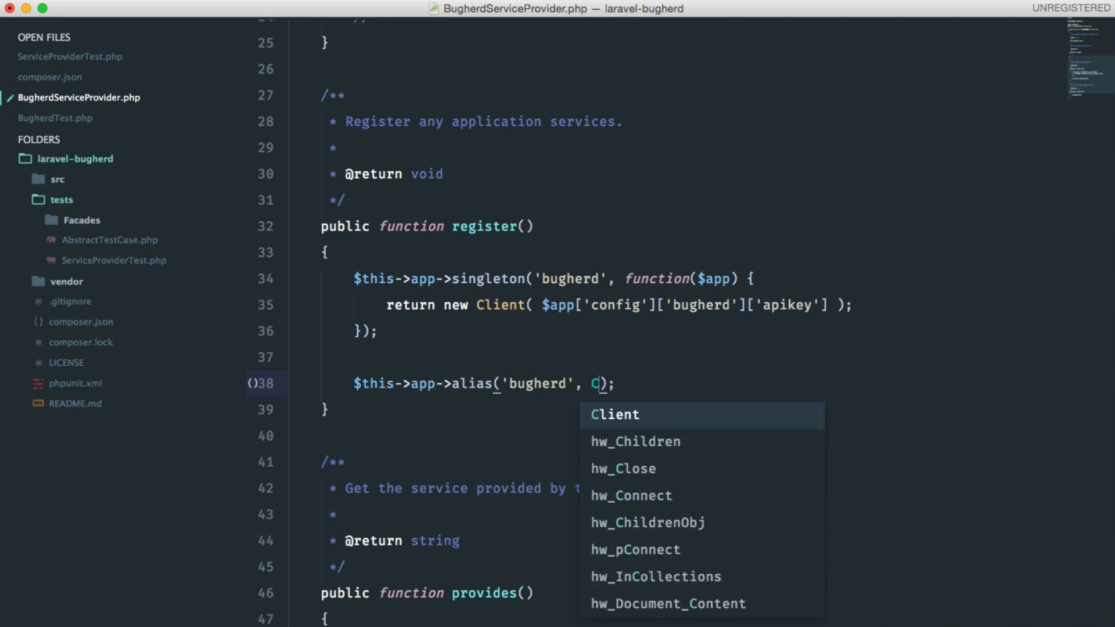
{"action": "key", "text": "Tab"}
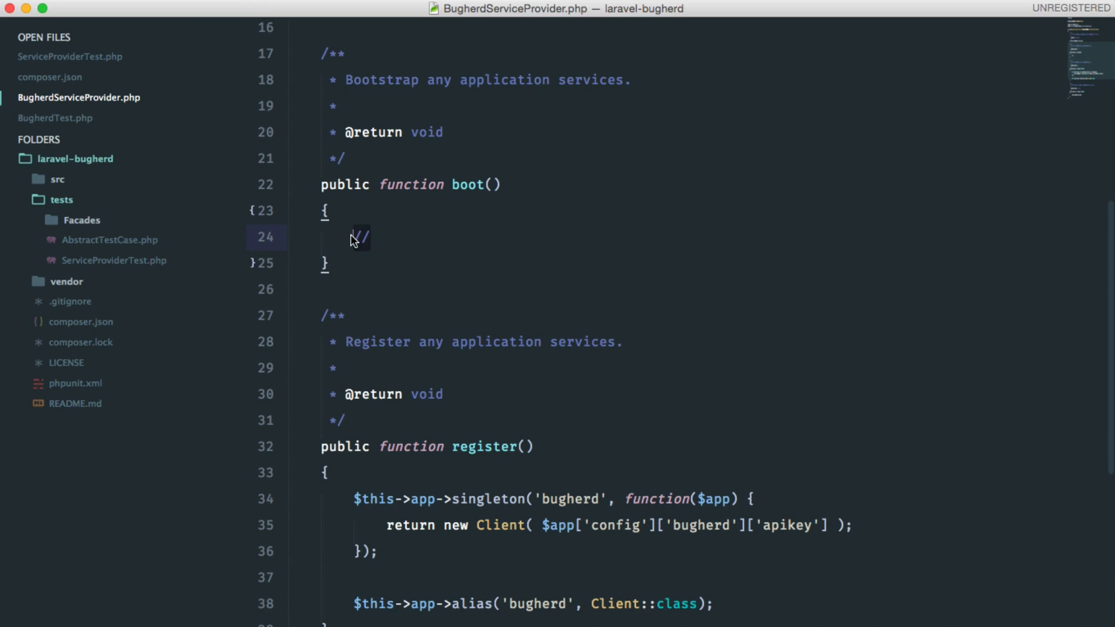
Define $source and publish it to config_path() when Laravel runs in console.
{"action": "type", "text": "$source = realpath(__DIR__ .'"}
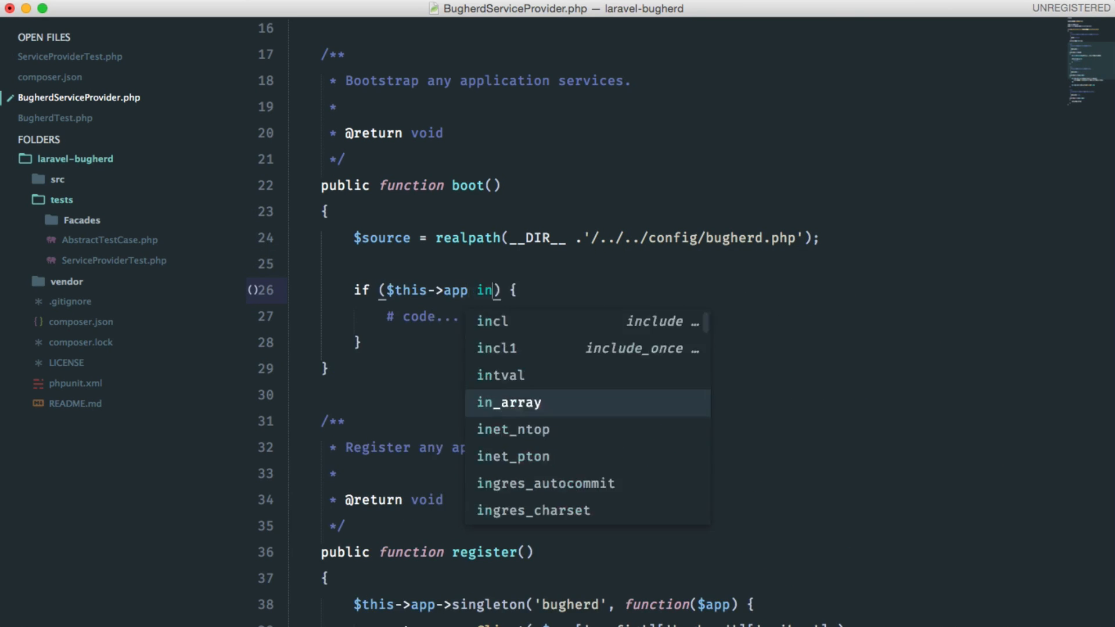
{"action": "type", "text": "instanceof LaravelApplication &&"}
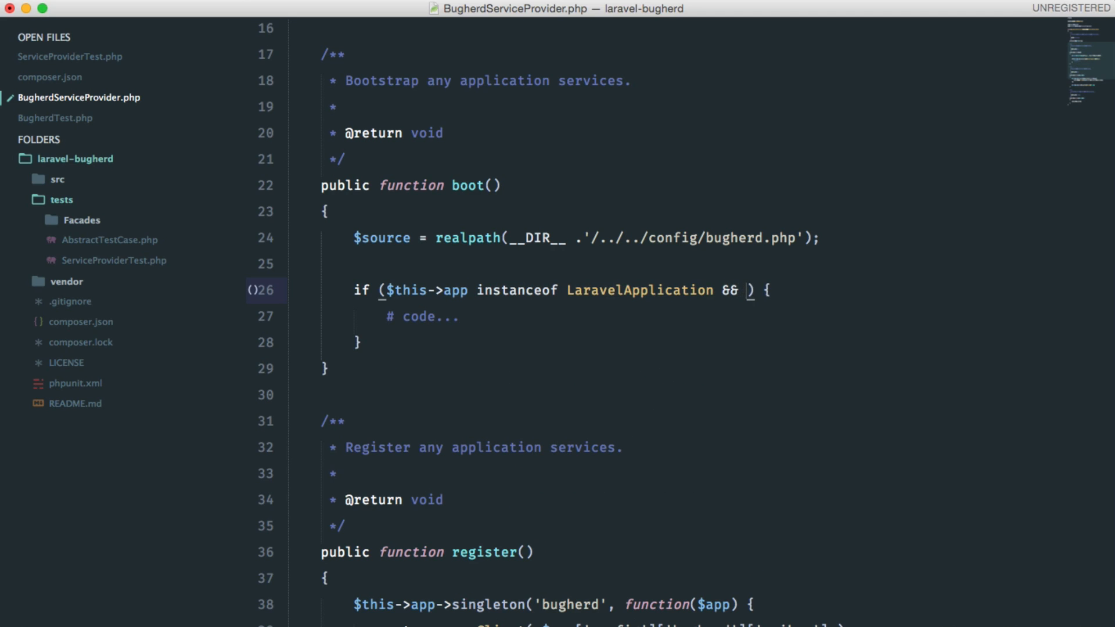
{"action": "type", "text": "$this->app->runningInConsole()"}
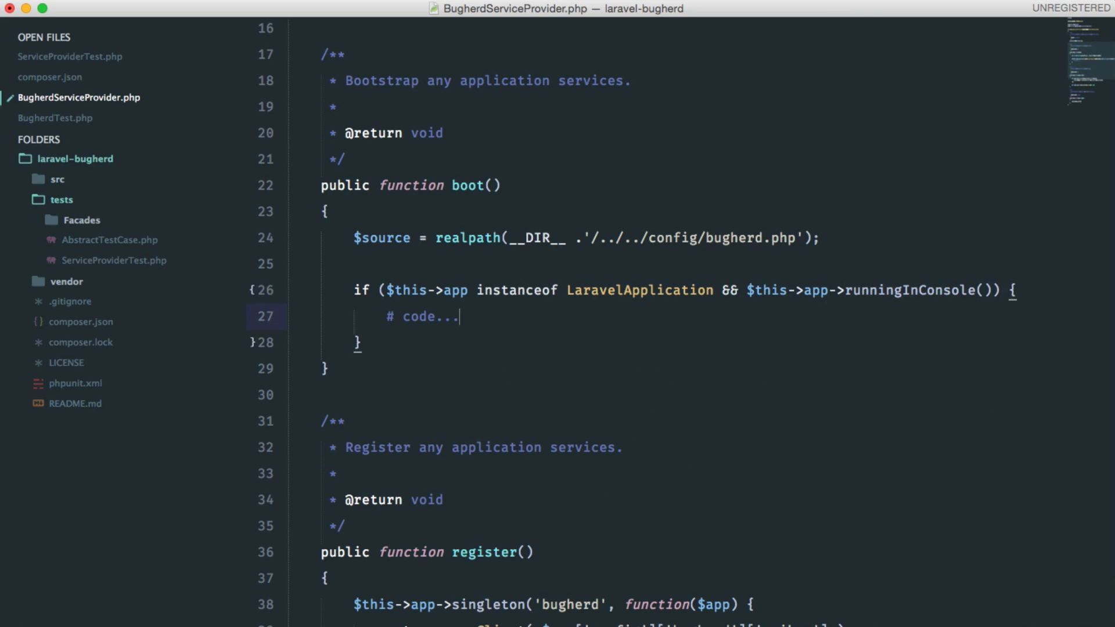
{"action": "type", "text": "$this->publishes()"}
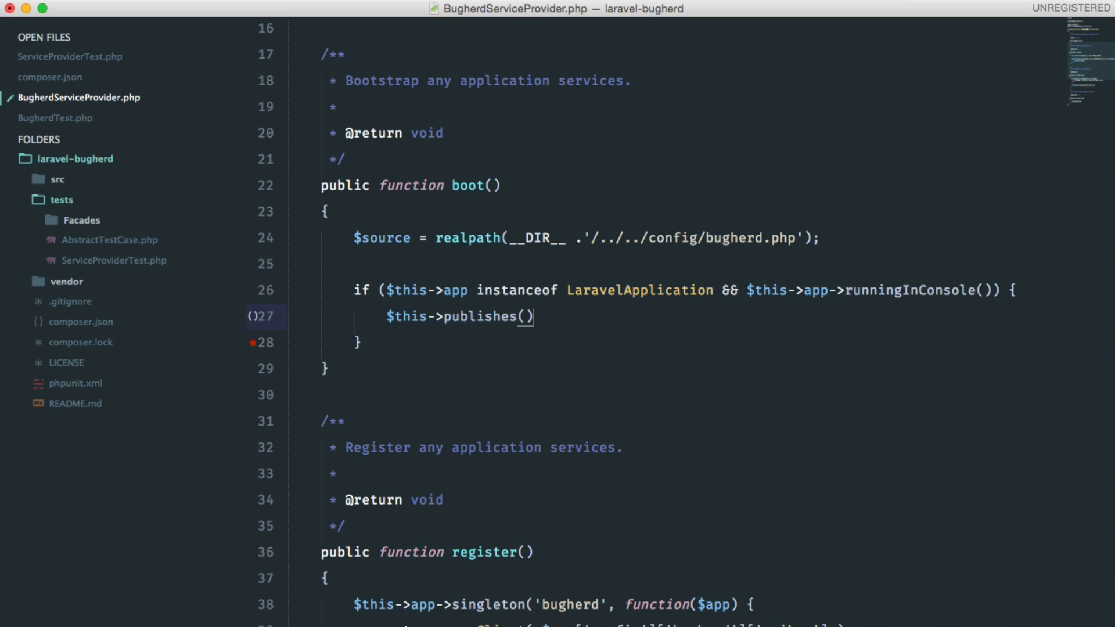
{"action": "type", "text": "[$source => config_path()];"}
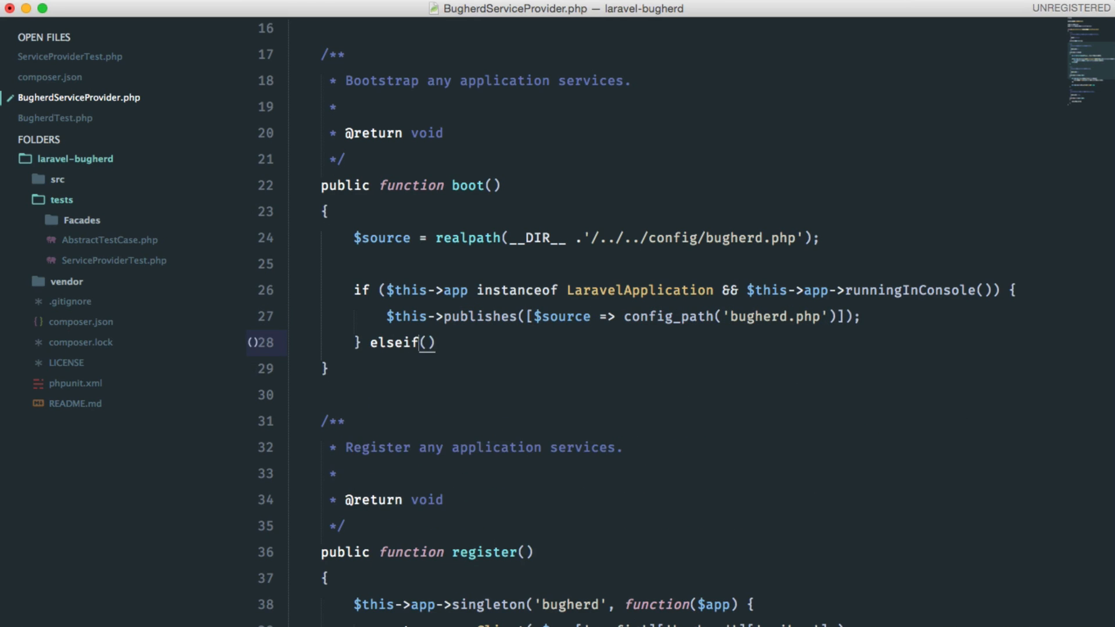
Configure bugherd for Lumen and merge the config via mergeConfigFrom($source, 'bugherd').
{"action": "type", "text": "$this->app instanceof LumenApplication"}
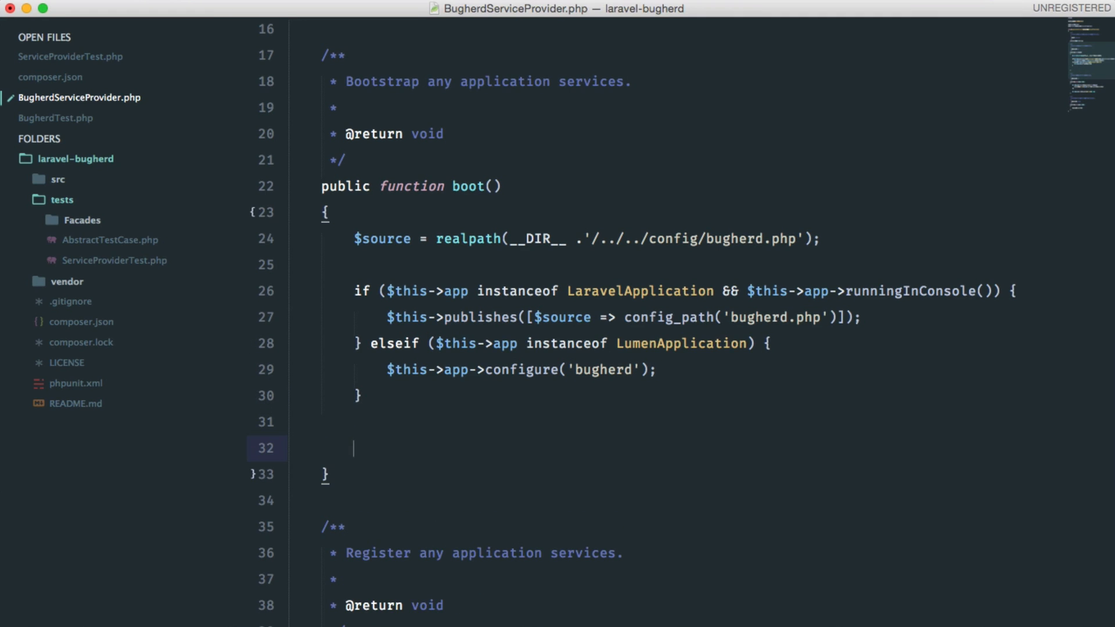
{"action": "type", "text": "$this->mergeConfigF"}
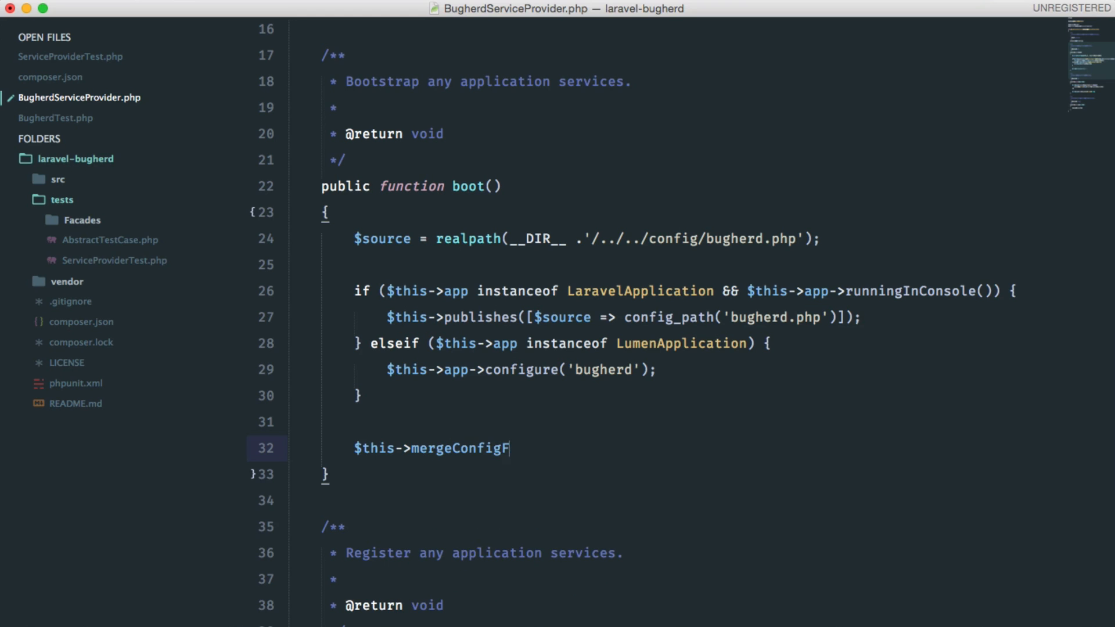
{"action": "type", "text": "rom($source, 'bugherd');"}
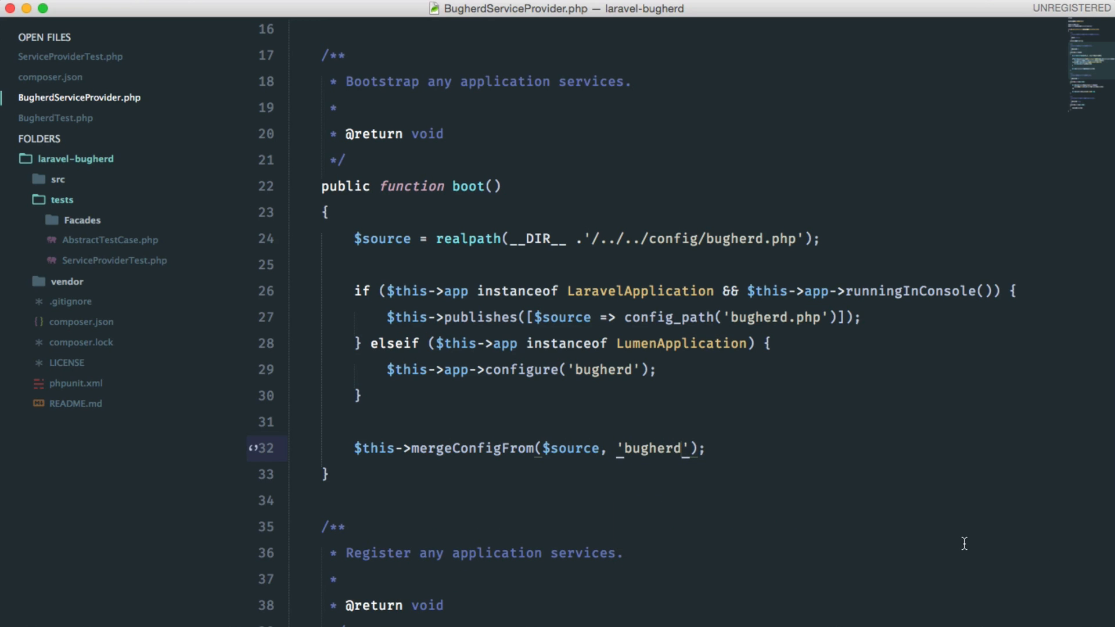
{"action": "scroll", "scroll_direction": "down", "scroll_amount": 3}
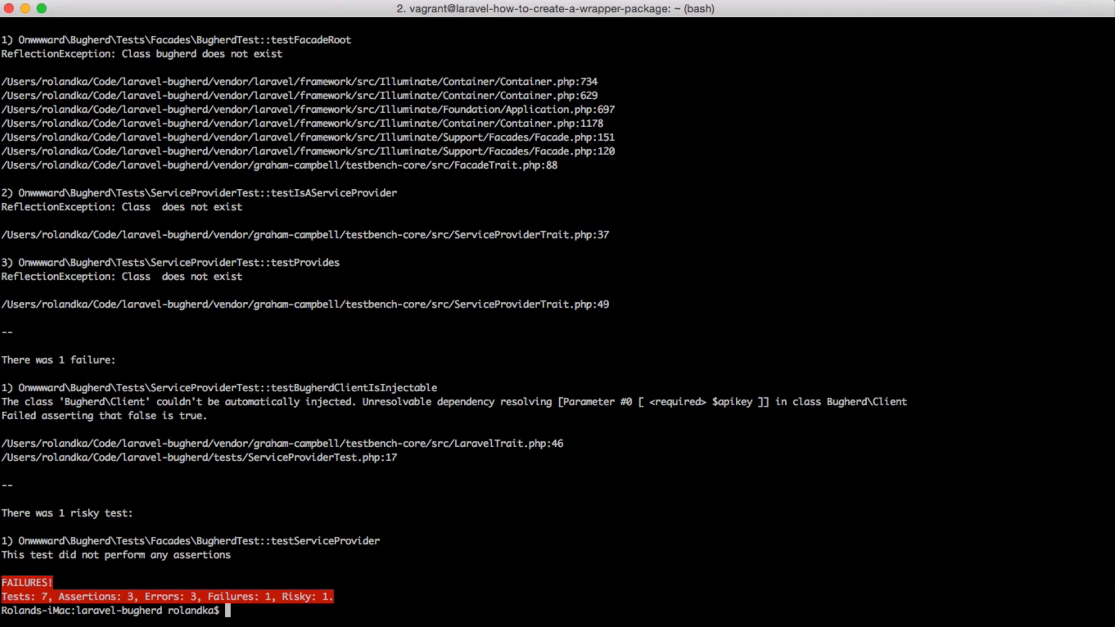
{"action": "key", "text": "cmd+tab"}
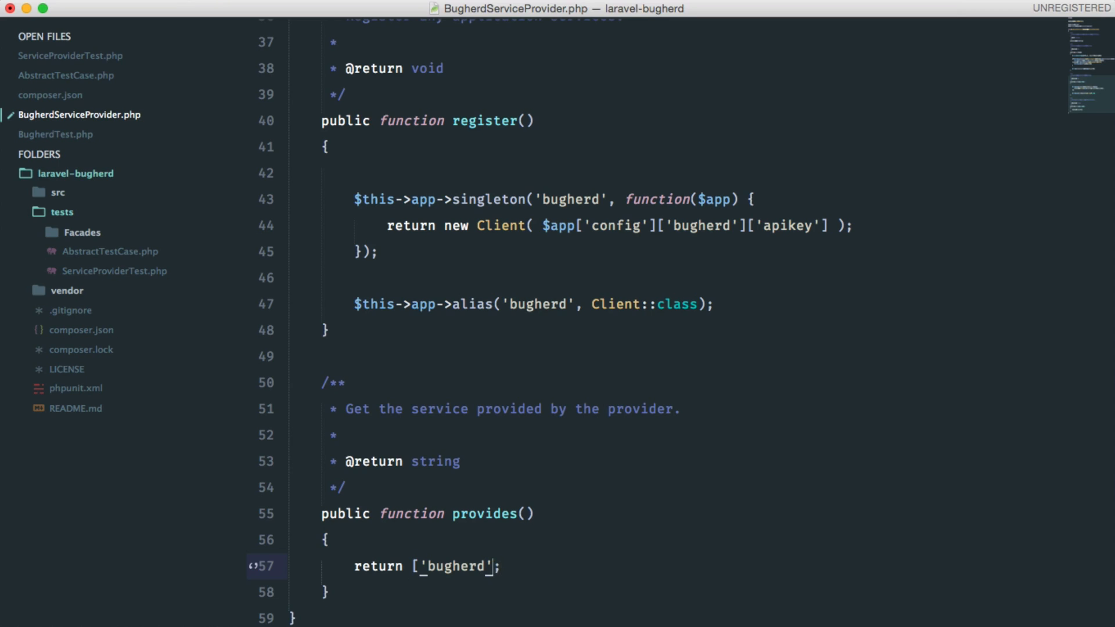
Make provides() return 'bugherd' and Client::class, review the test files, and rerun phpunit.
{"action": "type", "text": ", Client::class]"}
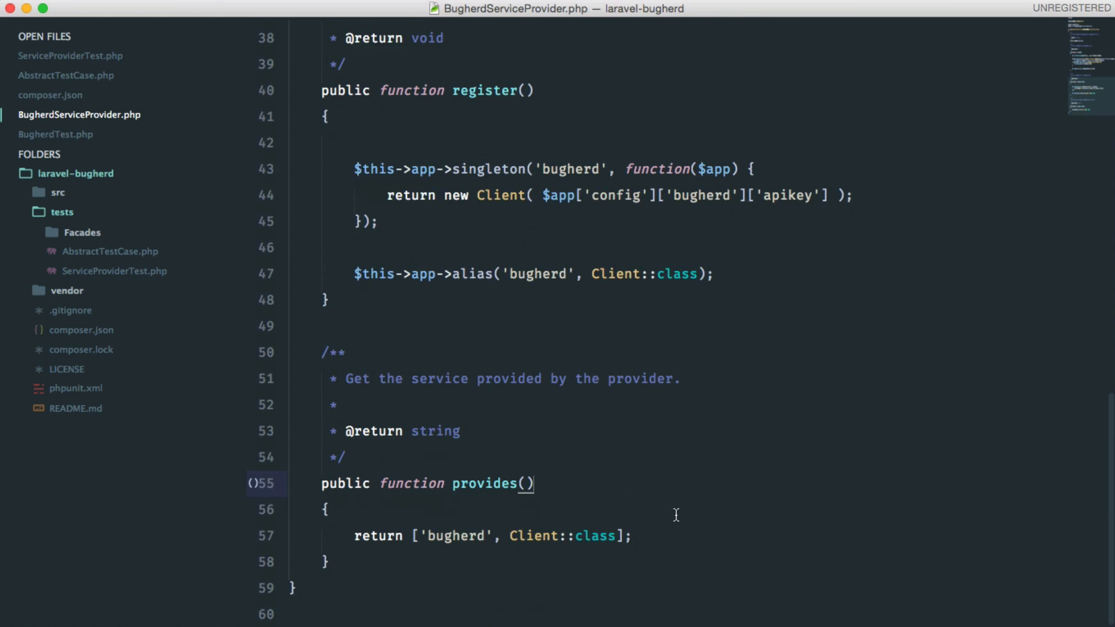
{"action": "key", "text": "cmd+p"}
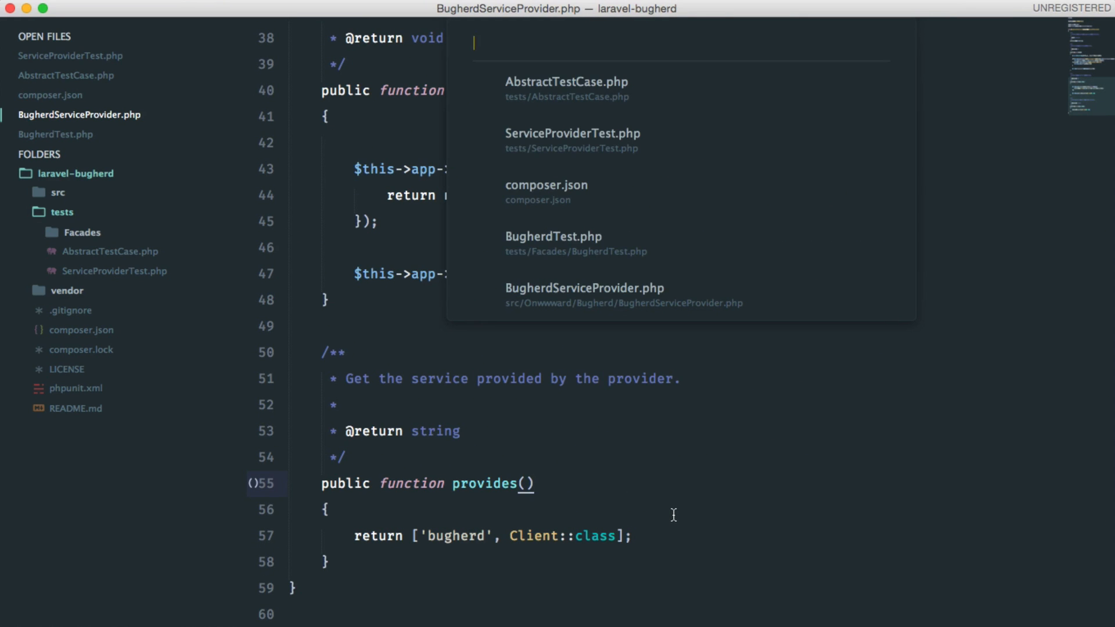
{"action": "left_click", "coordinate": [571, 140]}
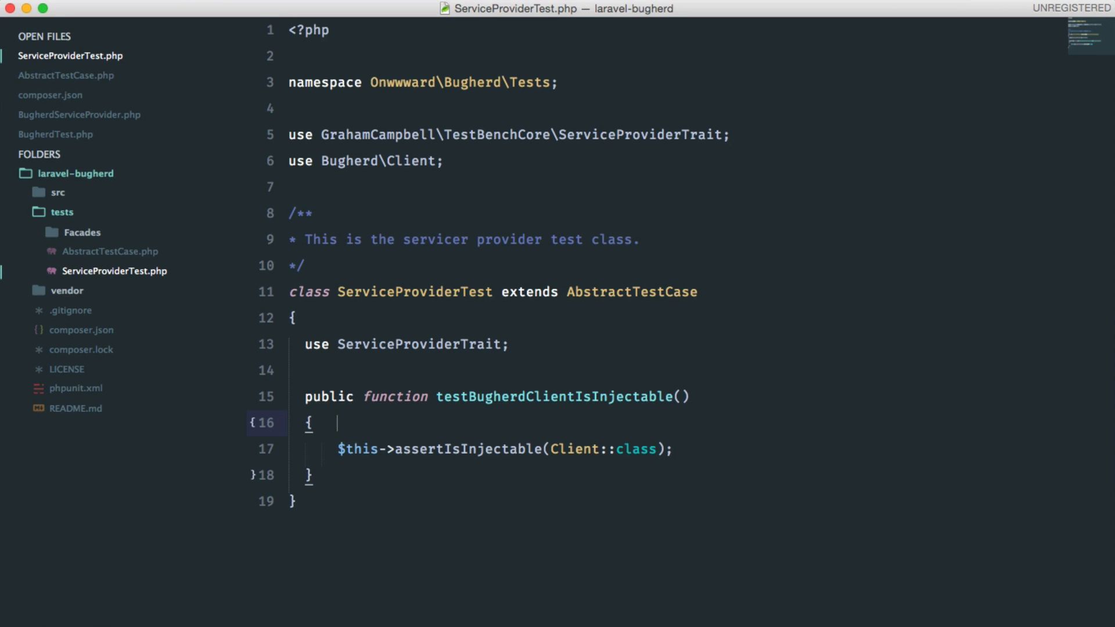
{"action": "left_click", "coordinate": [110, 260]}
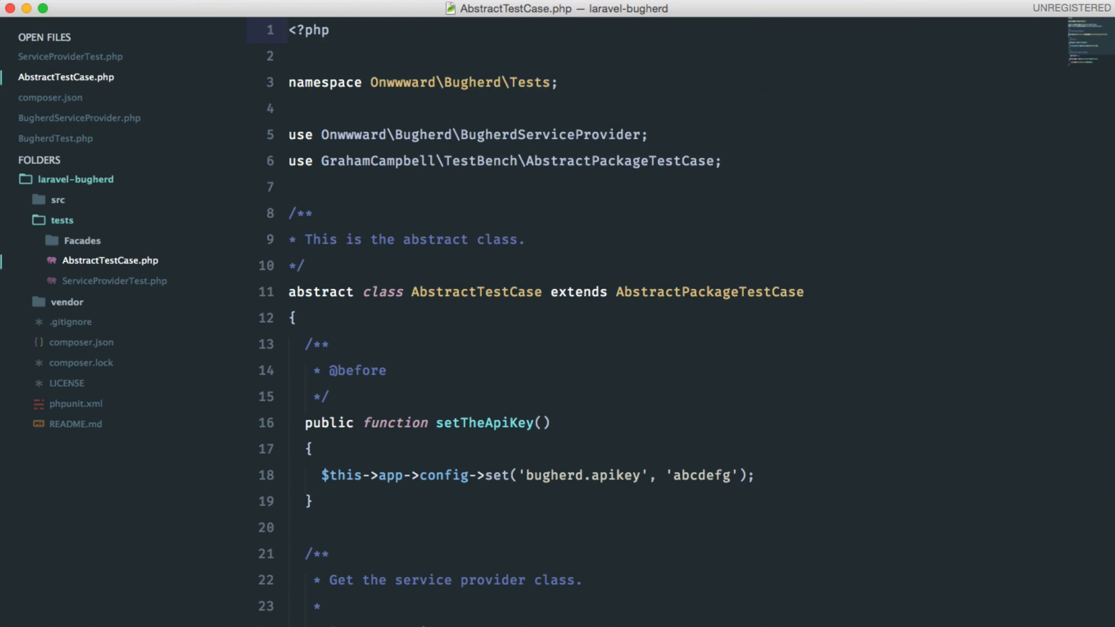
{"action": "scroll", "scroll_direction": "down", "scroll_amount": 3}
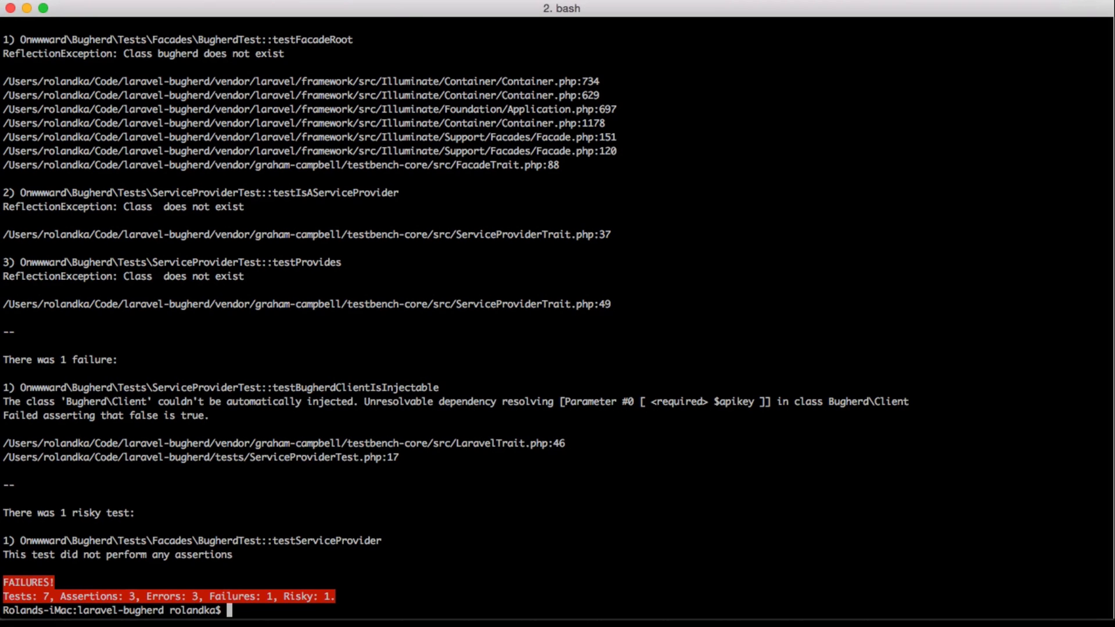
{"action": "type", "text": "vendor/bin/phpunit"}
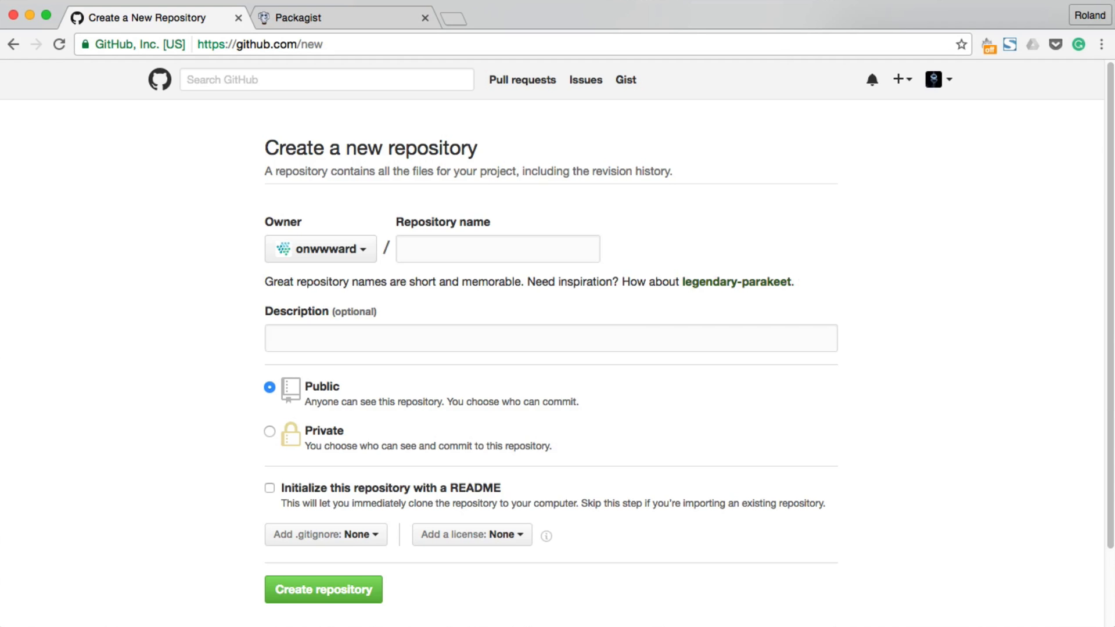
Create the laravel-bugherd GitHub repository with a Laravel Bugherd API wrapper description.
{"action": "left_click", "coordinate": [498, 248]}
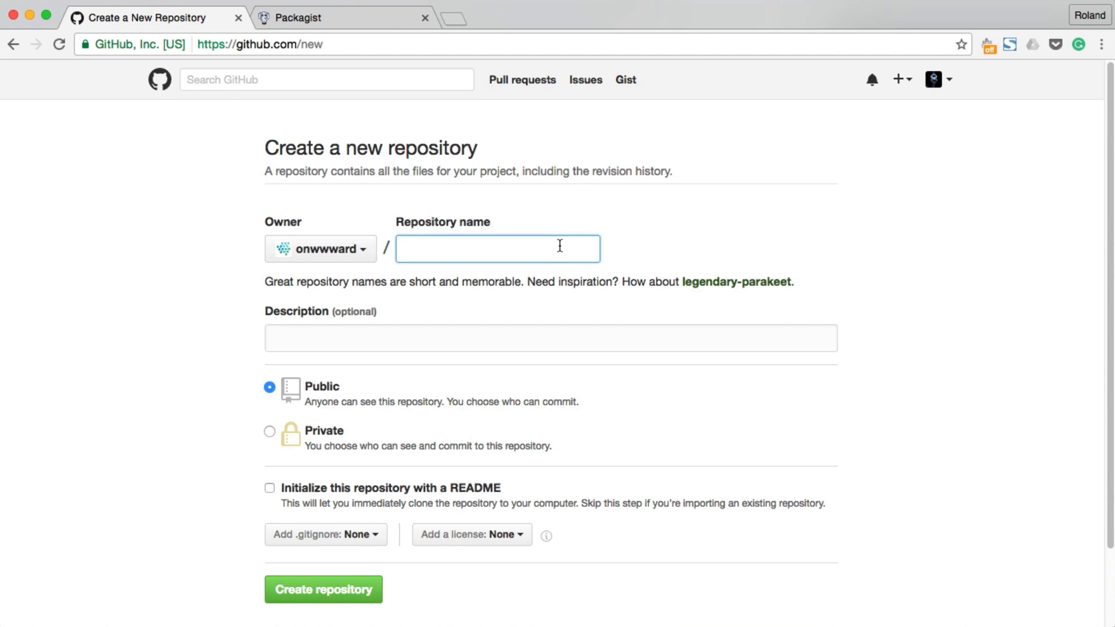
{"action": "type", "text": "laravel-"}
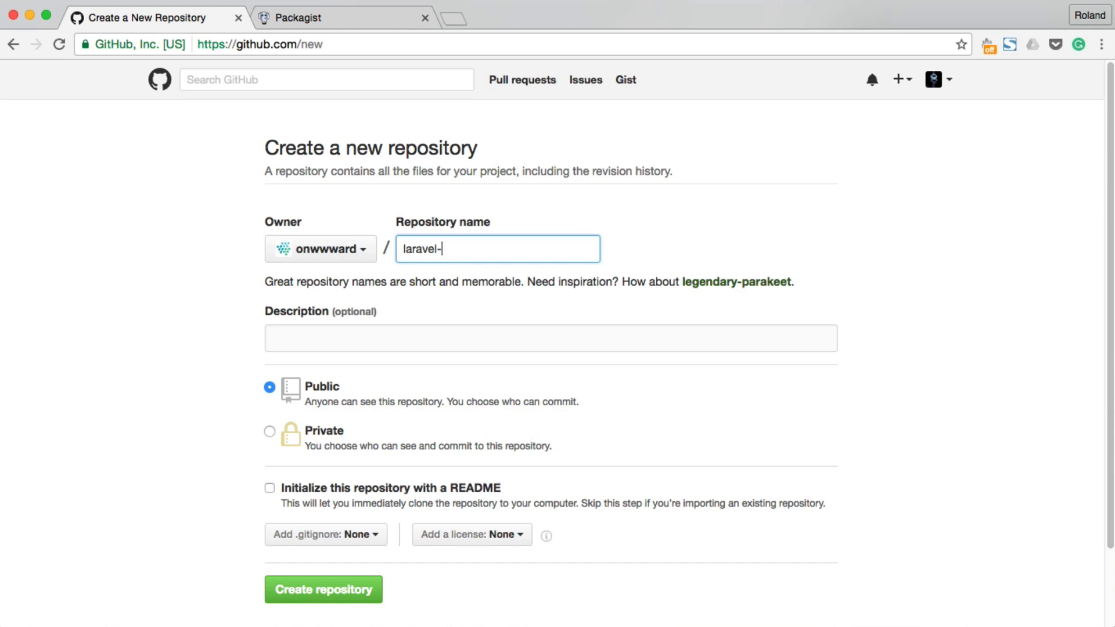
{"action": "type", "text": "bugherd"}
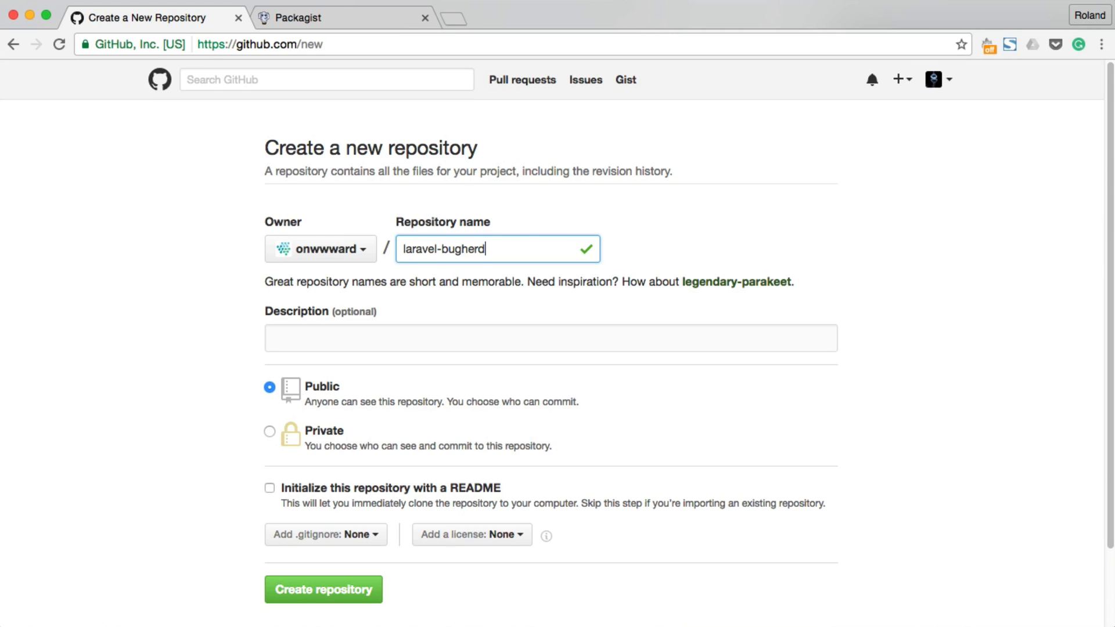
{"action": "type", "text": "Laravel 5 wrapper"}
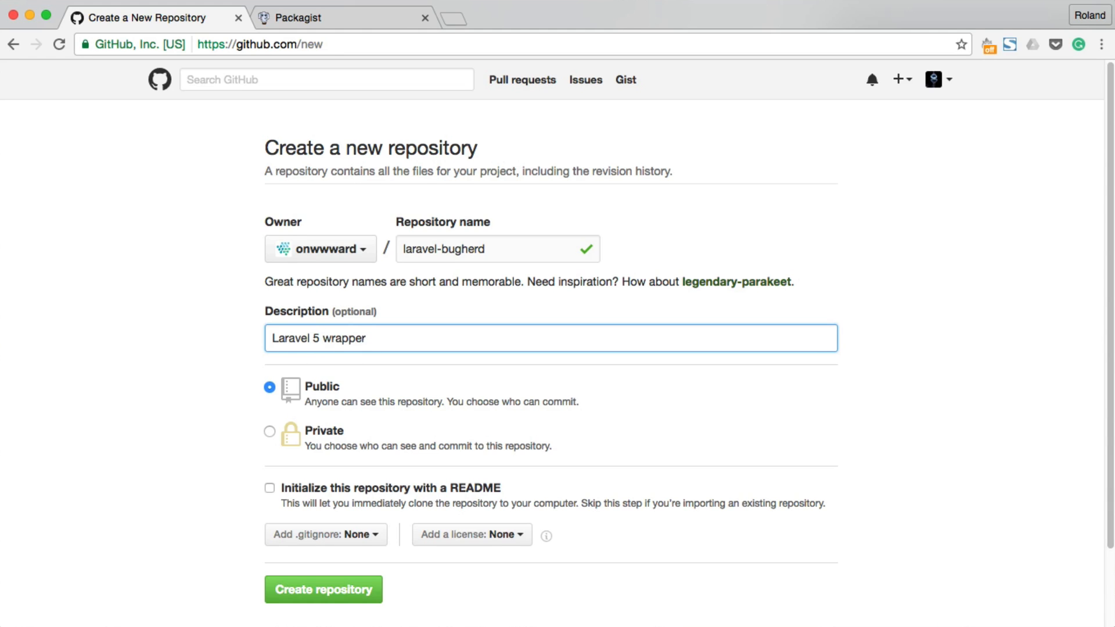
{"action": "type", "text": "for Bugherd"}
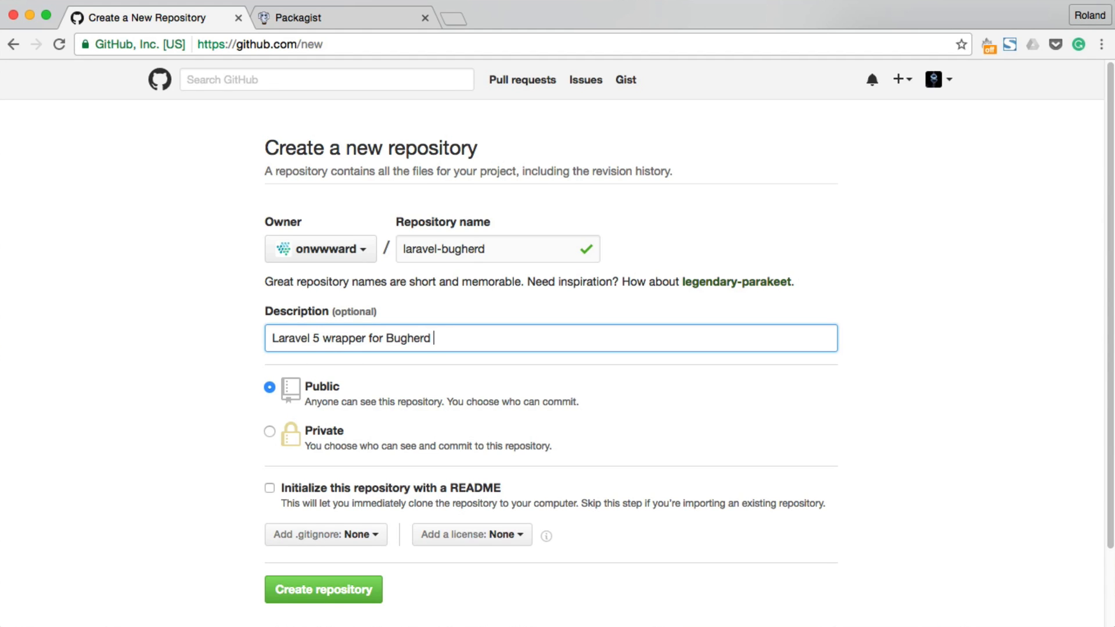
{"action": "type", "text": "API"}
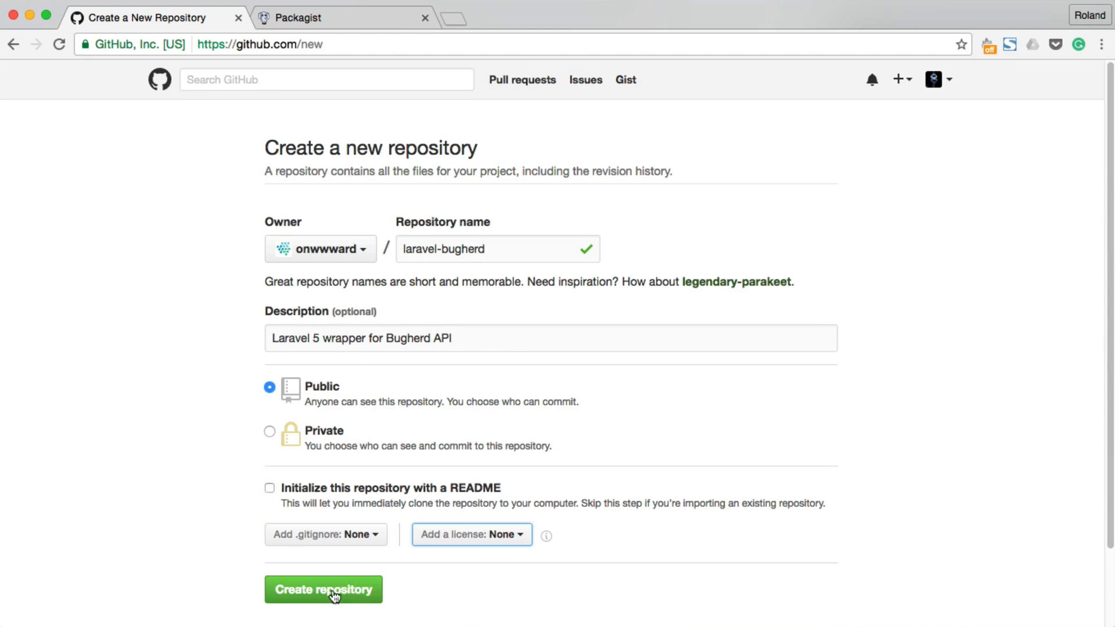
{"action": "left_click", "coordinate": [323, 590]}
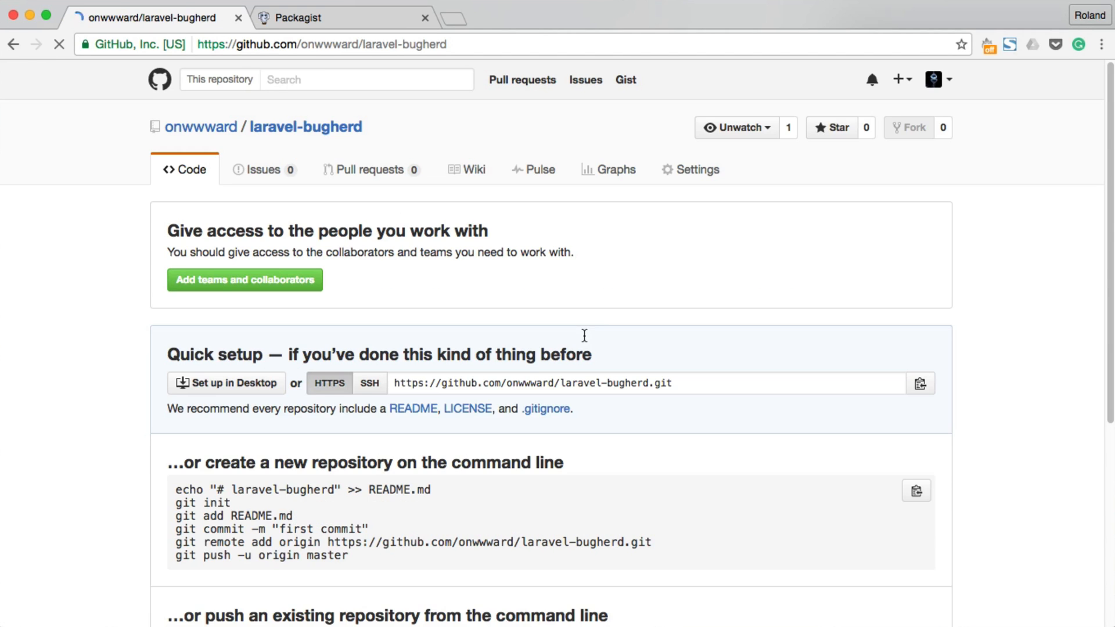
{"action": "scroll", "scroll_direction": "down", "scroll_amount": 3}
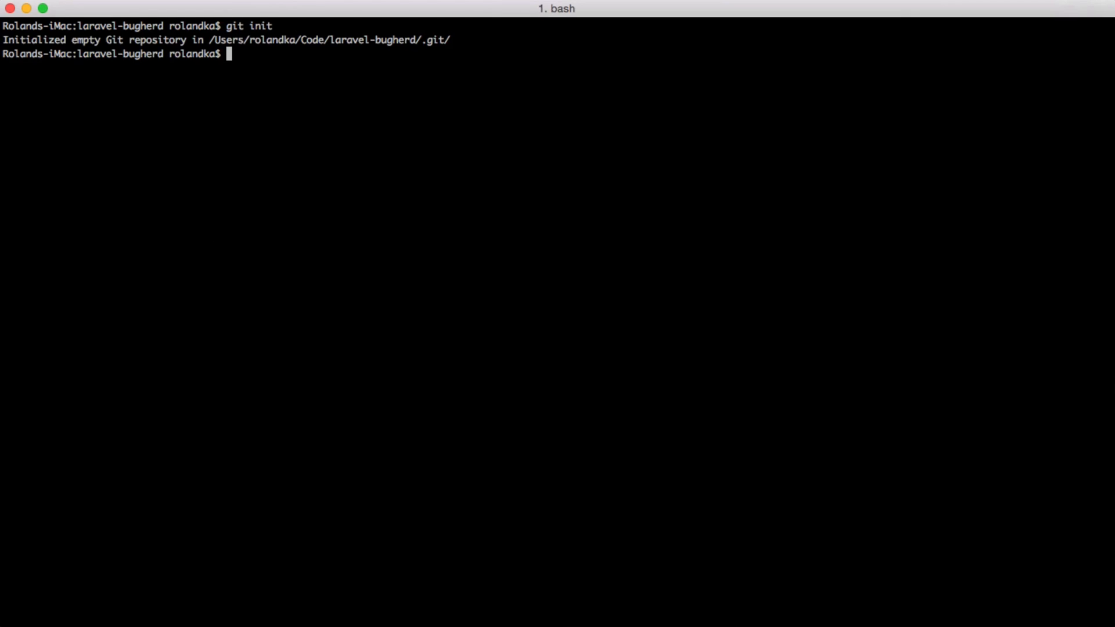
Initialize git in laravel-bugherd and commit all files as "Initial commit".
{"action": "type", "text": "git add ."}
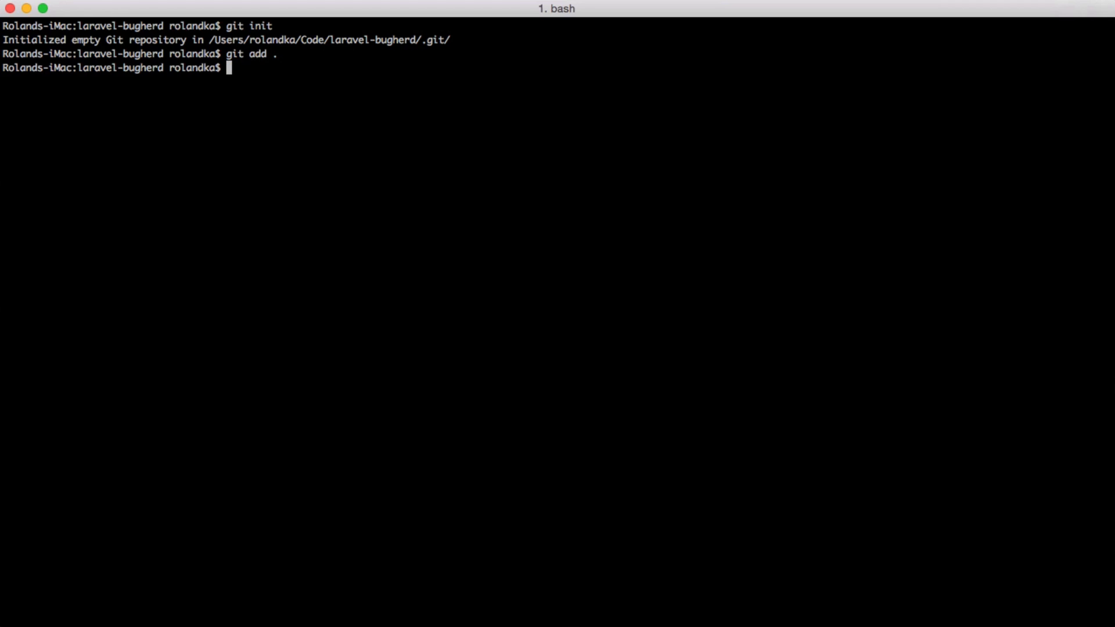
{"action": "type", "text": "git commit -m \"\""}
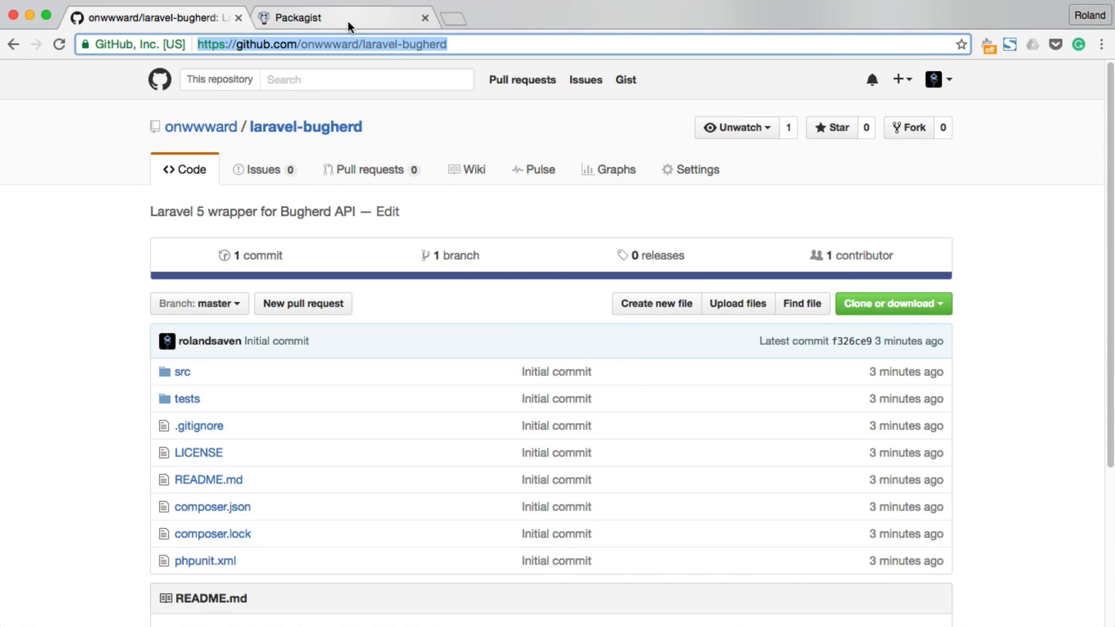
Submit the laravel-bugherd GitHub repository URL to Packagist as the onwwward/laravel-bugherd package.
{"action": "left_click", "coordinate": [327, 17]}
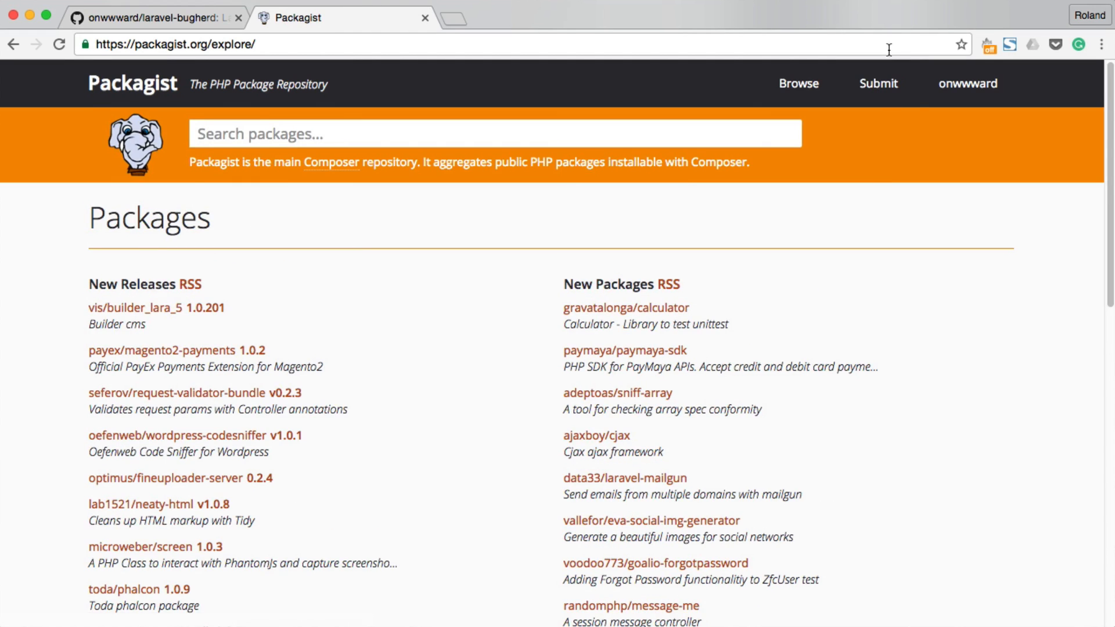
{"action": "left_click", "coordinate": [877, 84]}
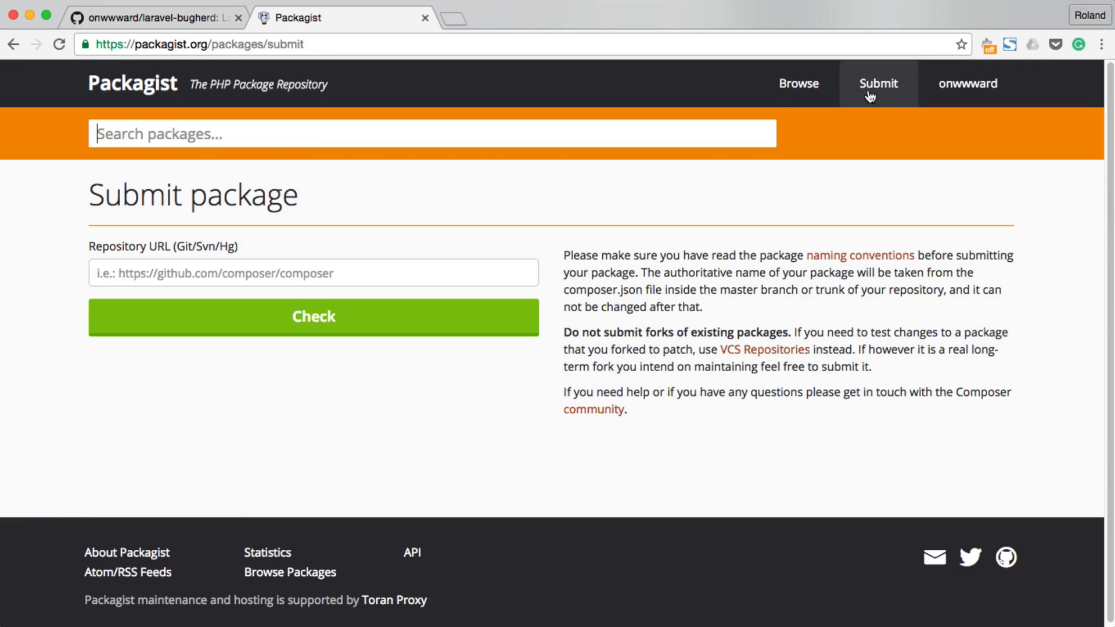
{"action": "left_click", "coordinate": [313, 316]}
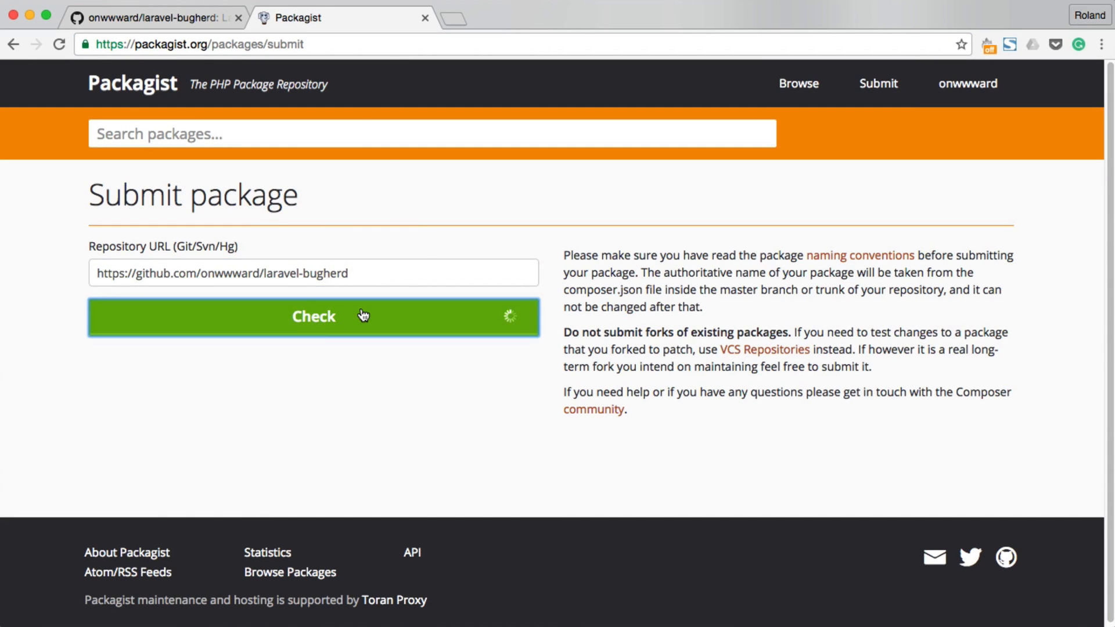
{"action": "left_click", "coordinate": [313, 317]}
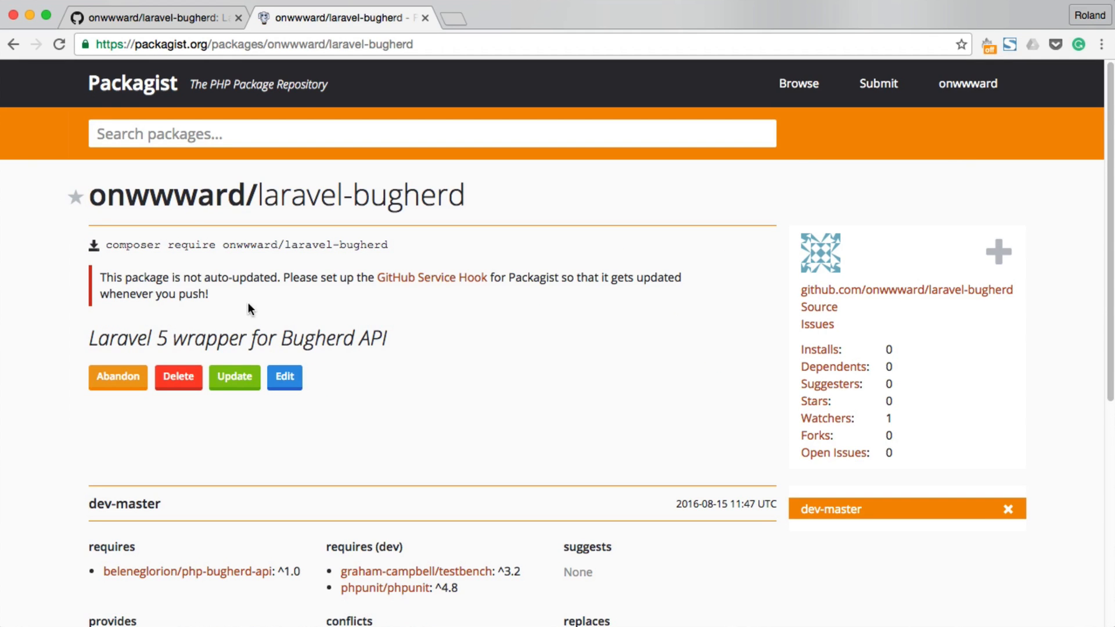
{"action": "left_click_drag", "start_coordinate": [101, 278], "coordinate": [209, 294]}
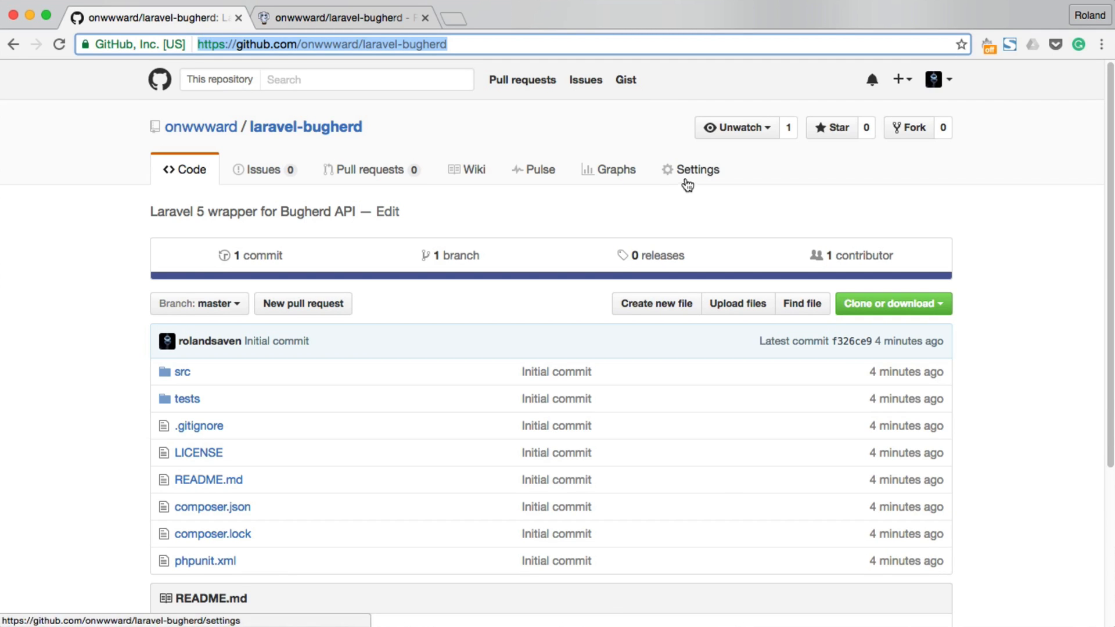
Choose the Packagist integration under the repository's Webhooks & services settings.
{"action": "left_click", "coordinate": [697, 169]}
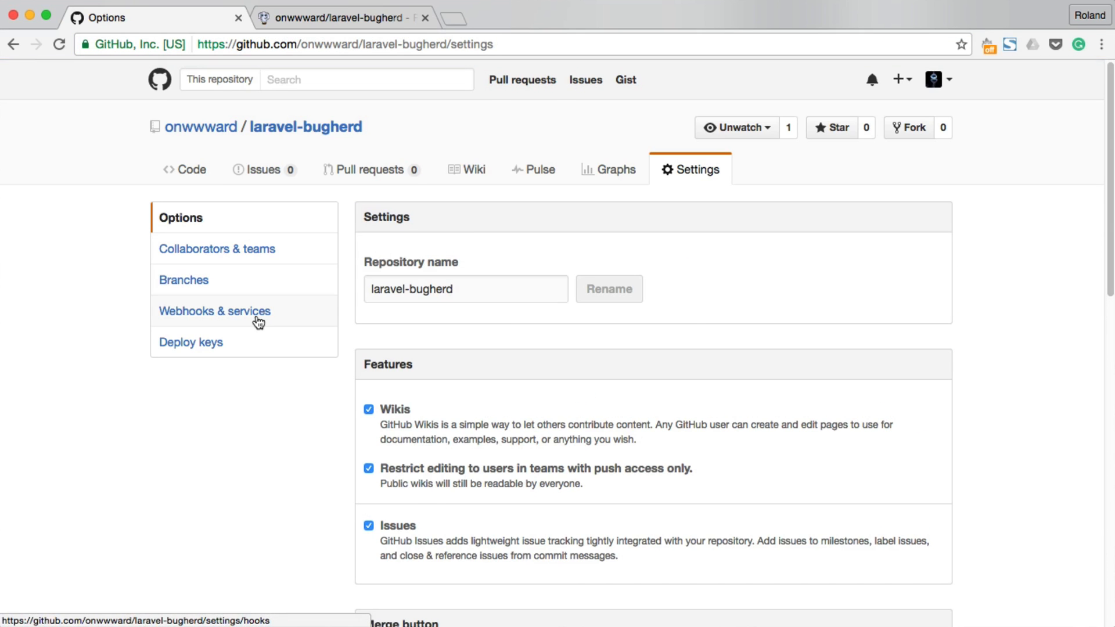
{"action": "left_click", "coordinate": [214, 311]}
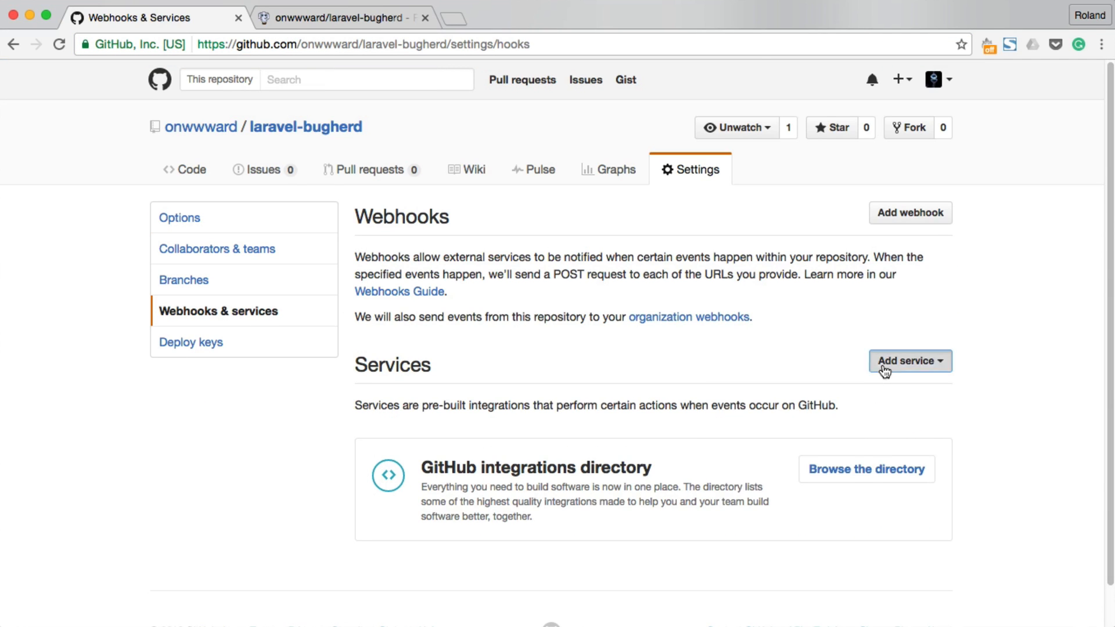
{"action": "type", "text": "packa"}
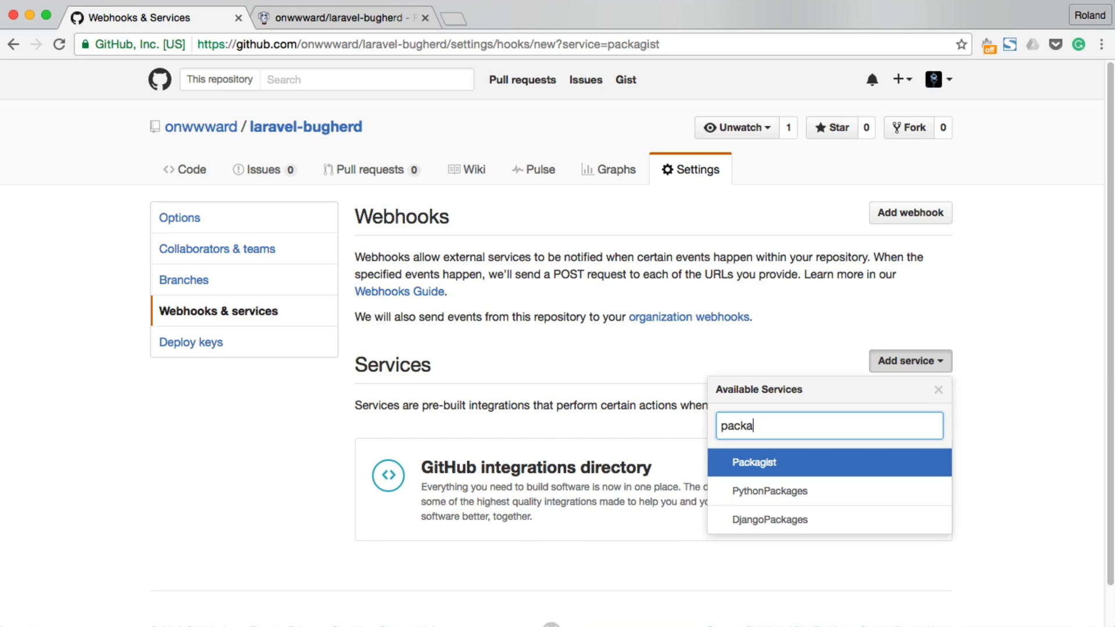
{"action": "left_click", "coordinate": [753, 462]}
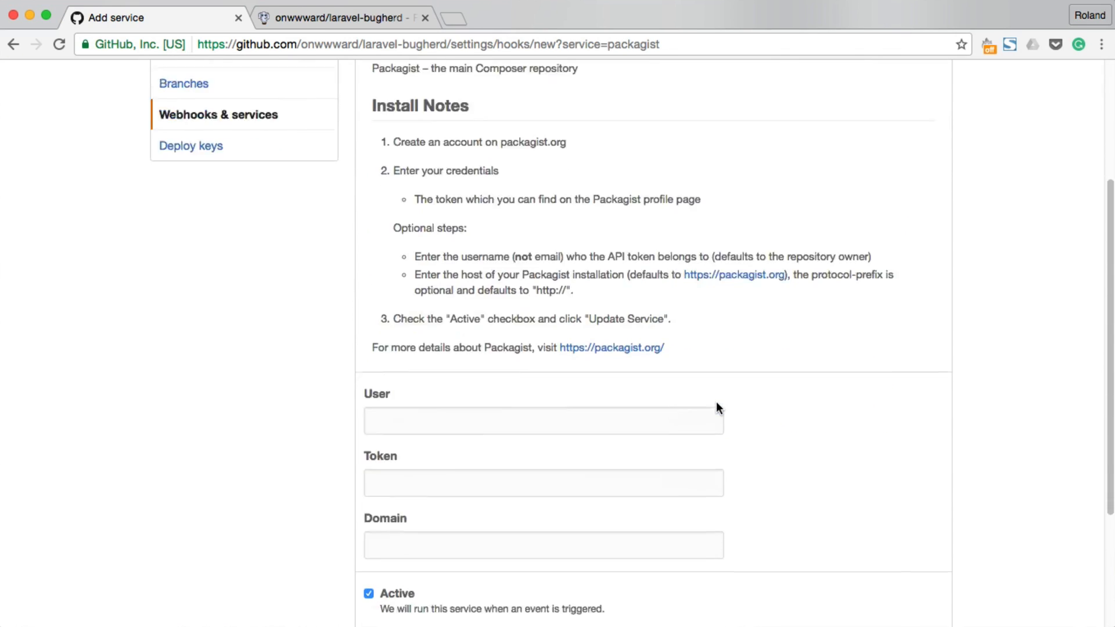
Save the Packagist service with the 'onw…' user and token, then send a test event.
{"action": "type", "text": "onw"}
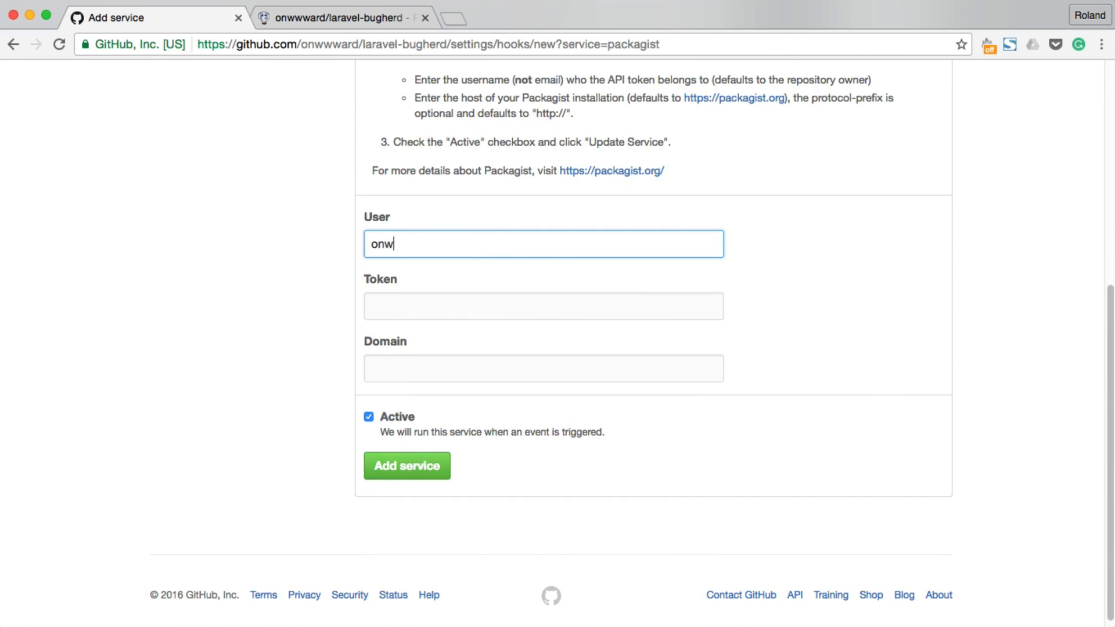
{"action": "type", "text": "••••••••••••••••••"}
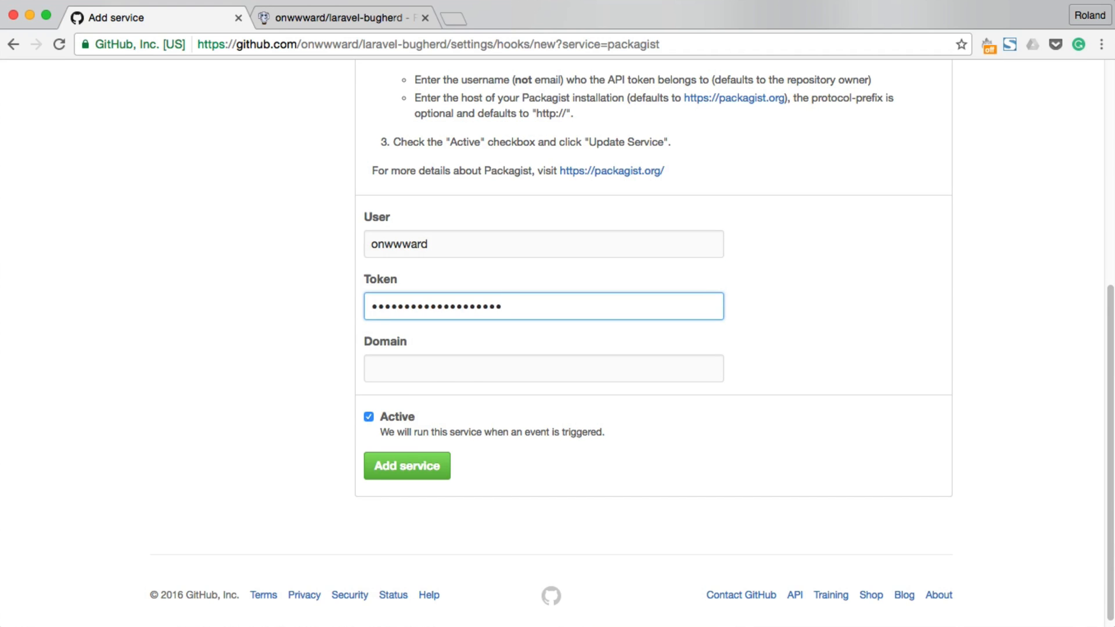
{"action": "left_click", "coordinate": [407, 466]}
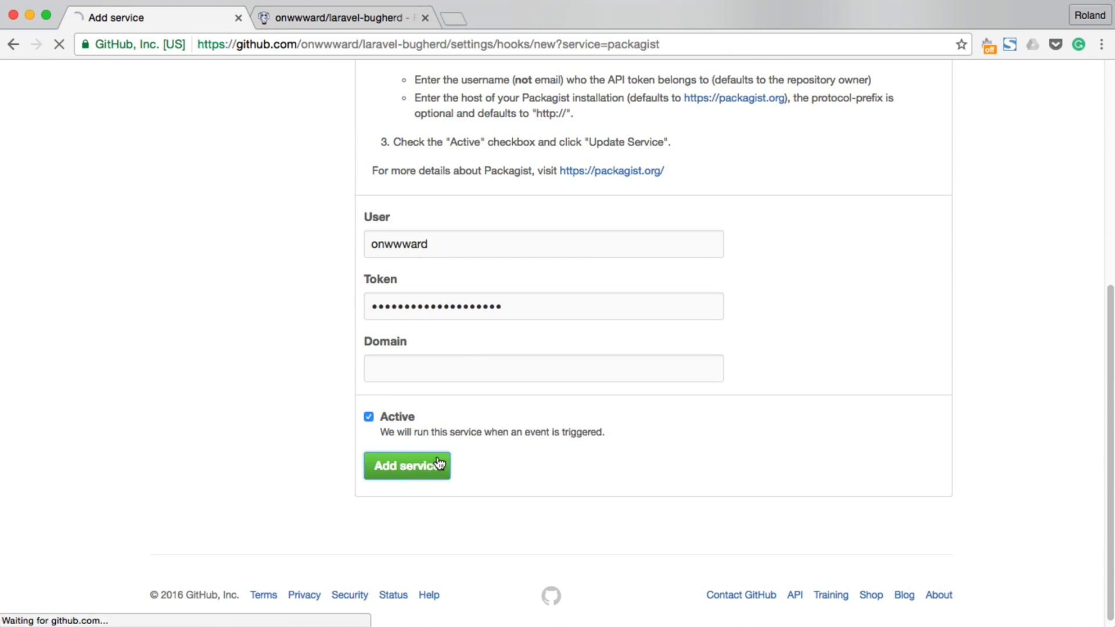
{"action": "left_click", "coordinate": [406, 466]}
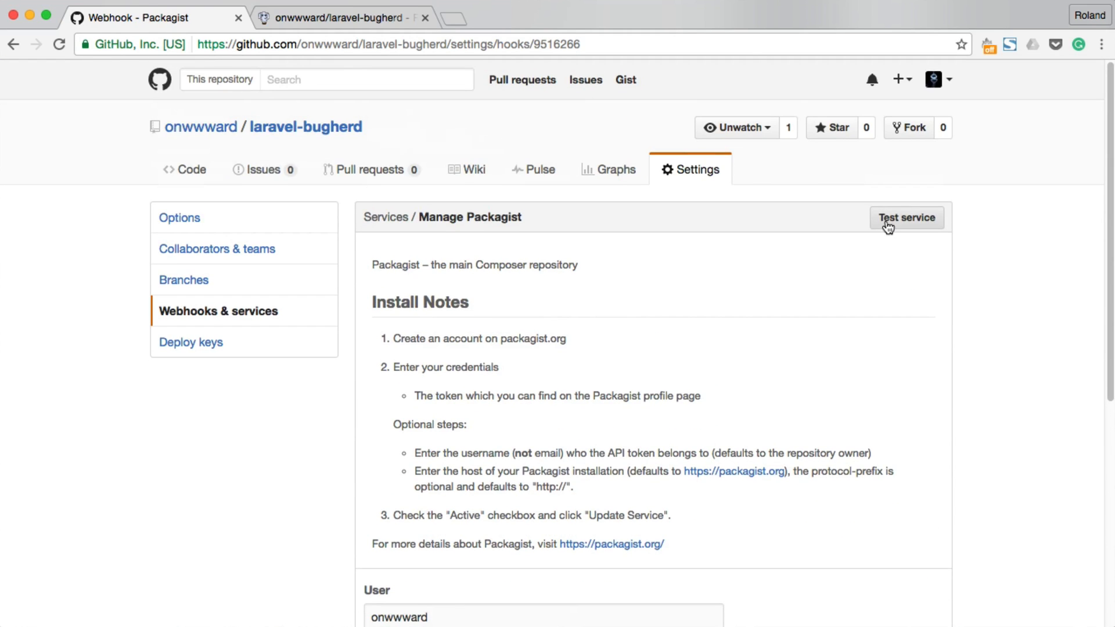
{"action": "left_click", "coordinate": [906, 218]}
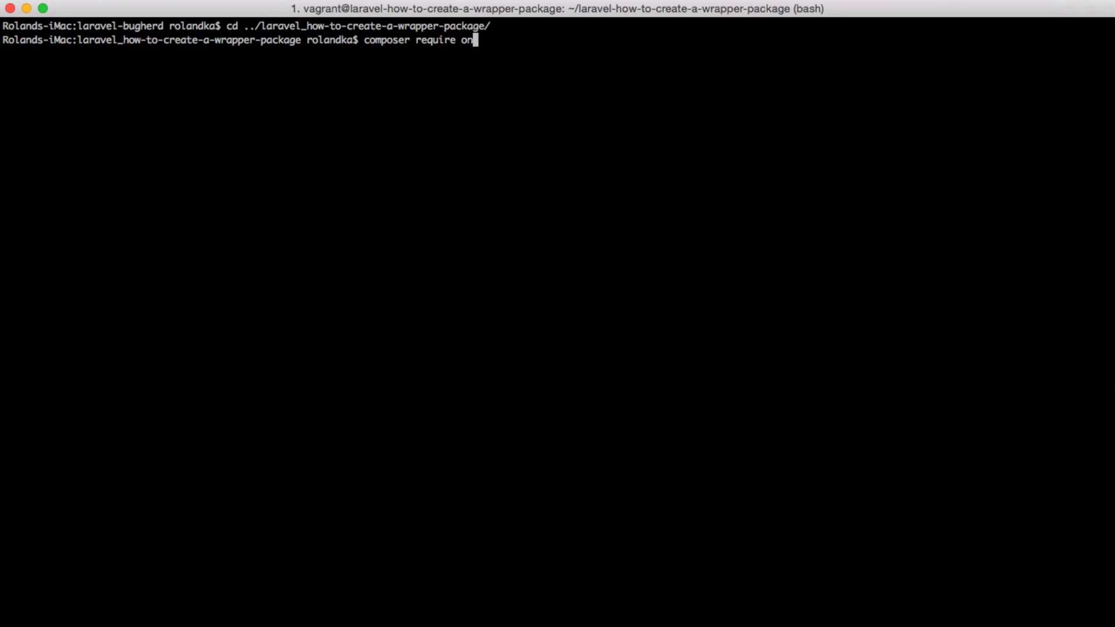
Run composer require for onwwward/laravel-bugherd in the example Laravel app.
{"action": "type", "text": "wwward/laravel-bughe"}
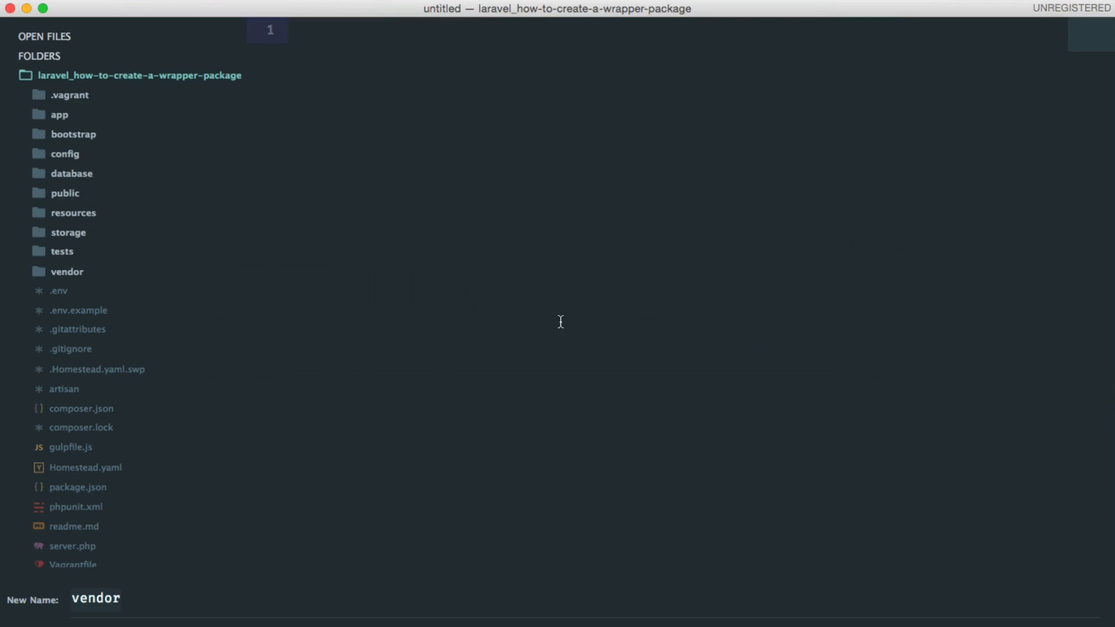
Add "minimum-stability": "dev" after the type entry in the app's composer.json.
{"action": "left_click", "coordinate": [81, 408]}
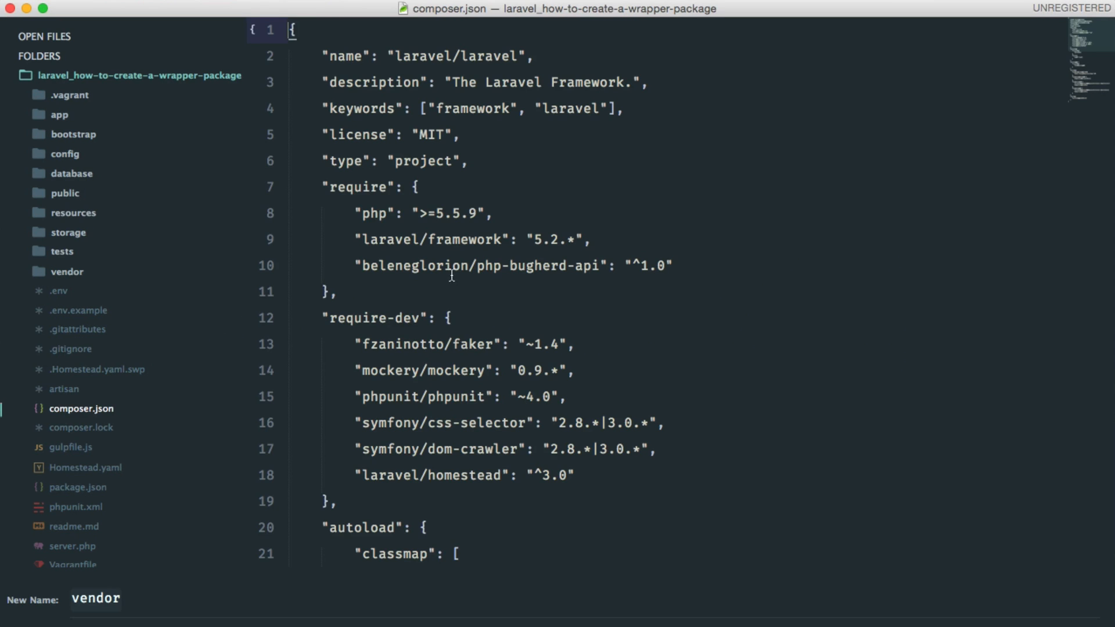
{"action": "double_click", "coordinate": [425, 161]}
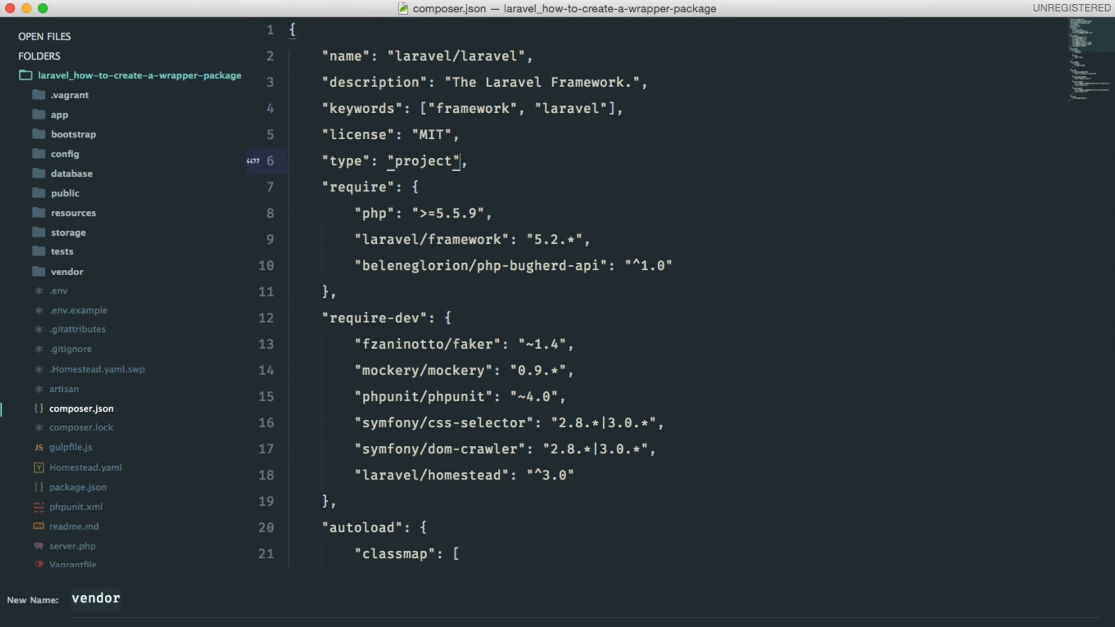
{"action": "type", "text": "minimum-stabili\""}
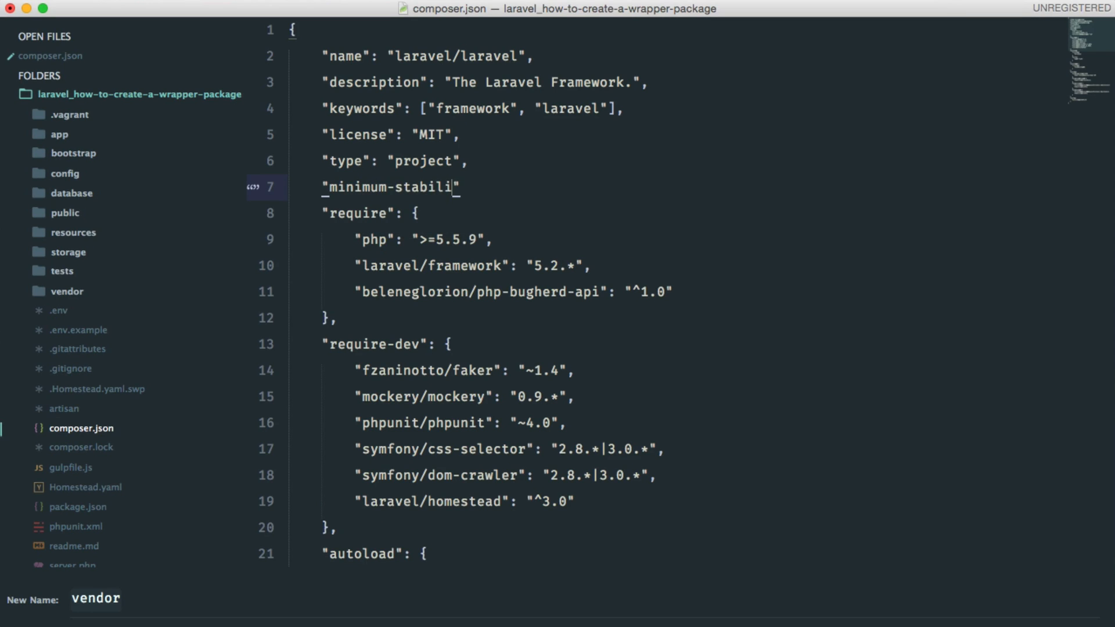
{"action": "type", "text": "ty\": \"de"}
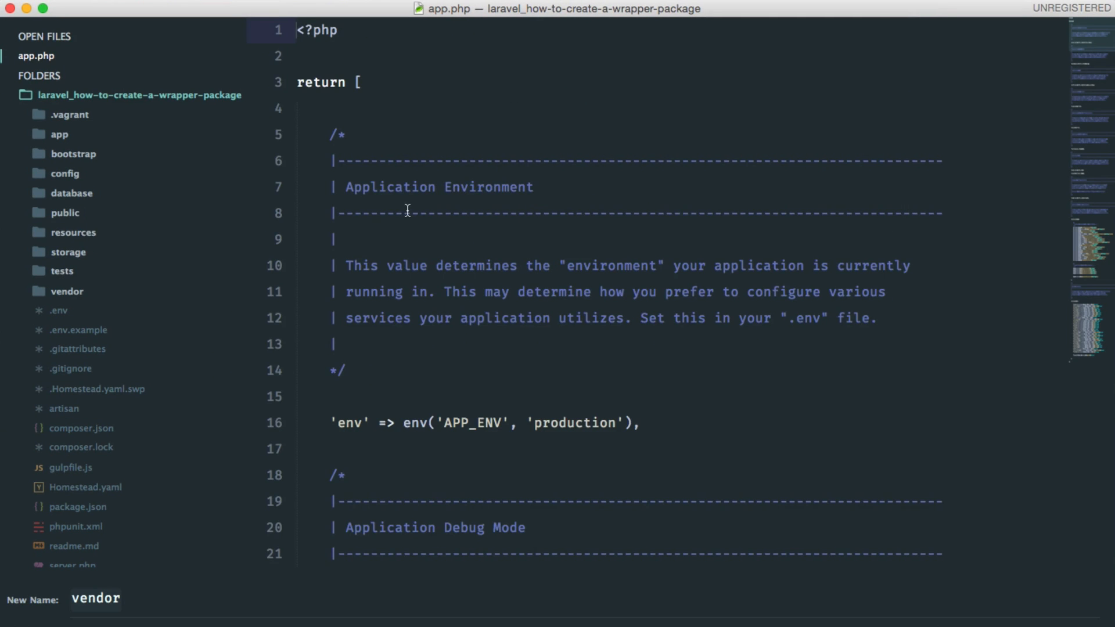
Change the provider's namespace to Onwwward\Bugherd\ in app.php and run artisan optimize.
{"action": "scroll", "scroll_direction": "down", "scroll_amount": 3}
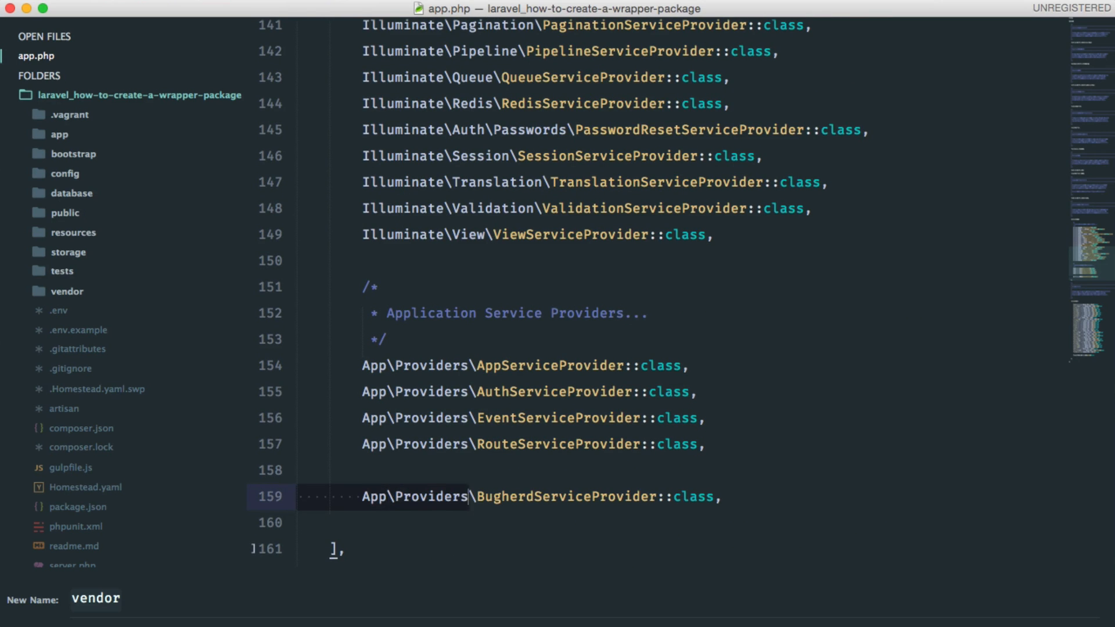
{"action": "type", "text": "Onwwward"}
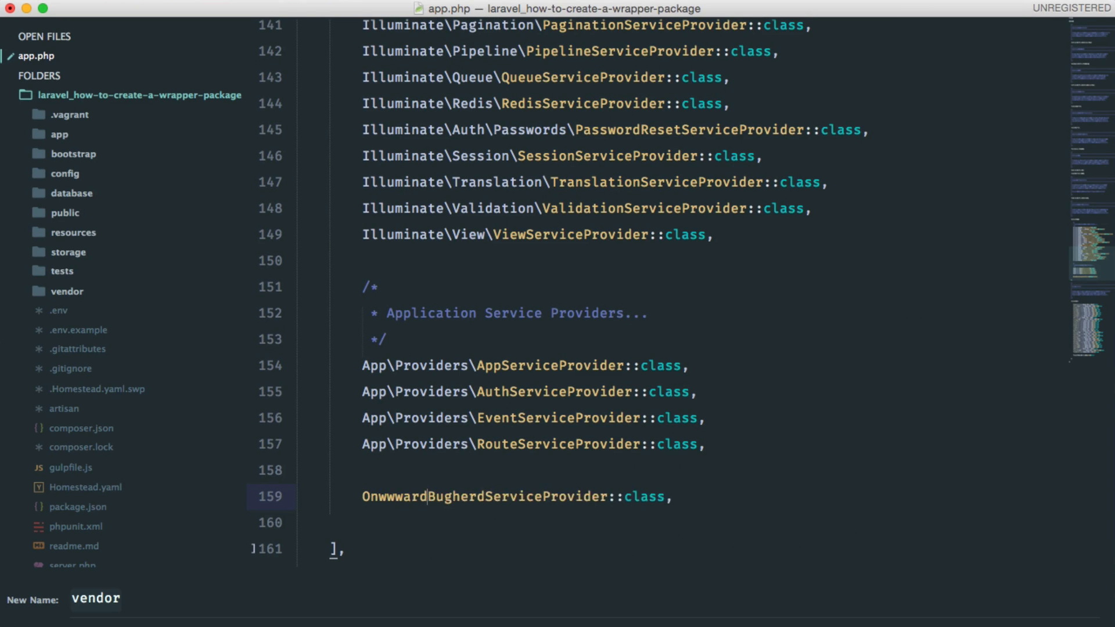
{"action": "type", "text": "\\Bugherd\\"}
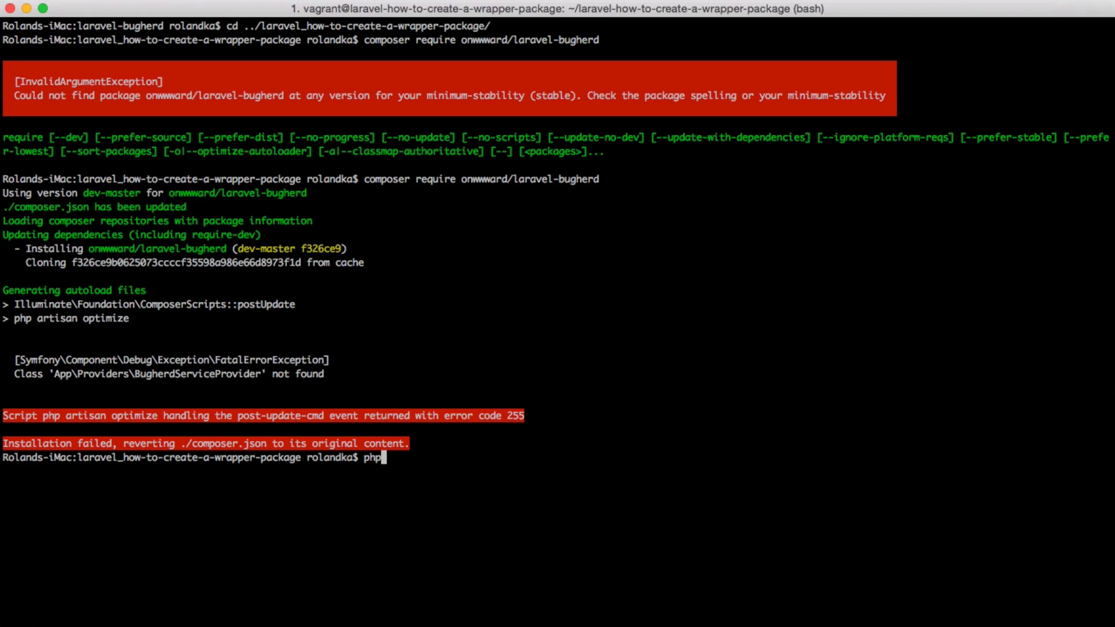
{"action": "type", "text": "artisan optimize"}
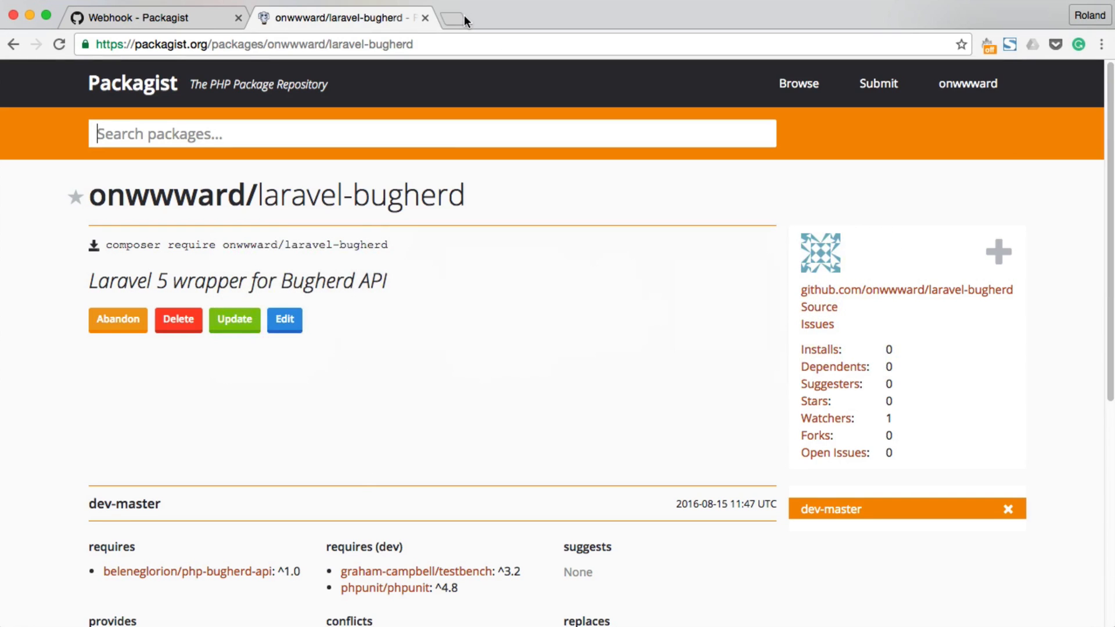
{"action": "left_click", "coordinate": [459, 18]}
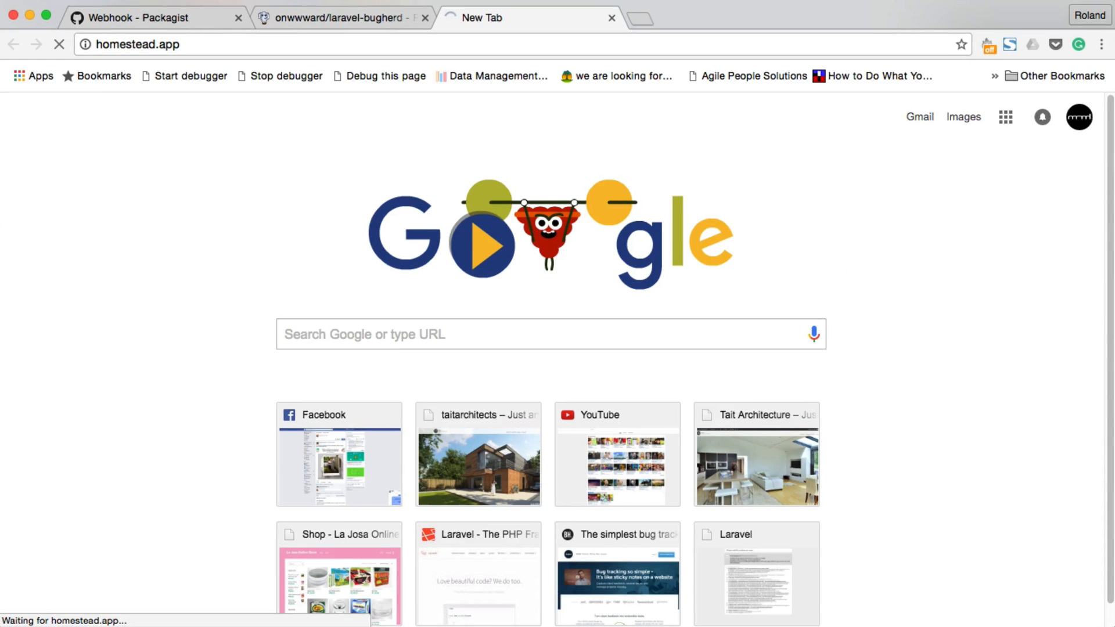